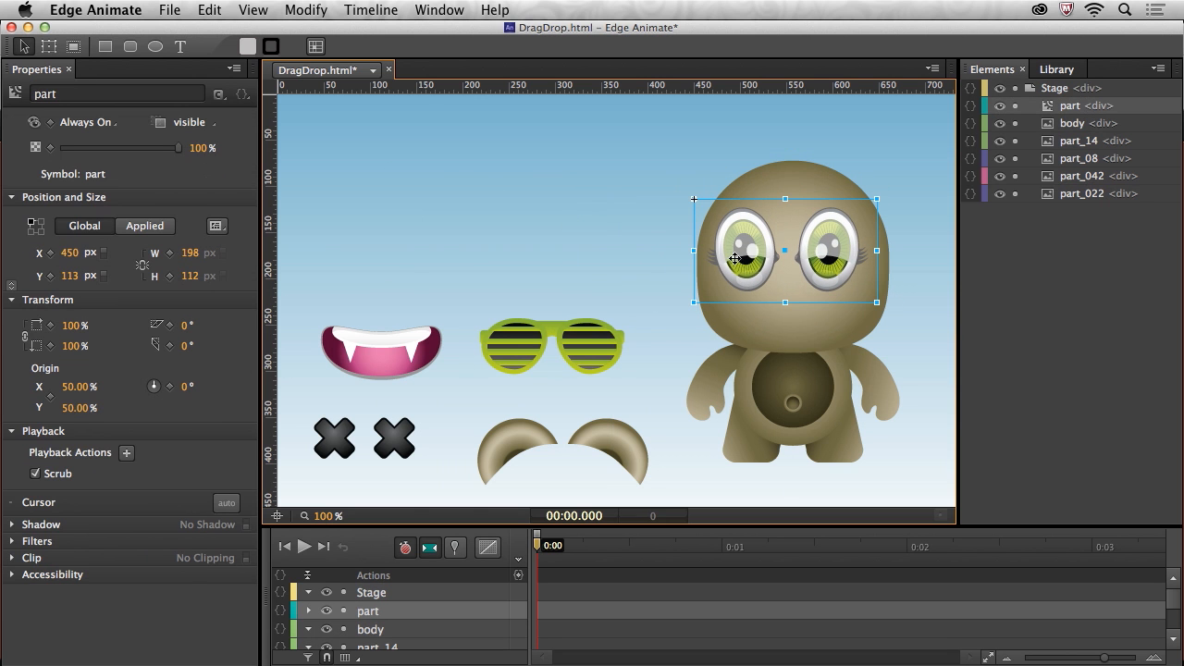
- Drag the eyes symbol 'part' off the head to around X 138, Y 94
drag(784, 249, 495, 232)
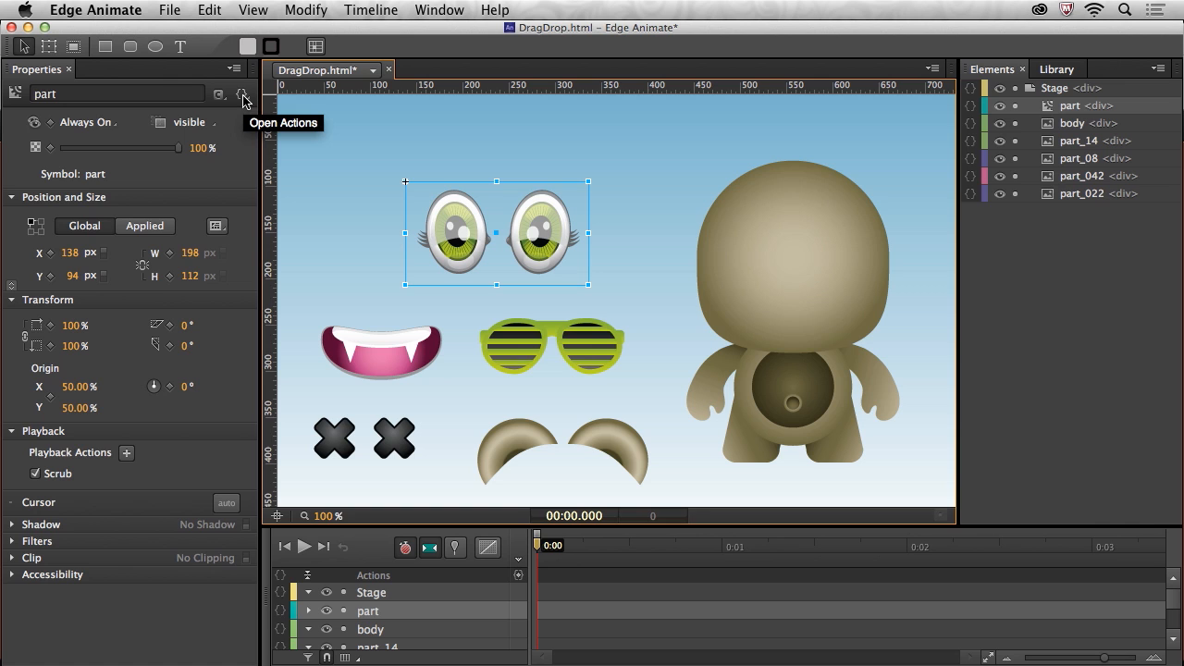
click(243, 96)
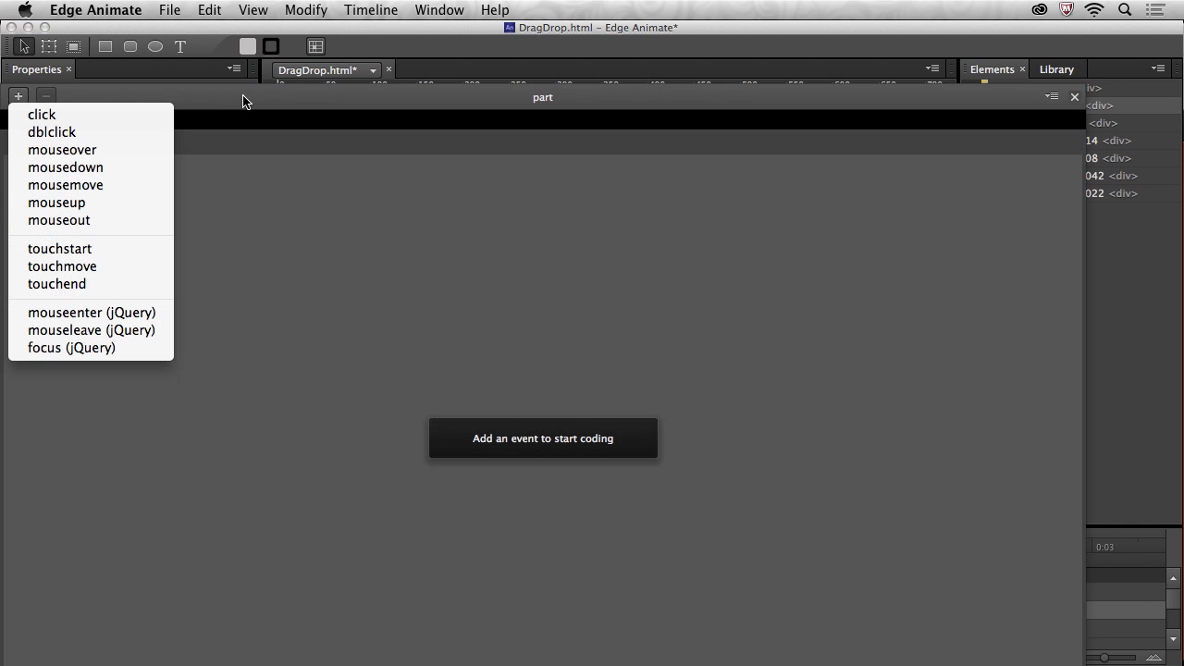
mouse_move(62, 150)
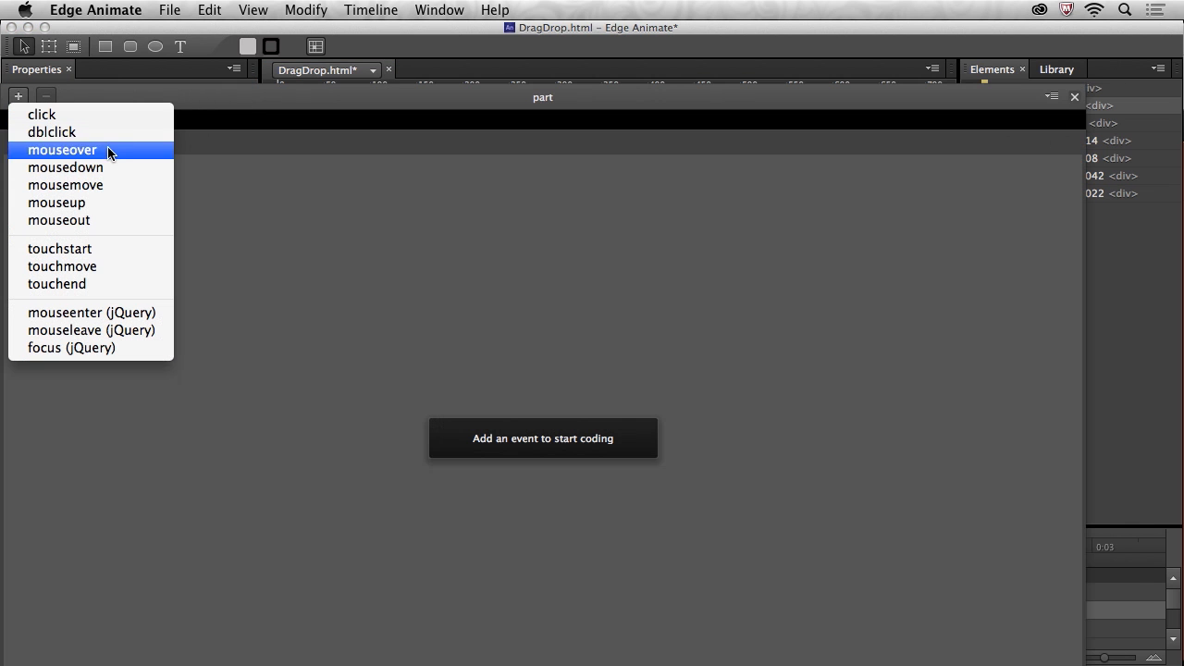
mouse_move(160, 374)
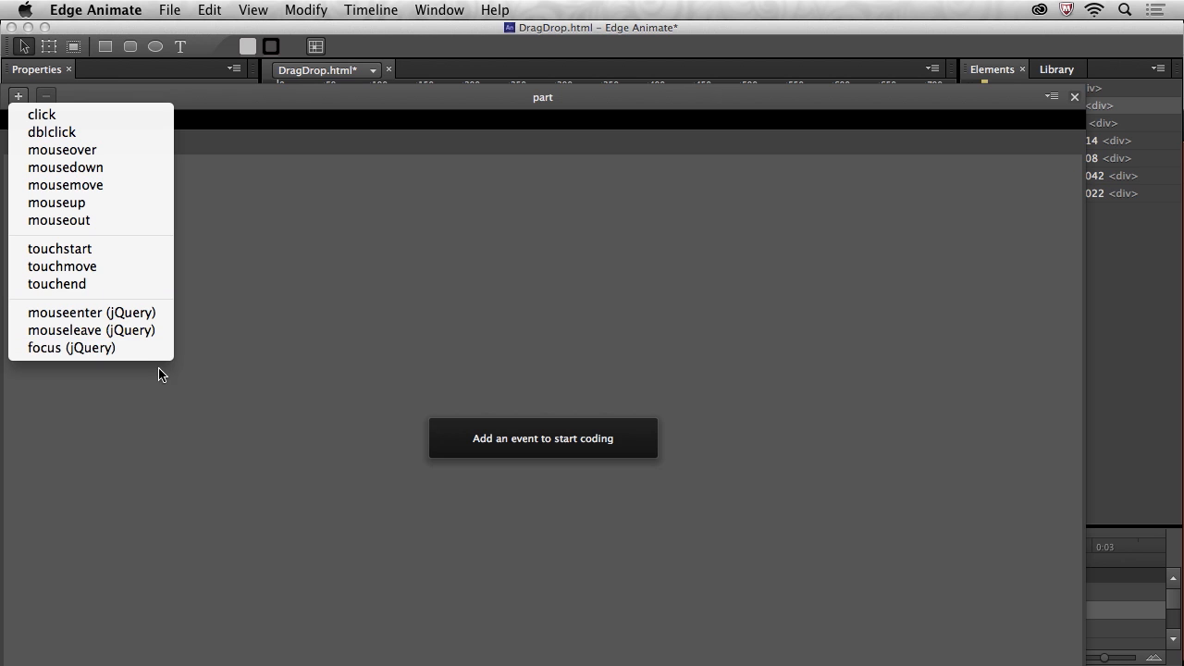
mouse_move(440, 334)
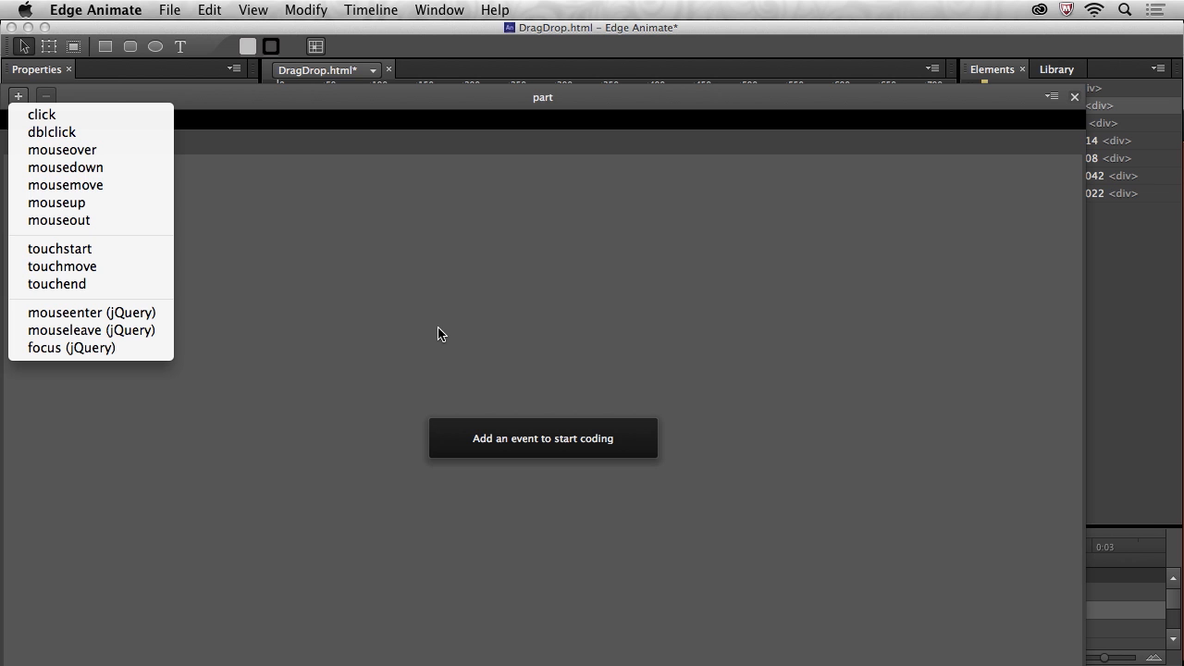
mouse_move(449, 333)
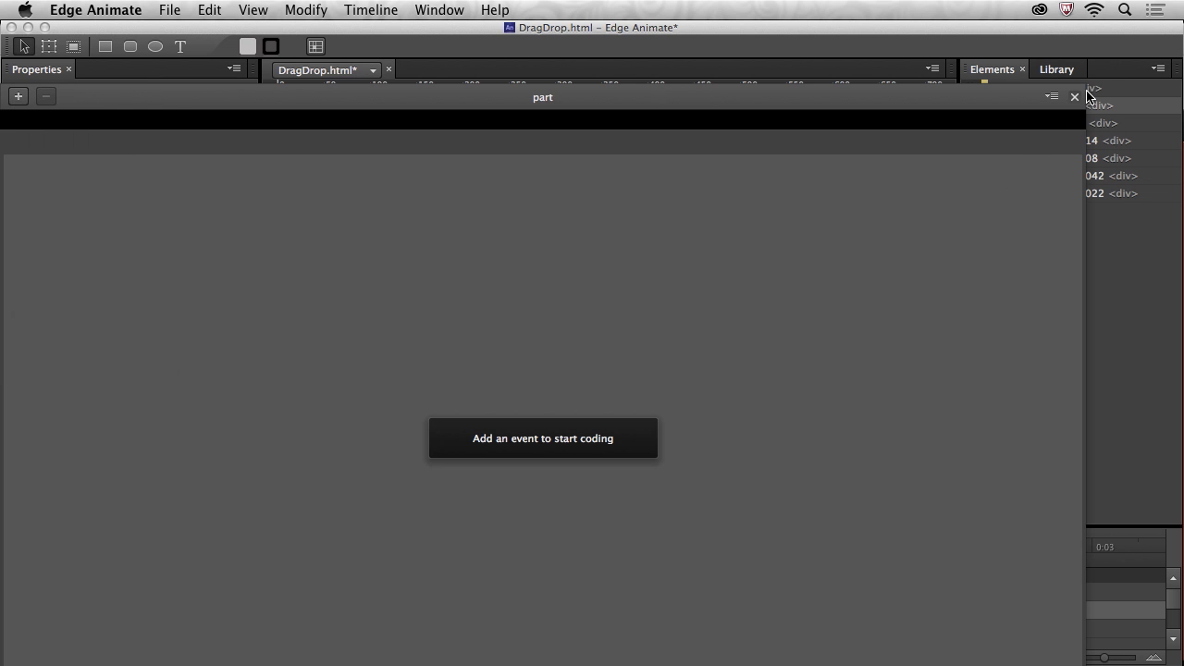
click(1074, 96)
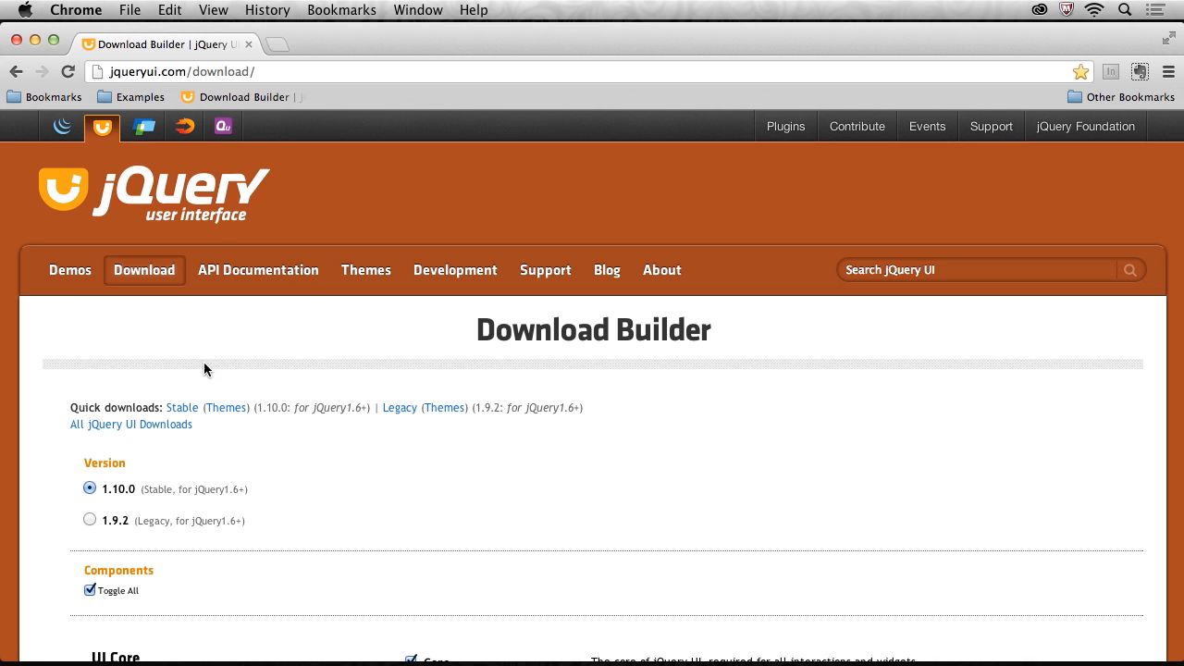
mouse_move(173, 79)
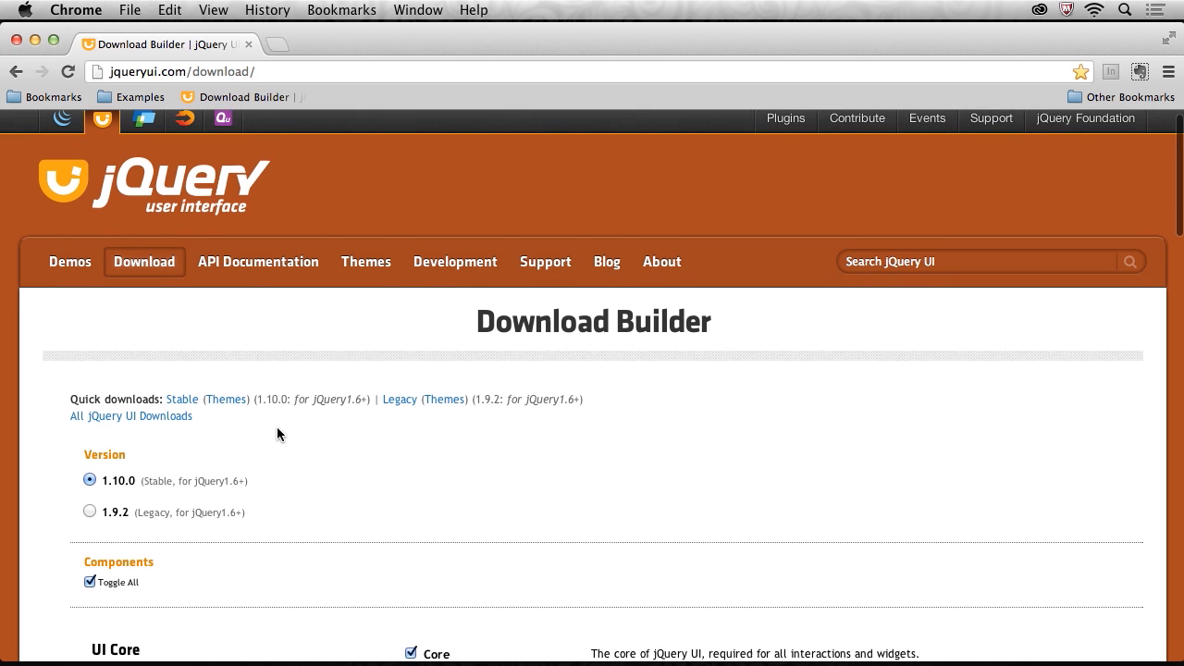
- Scroll down the jQuery UI Download Builder page in Chrome
scroll(down, 3)
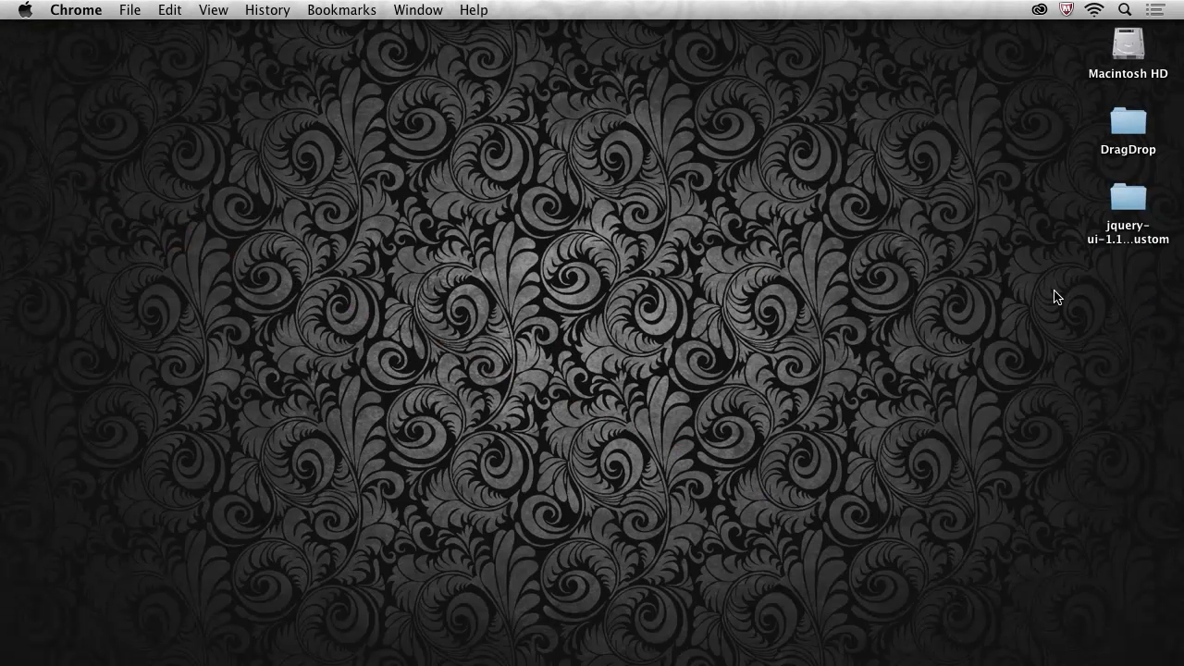
- Copy jquery-ui-1.10.0.custom.min.js from the js folder into DragDrop, then open DragDrop.an
double_click(1128, 197)
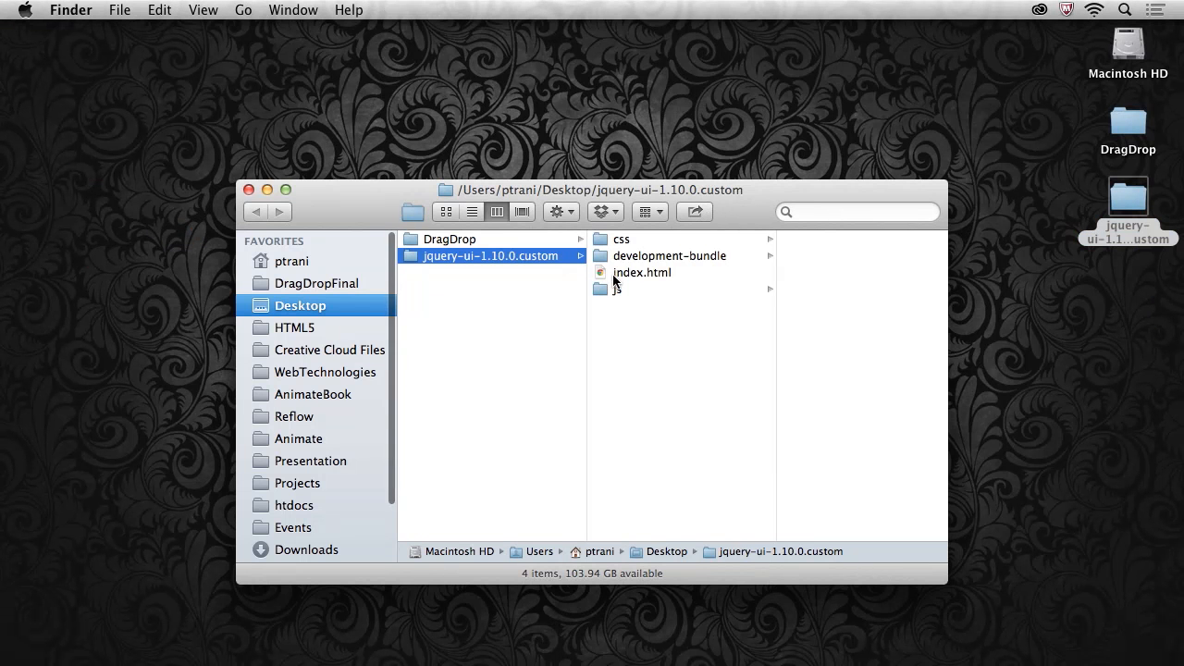
click(615, 288)
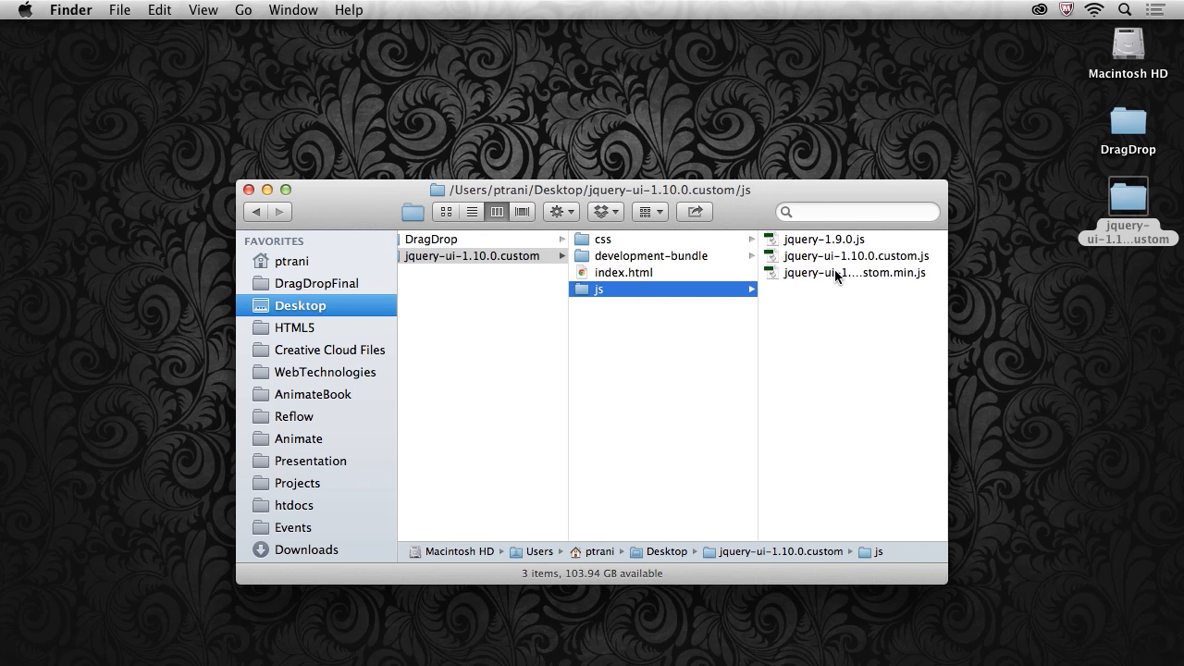
click(853, 272)
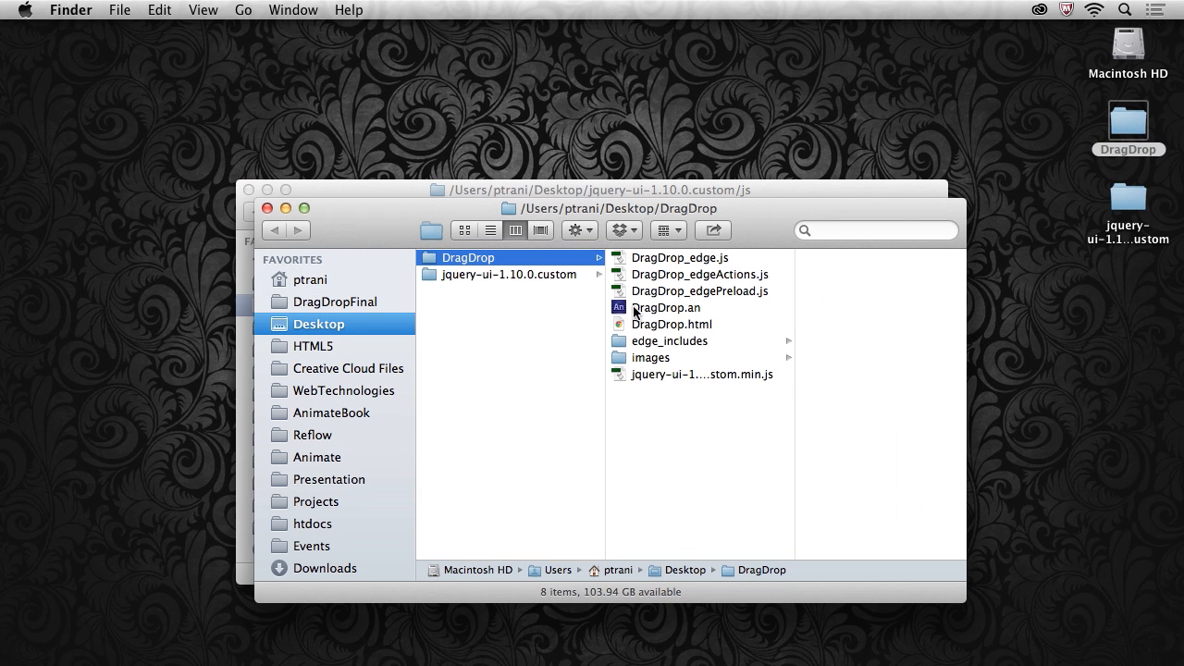
click(667, 307)
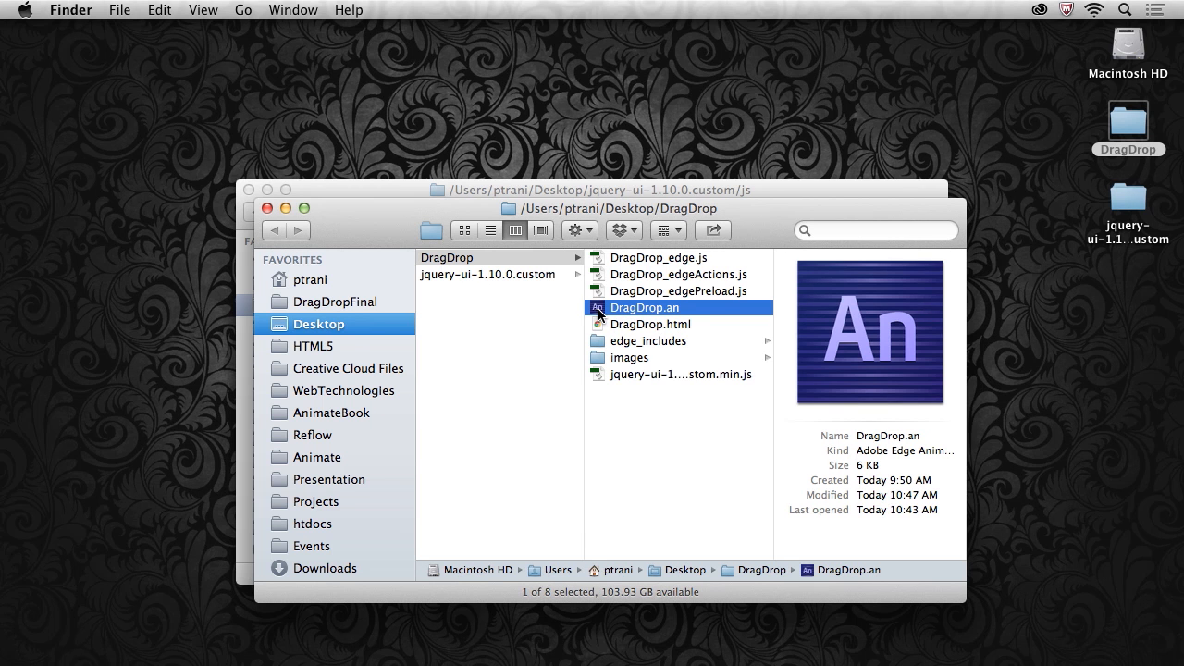
double_click(645, 307)
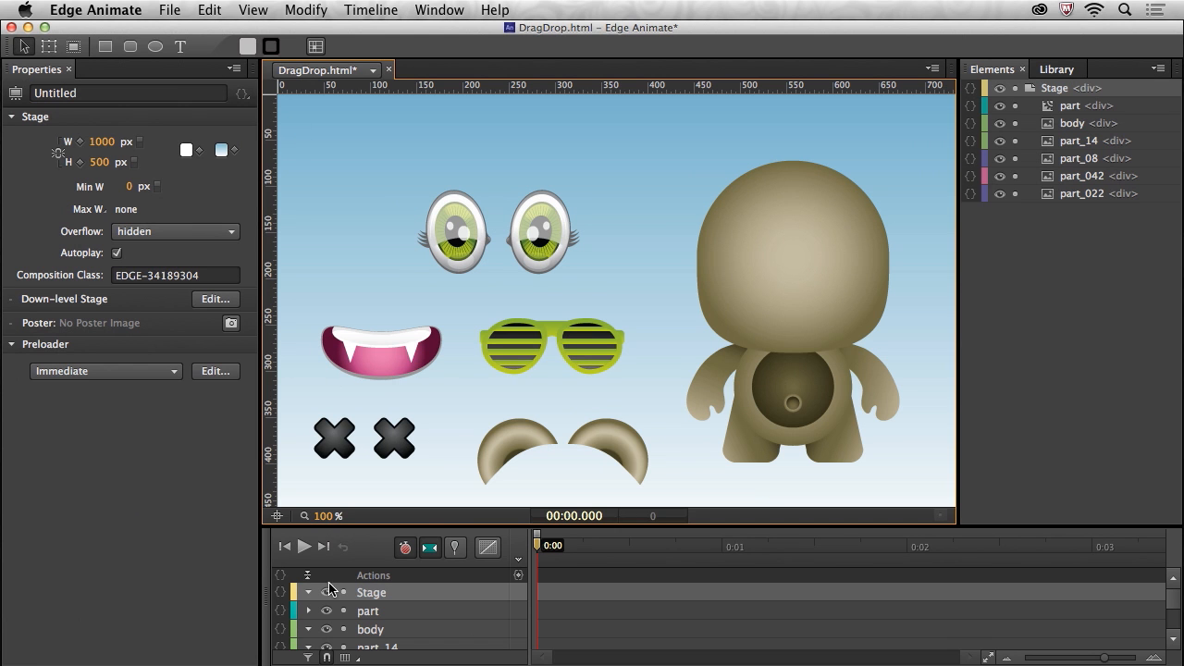
mouse_move(280, 593)
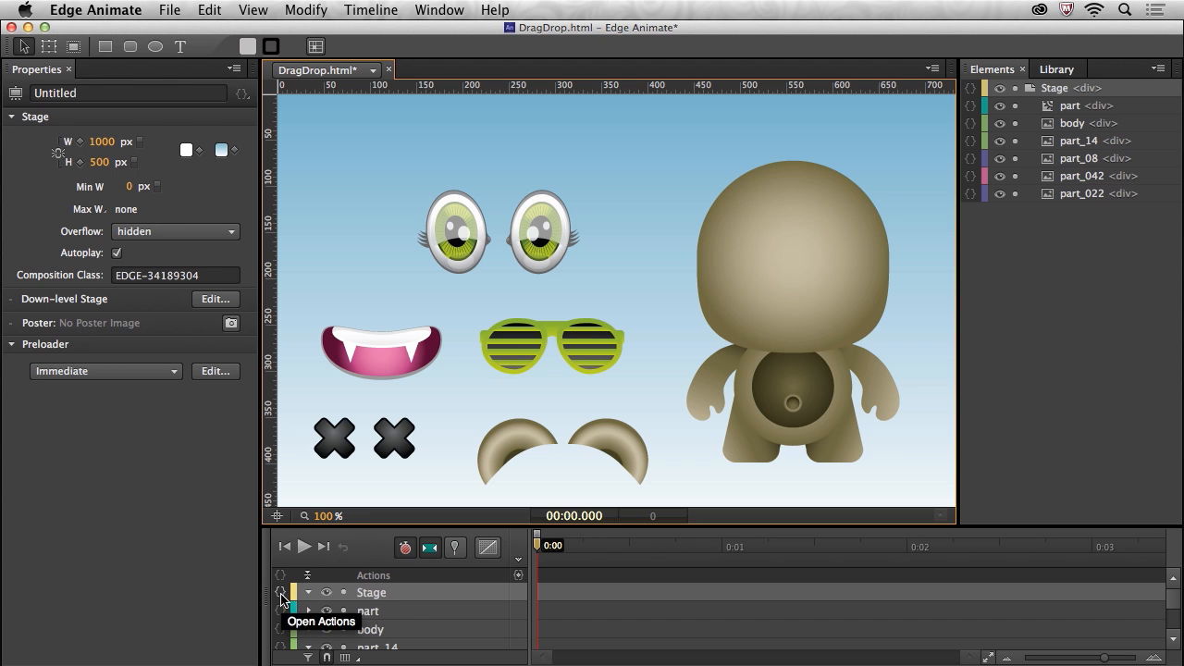
mouse_move(371, 290)
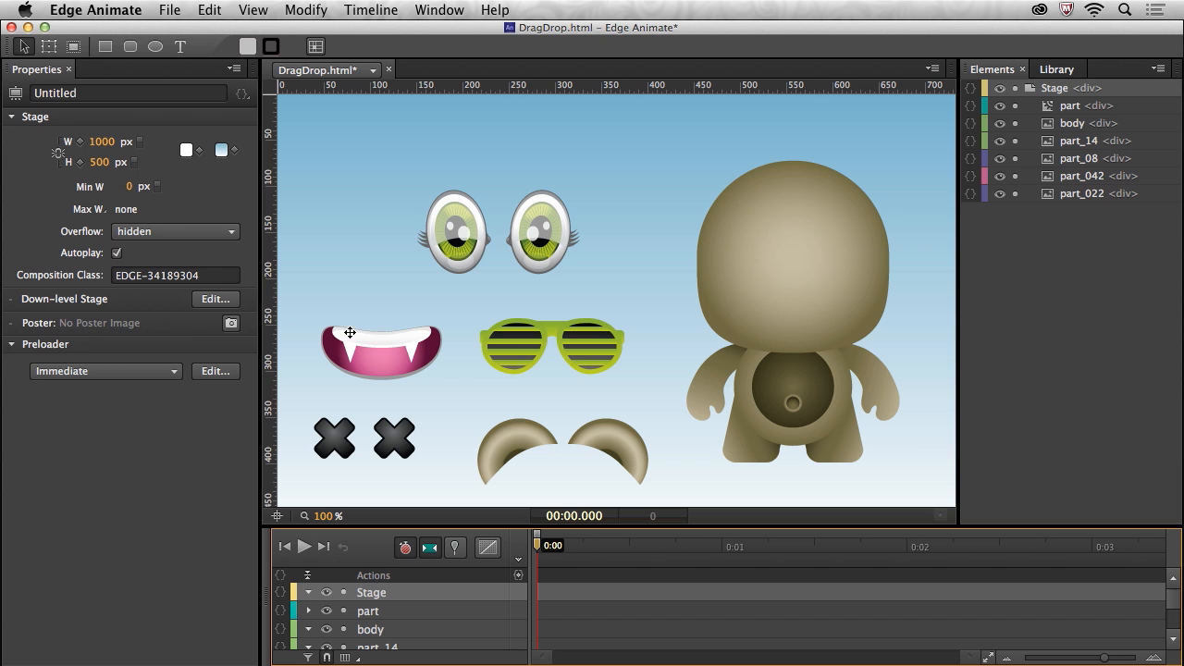
mouse_move(363, 581)
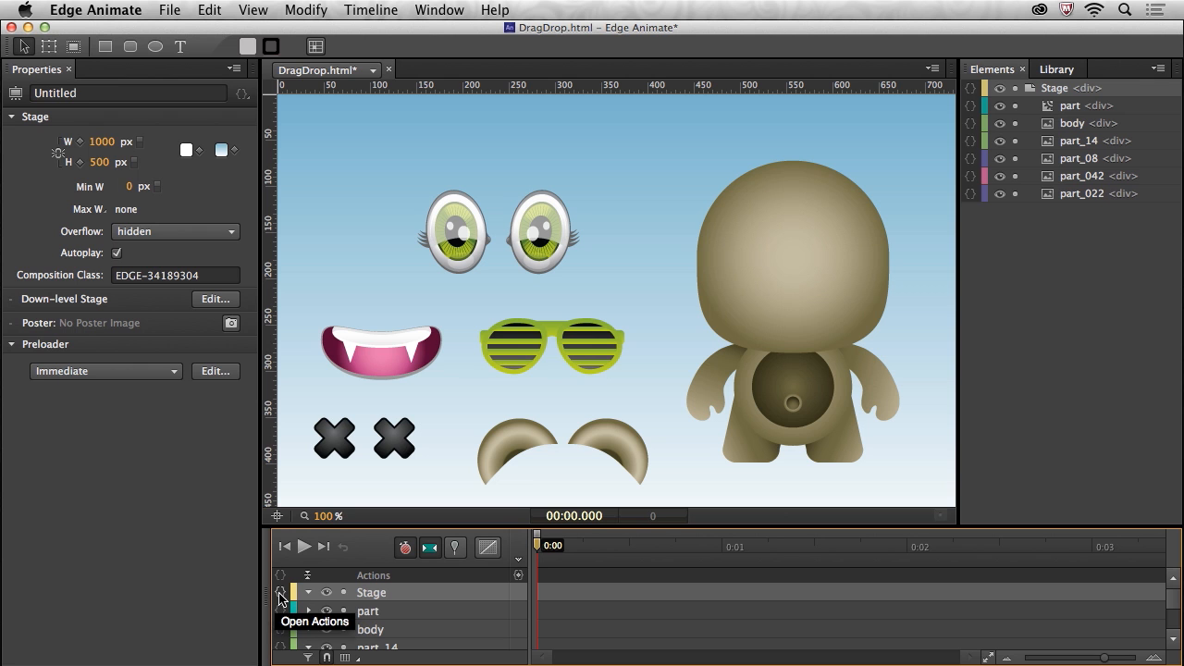
- Open the Stage's actions to edit its creationComplete code
click(281, 592)
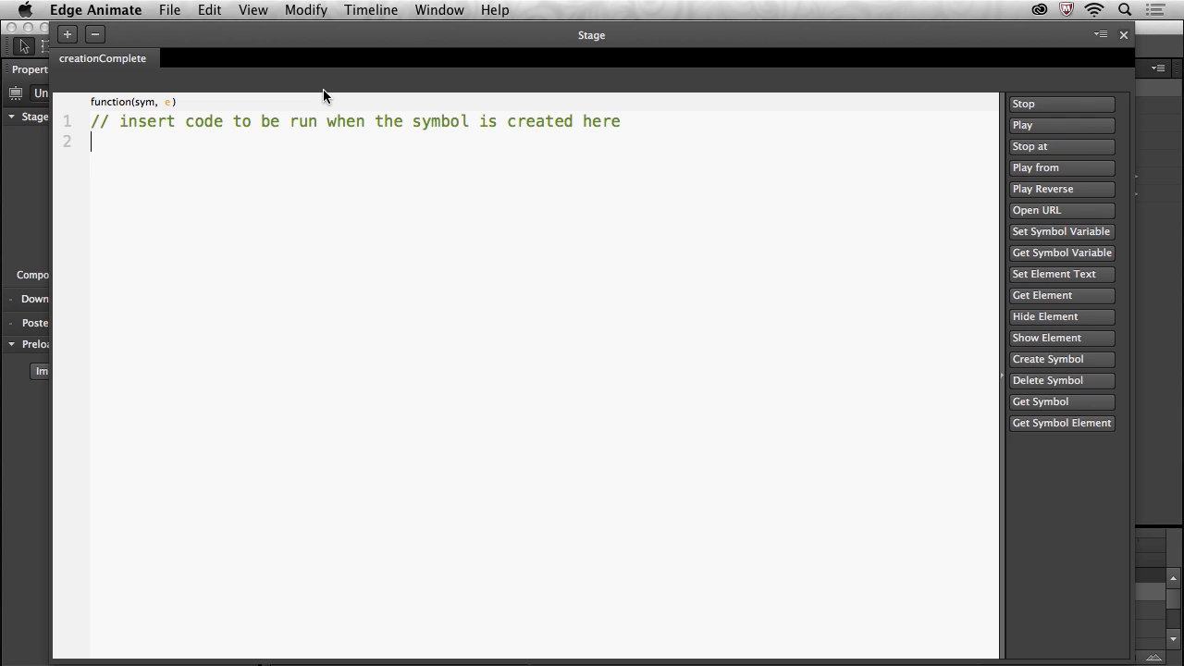
- Write yepnope({nope:['jquery-ui-1.10.0.custom.min.js'], complete: init}); in creationComplete
text(yepnope({nope:[], complete: init});)
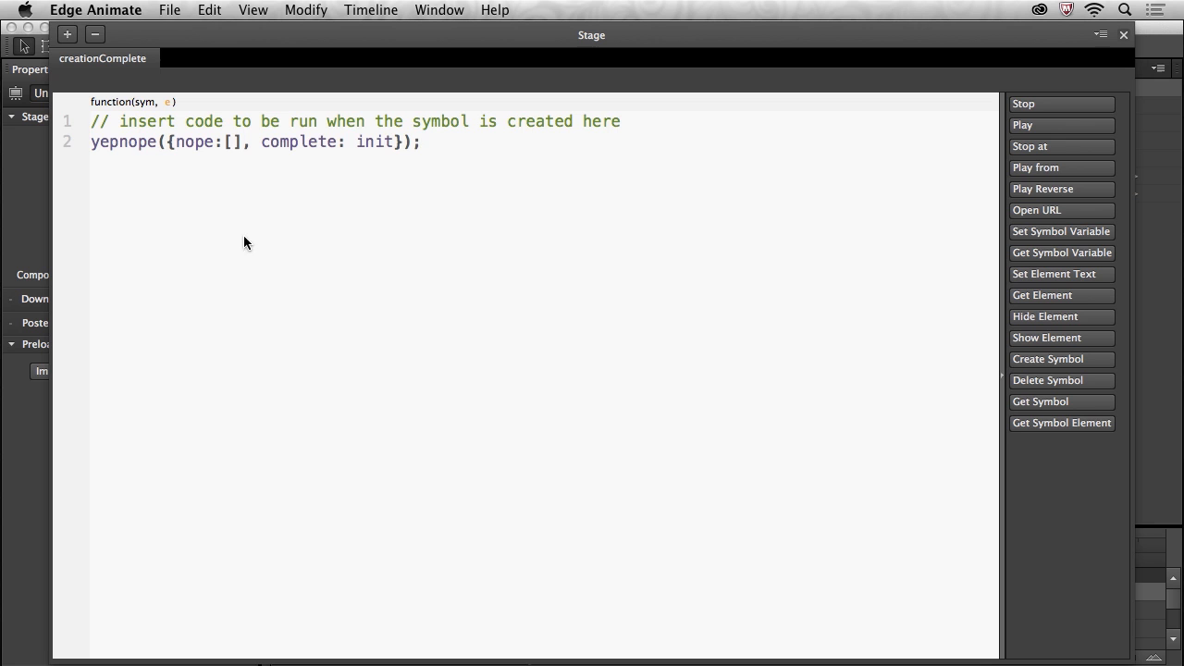
click(231, 142)
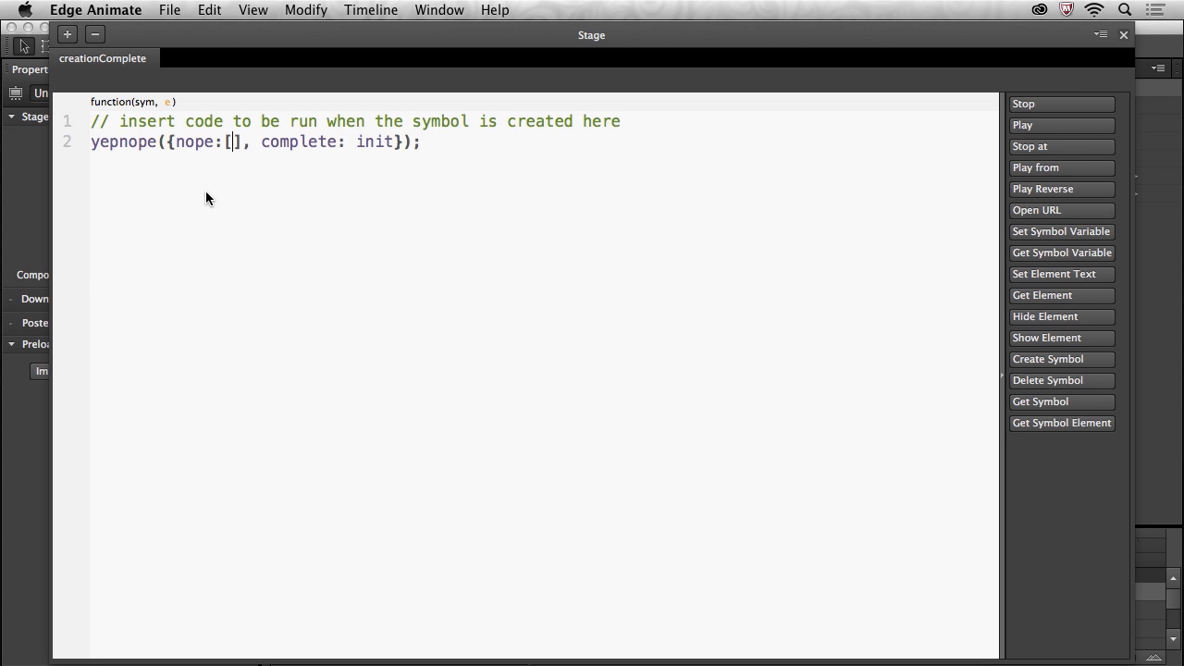
text('jquery-ui-1.10.0.custom.min.js')
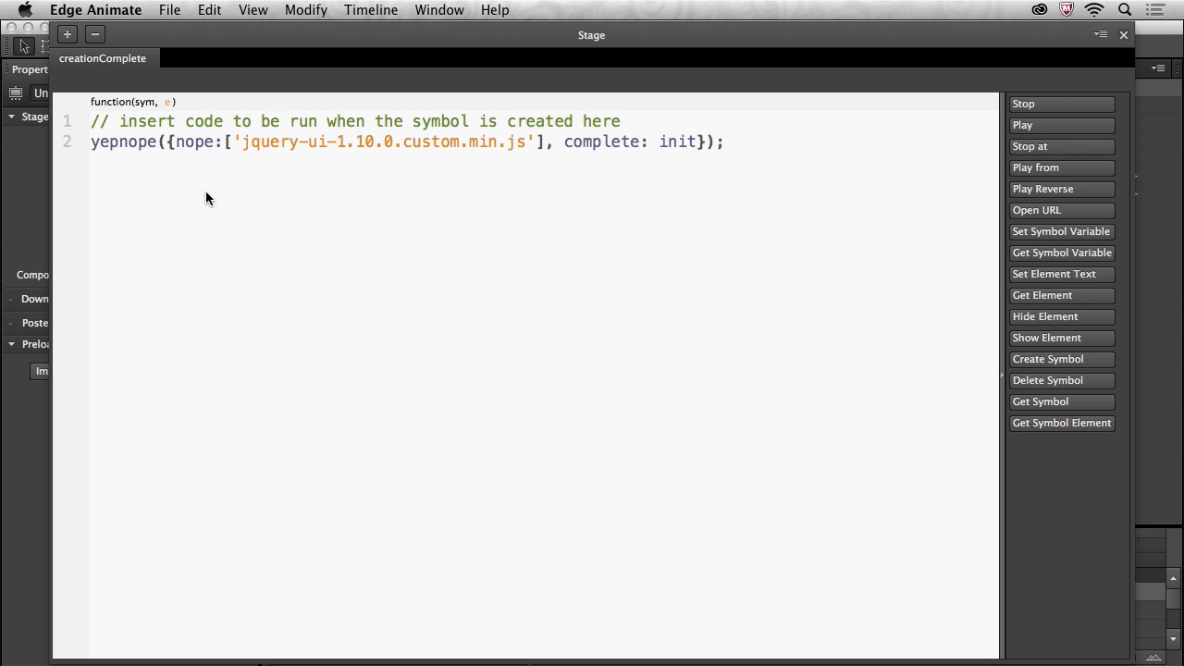
double_click(384, 141)
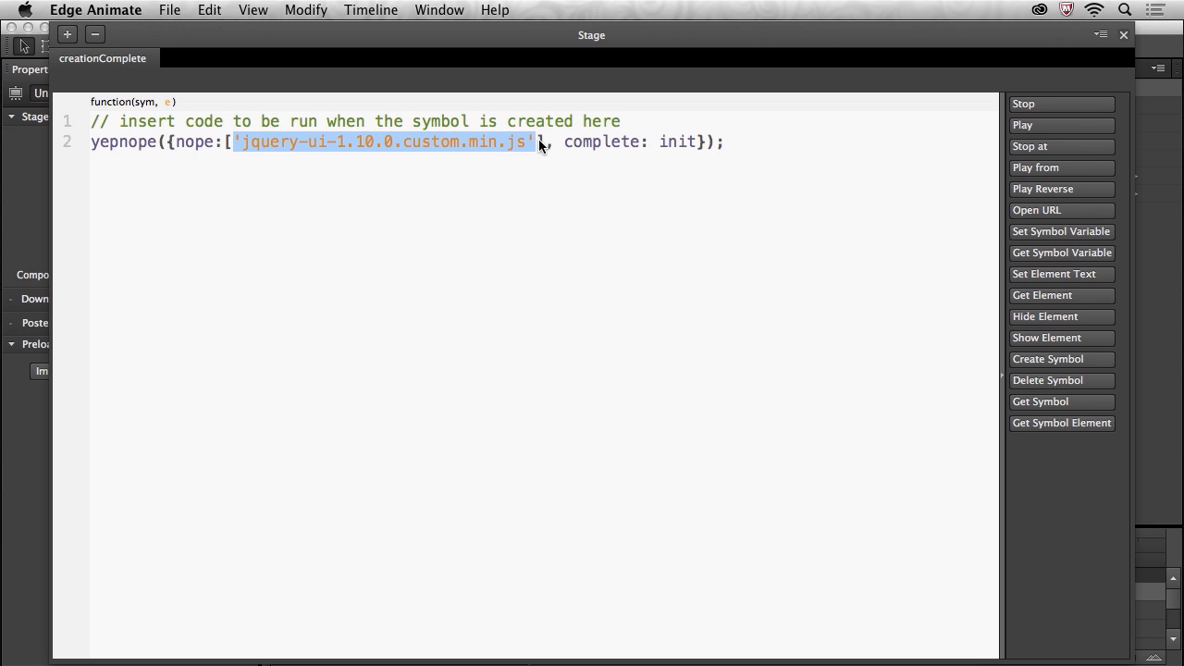
mouse_move(532, 168)
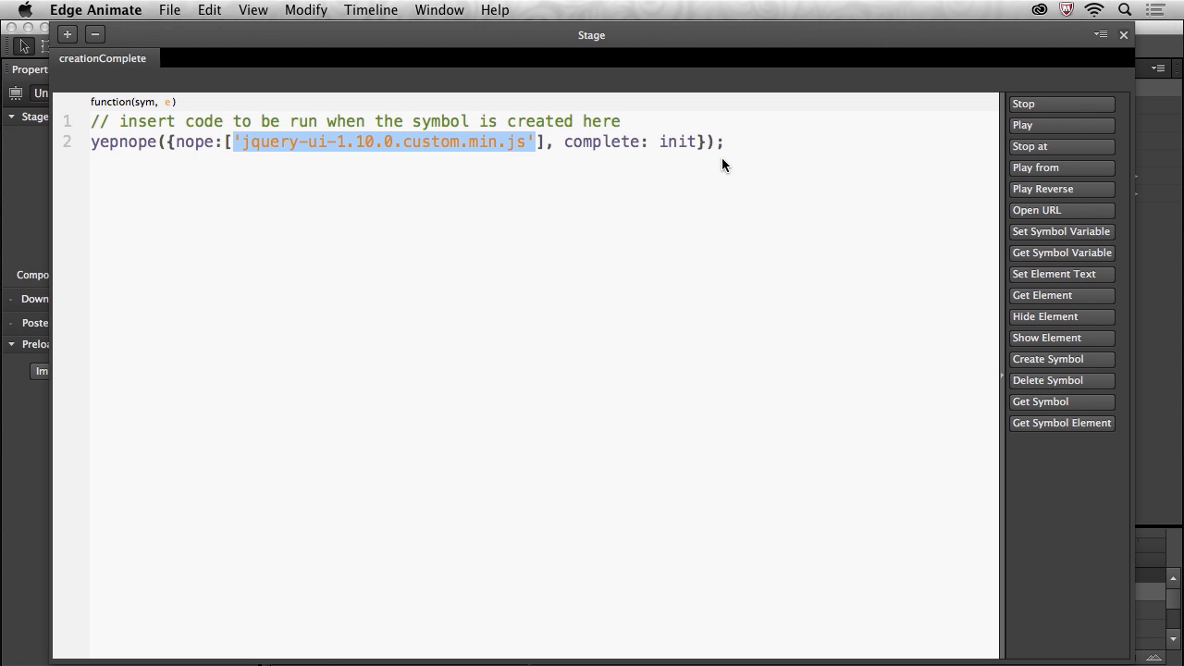
double_click(677, 142)
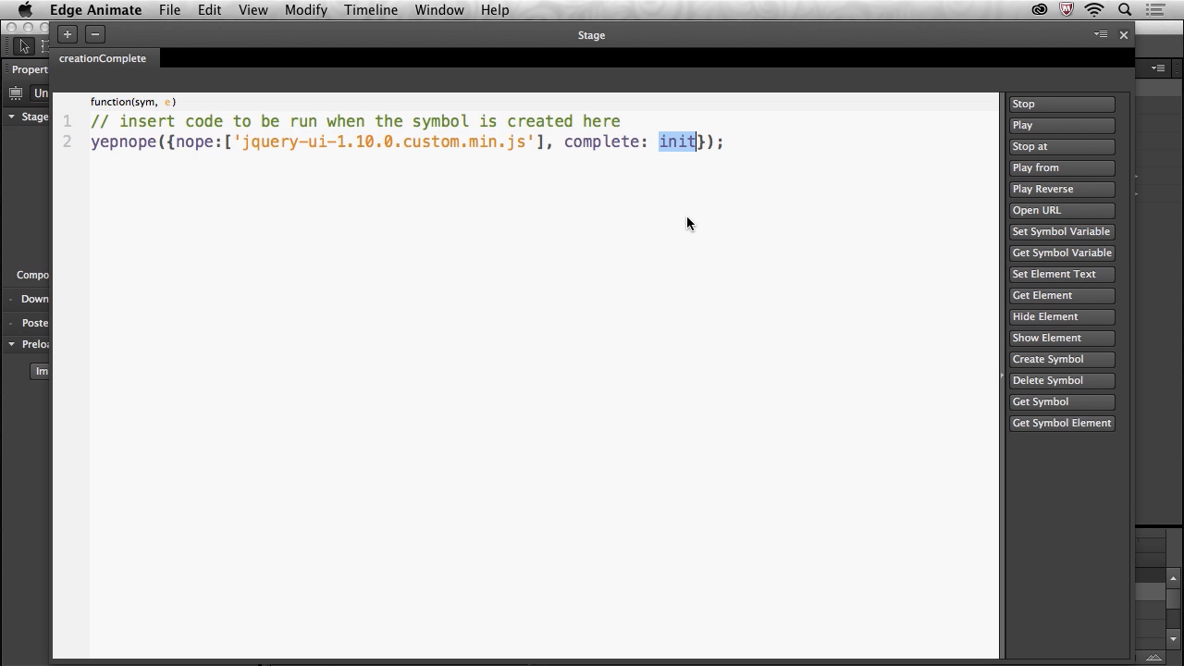
mouse_move(285, 155)
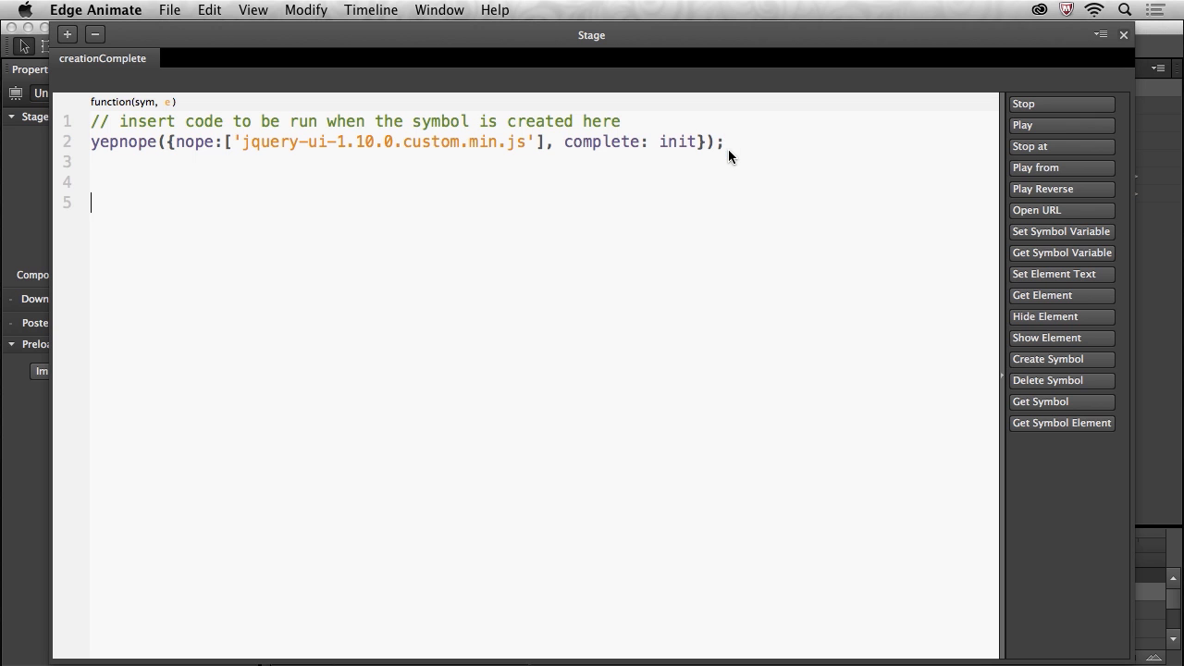
- Start declaring function init() below the yepnope call
text(function)
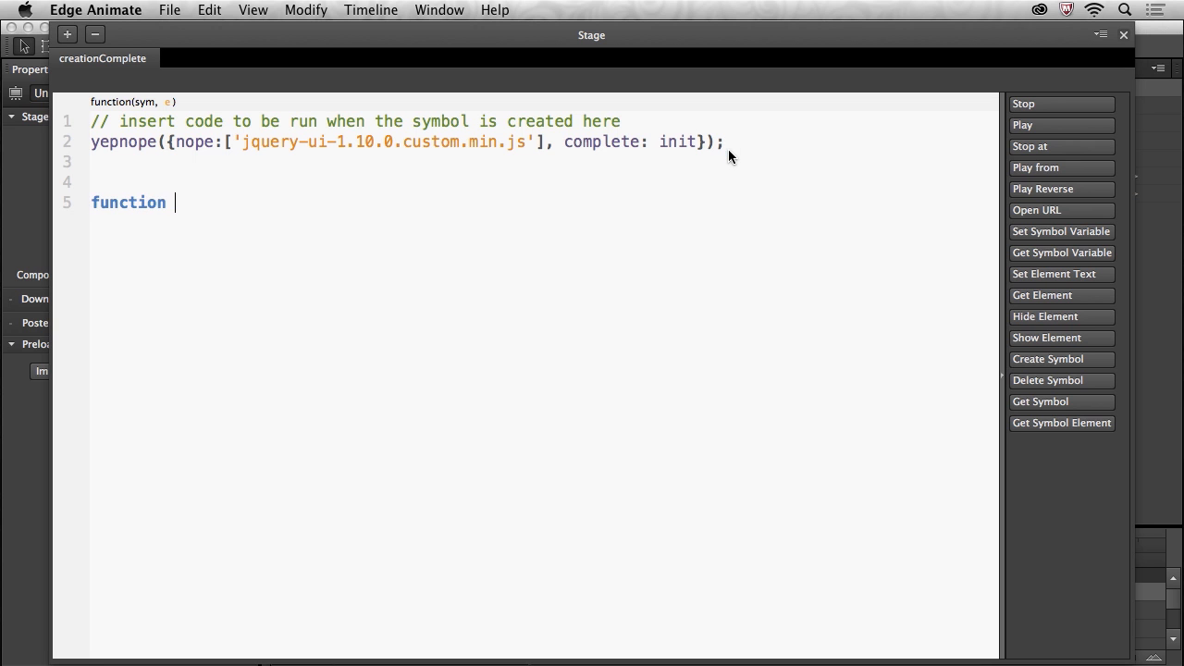
text(init)
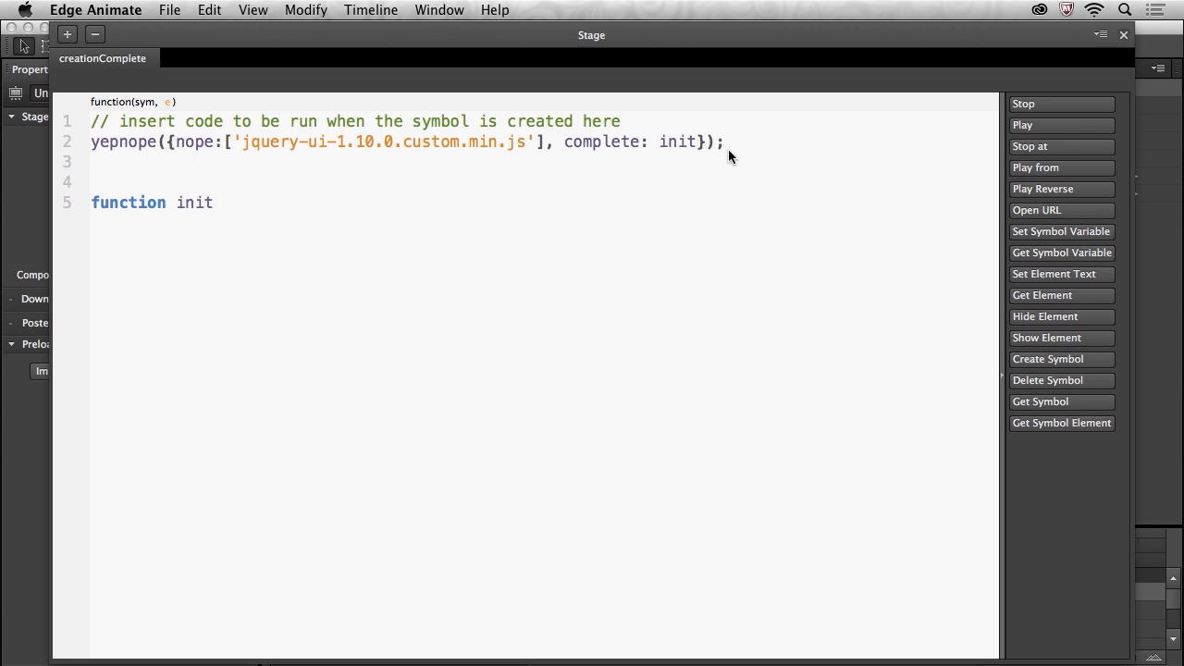
text(())
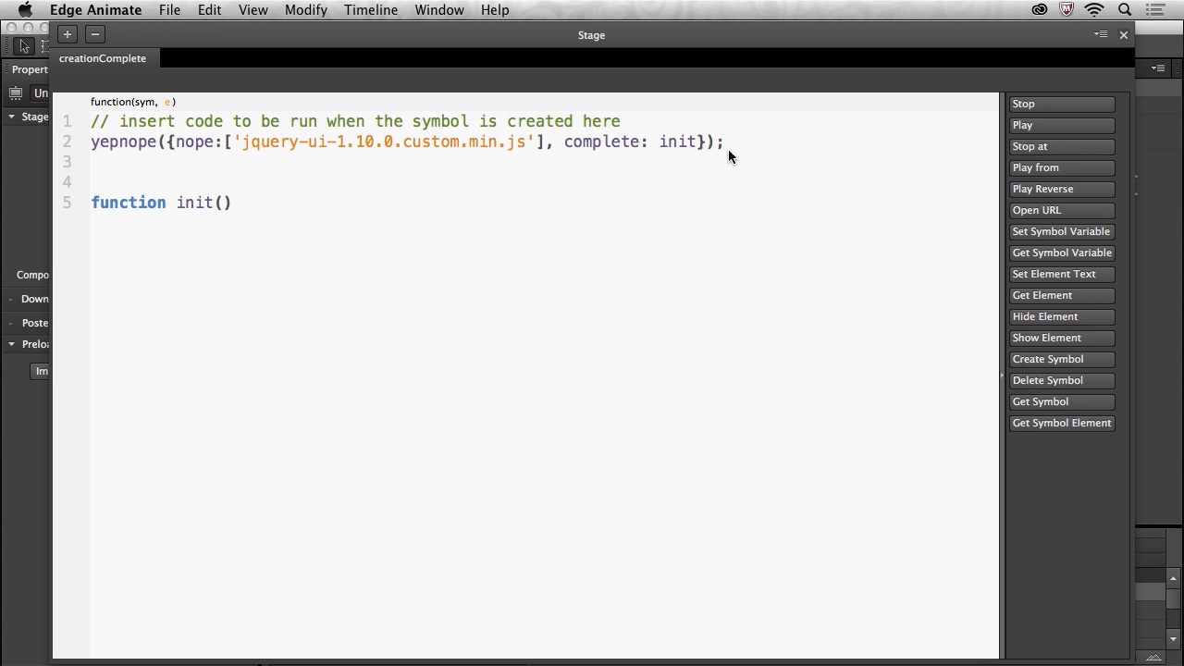
mouse_move(325, 393)
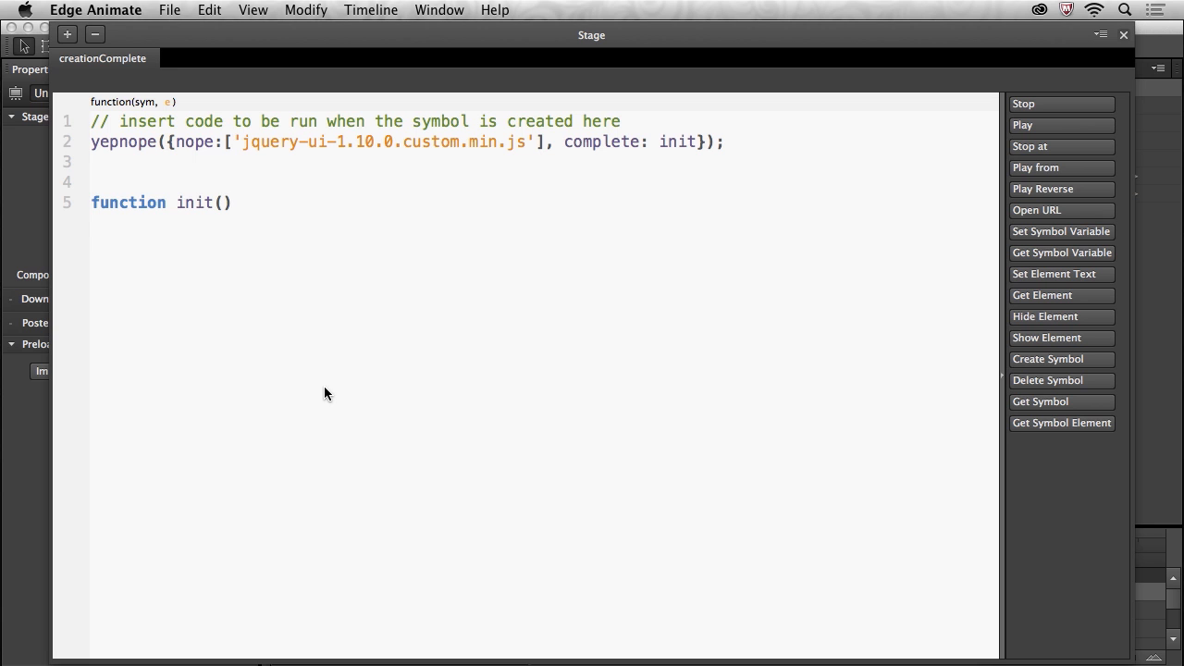
- Open the init body and add the comment '//Use the code! Draggable! Droppable!!'
text({)
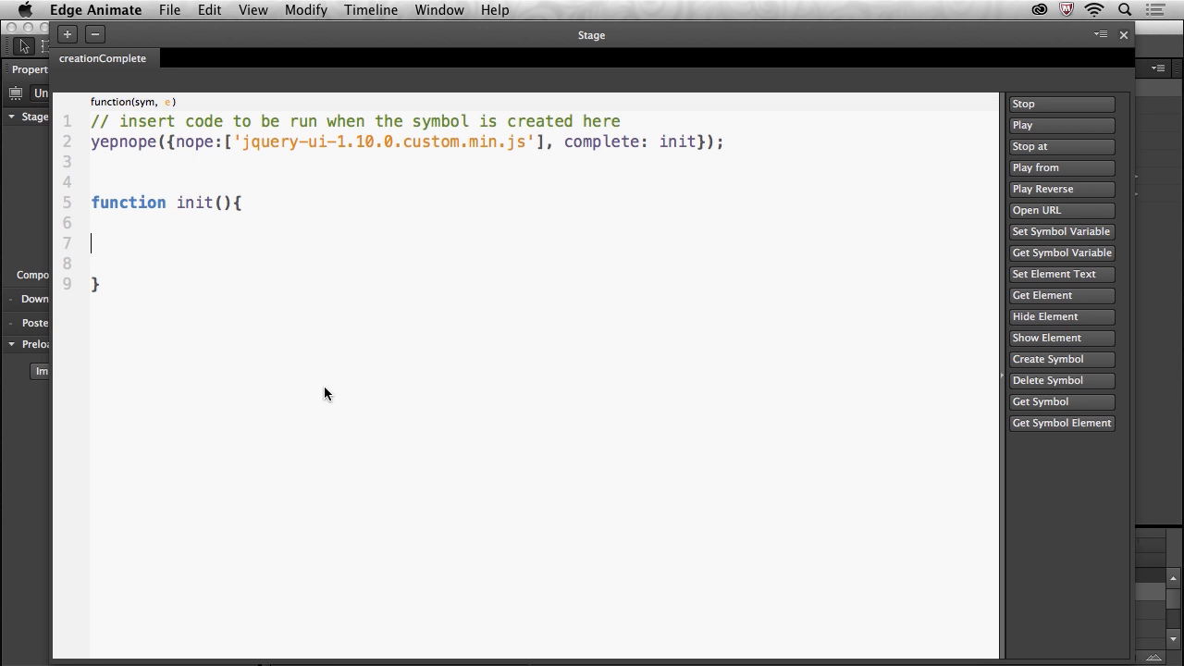
text(Use the)
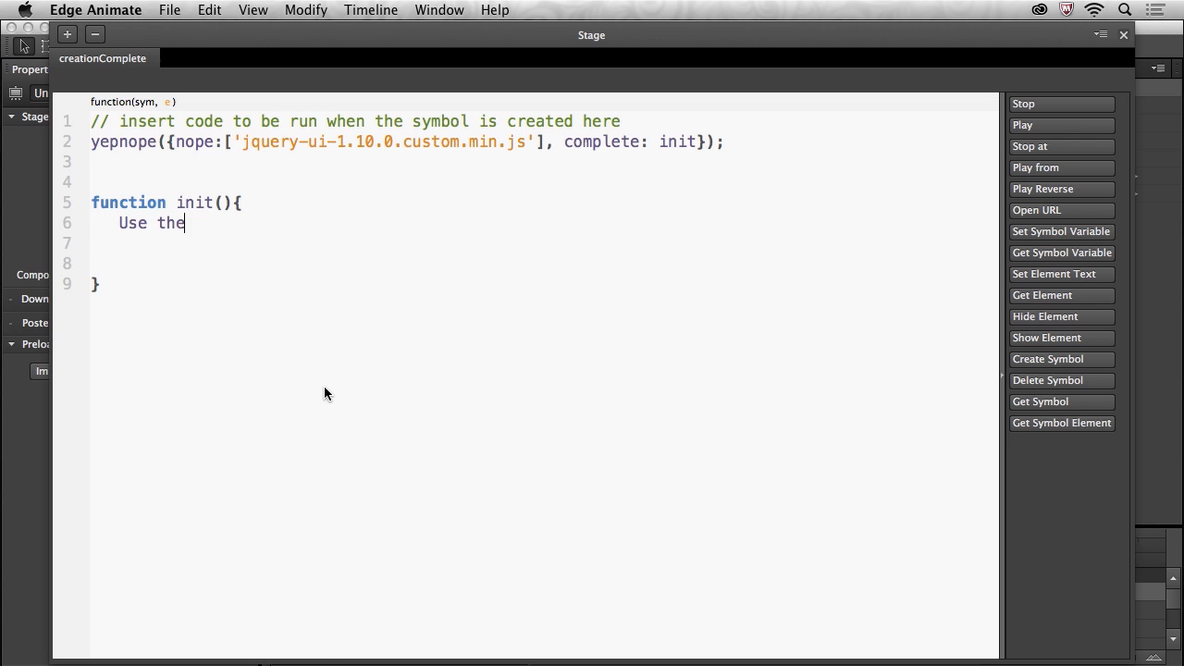
text(code! Draggable)
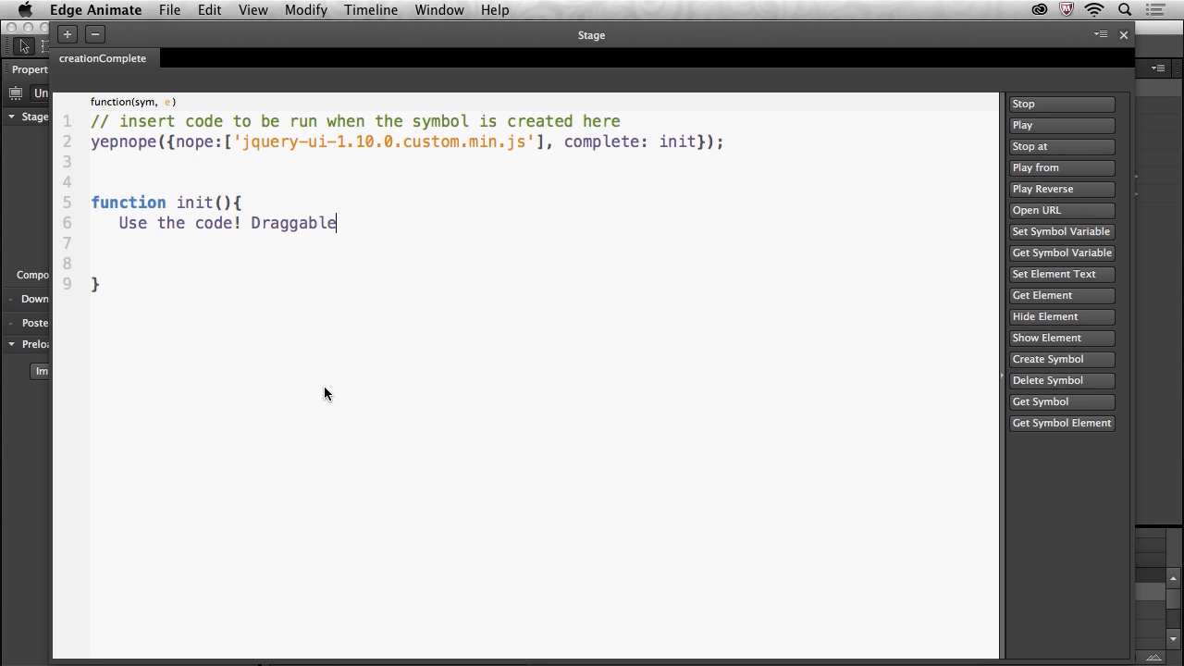
text(! Droppable!!)
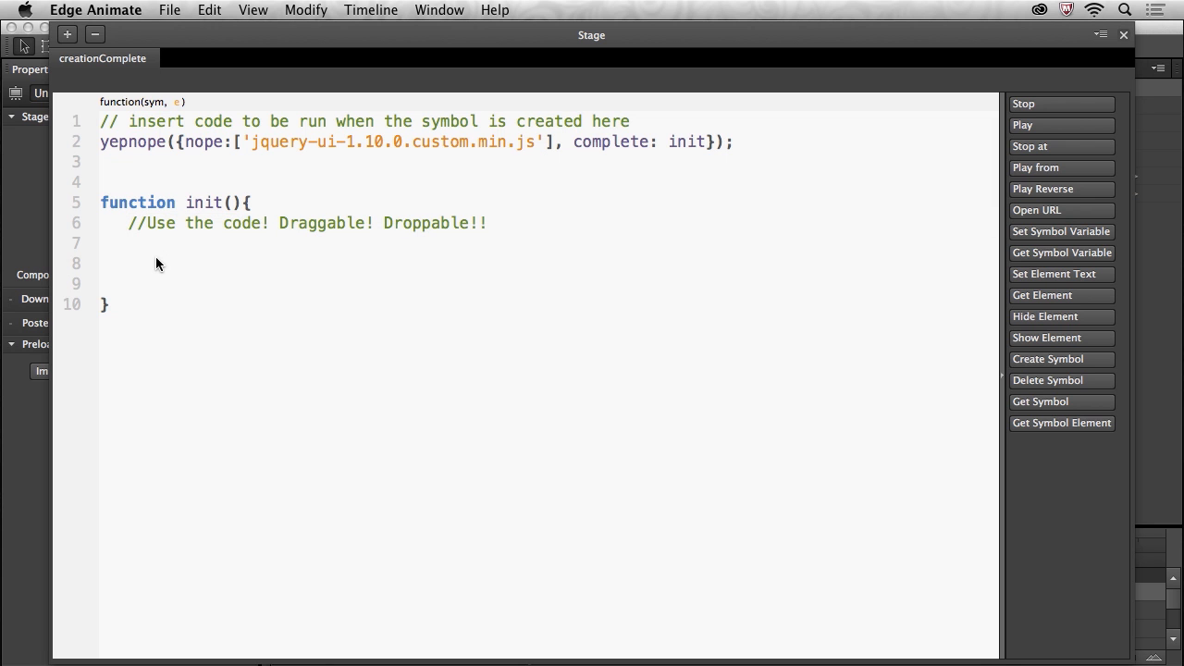
- Begin the selector call sym.$('') on the next line
text(sym.)
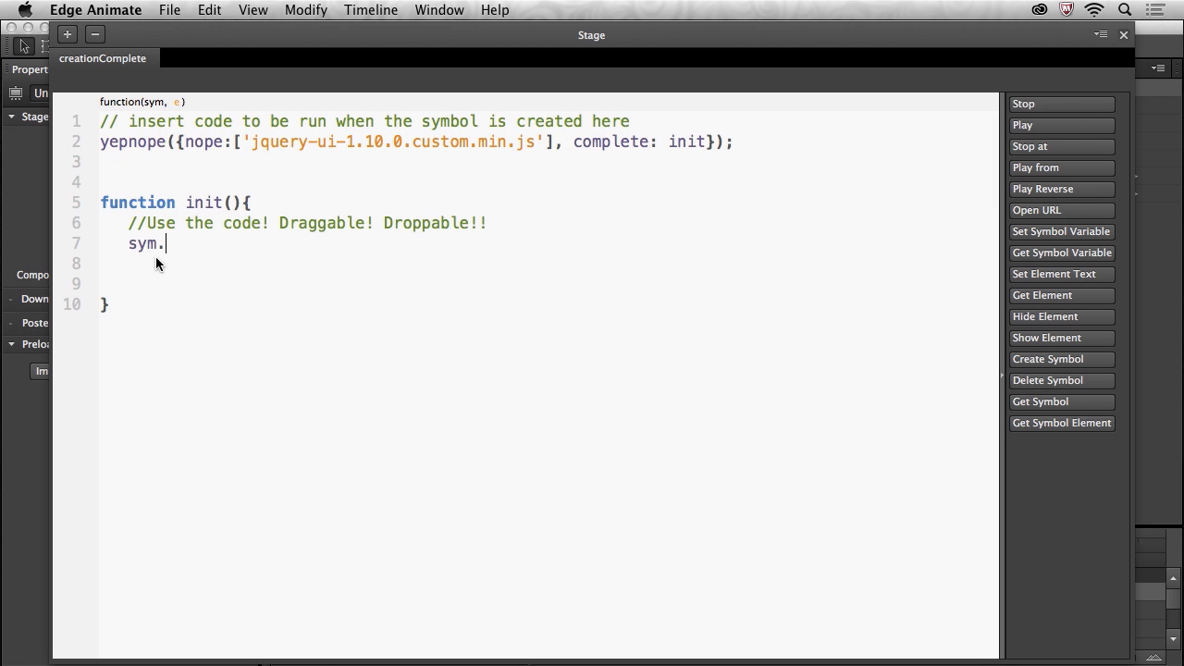
text(#)
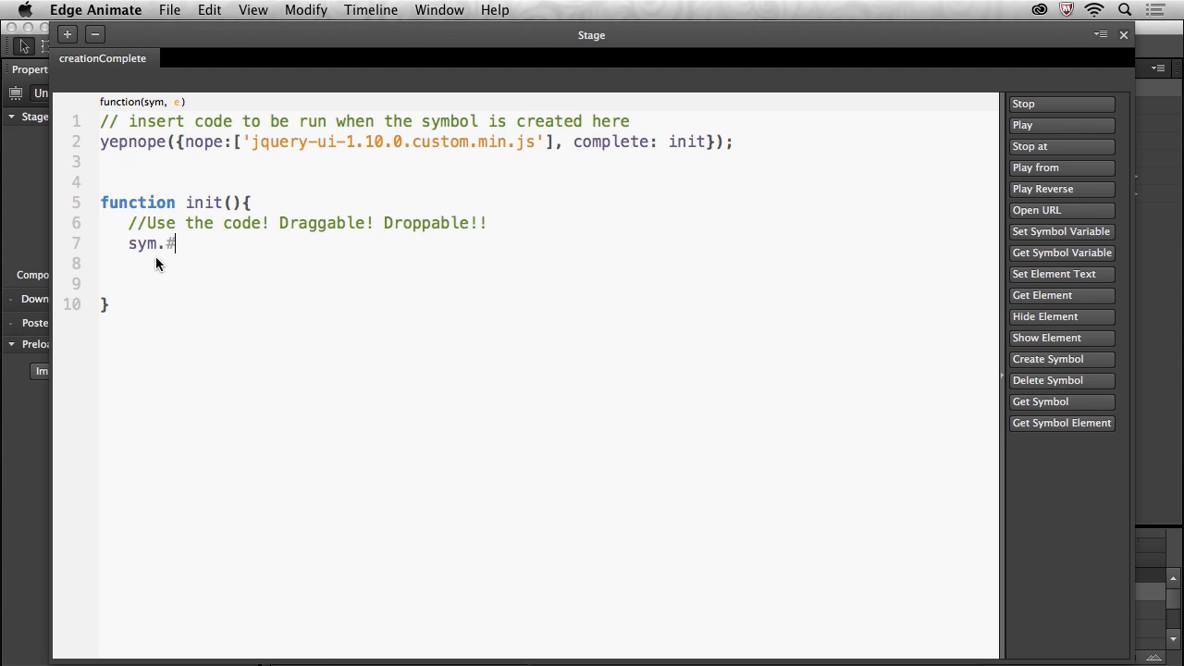
key(Backspace)
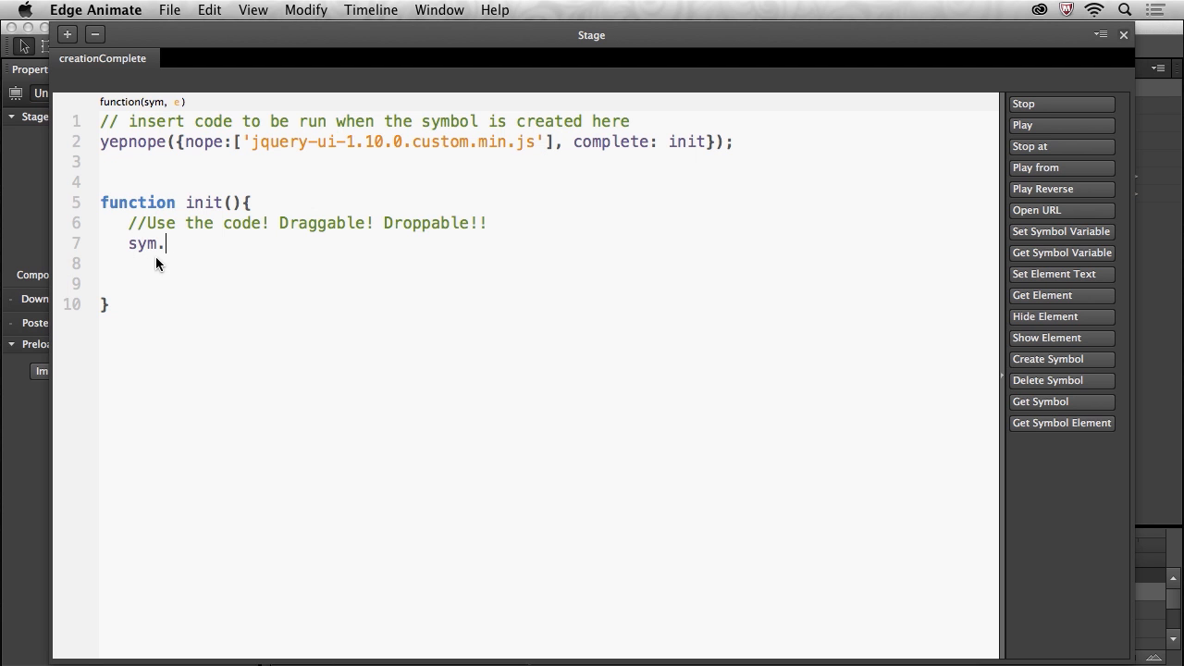
text($)
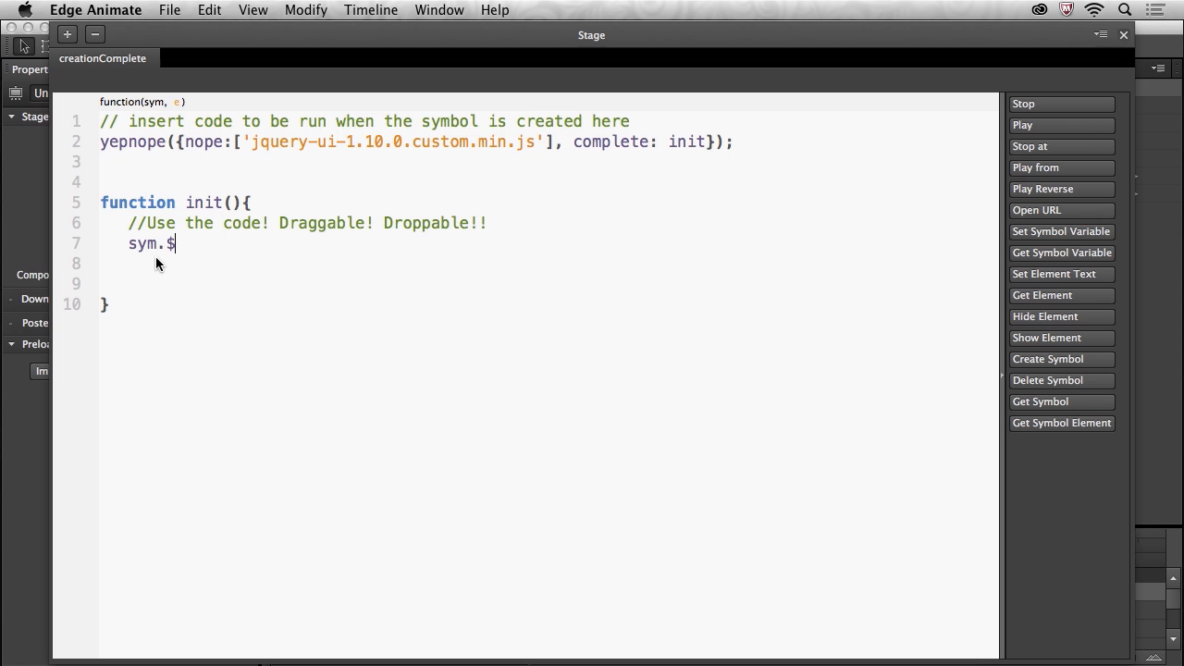
text((''))
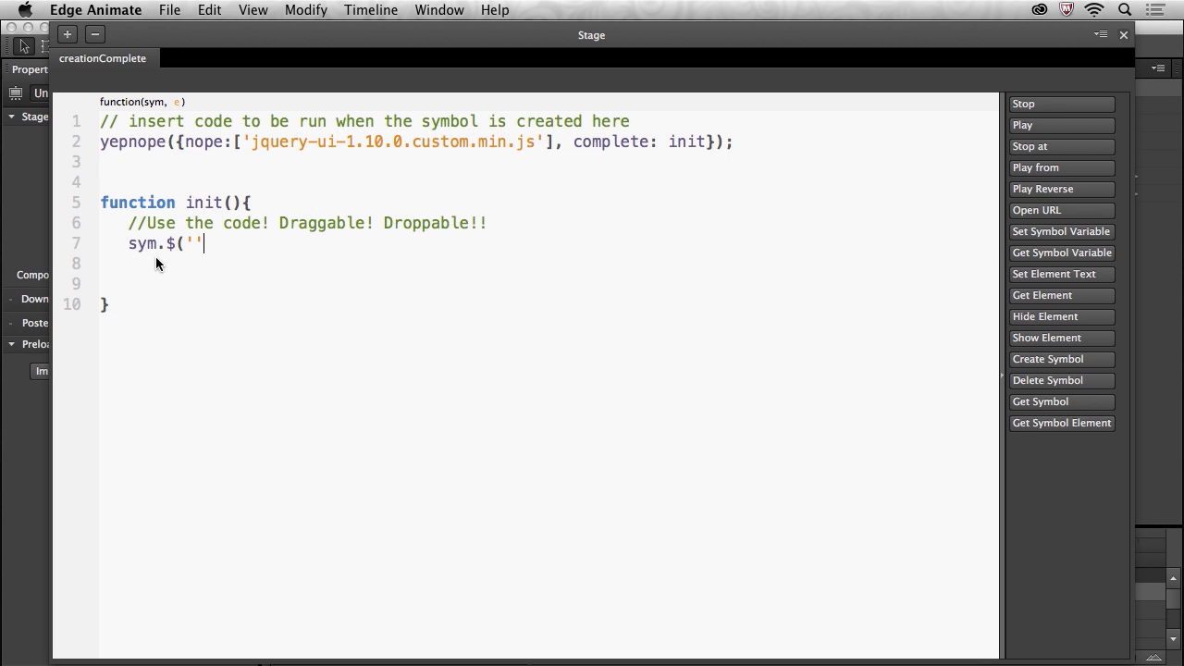
text().)
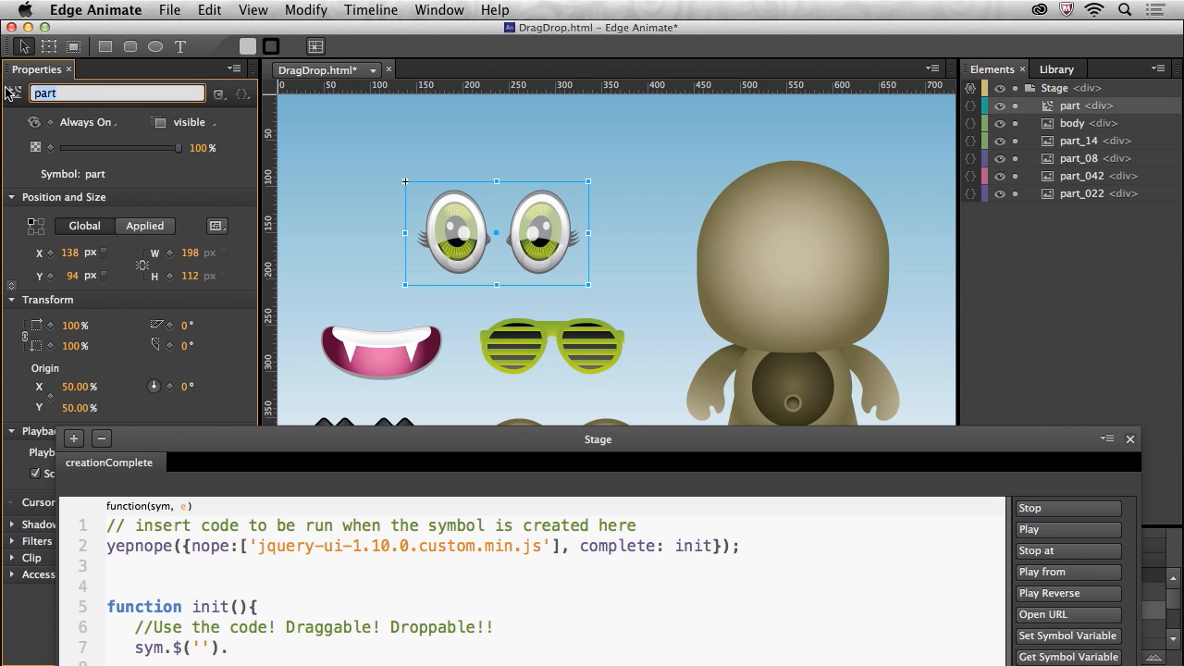
mouse_move(491, 241)
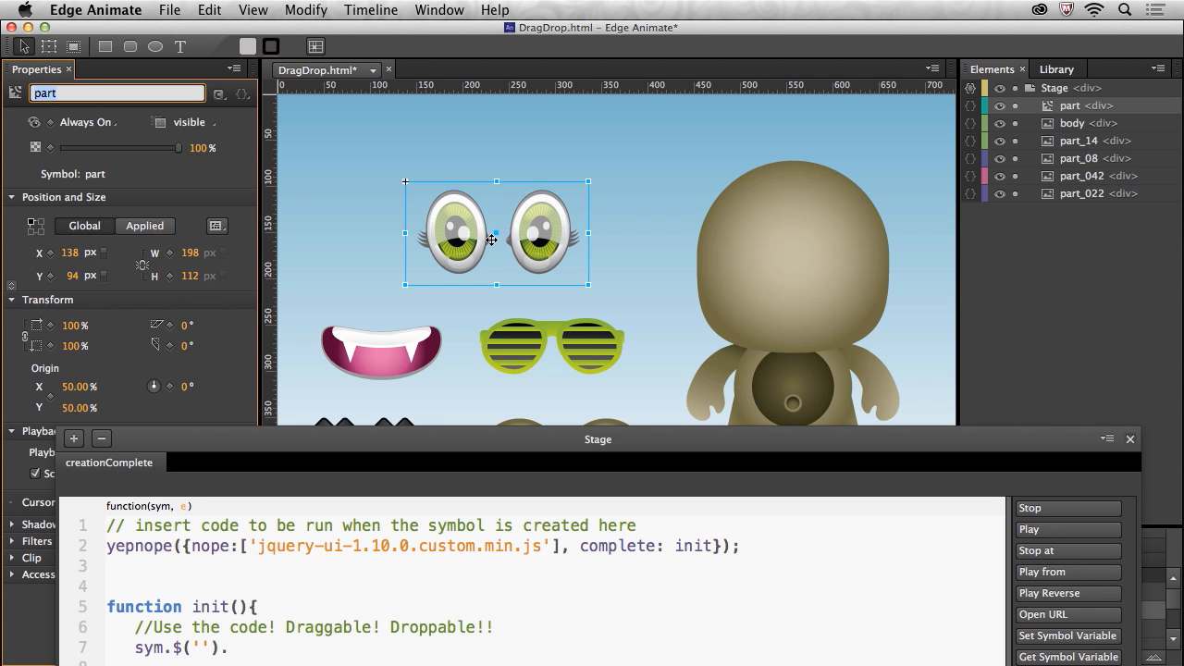
mouse_move(459, 220)
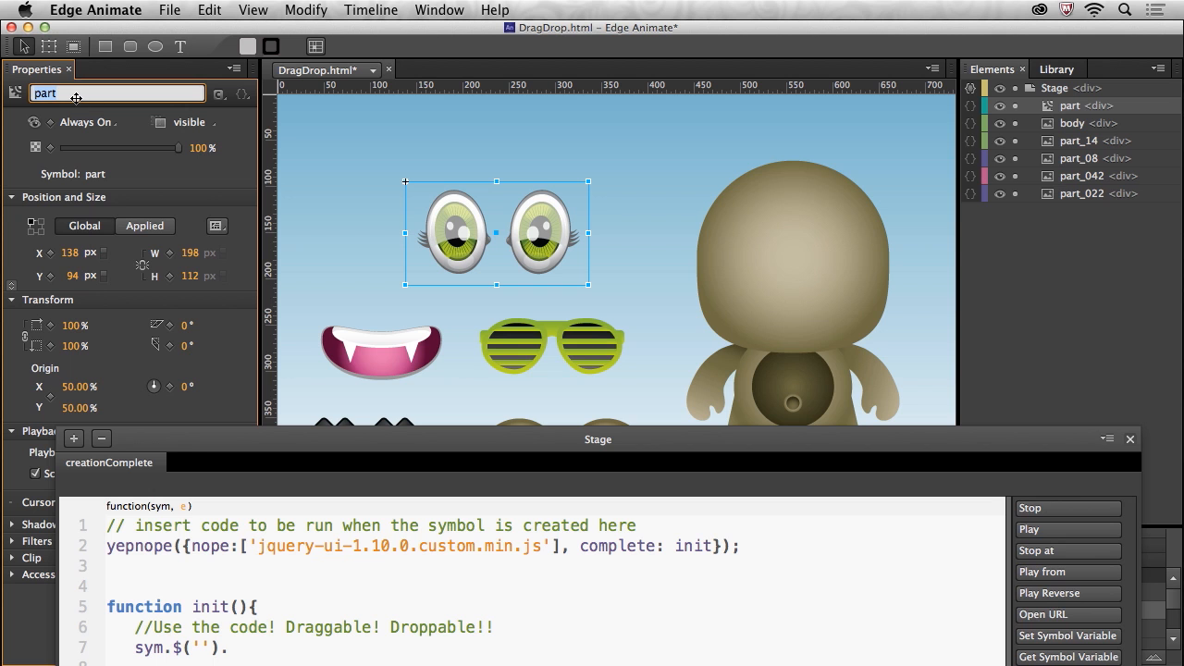
mouse_move(287, 432)
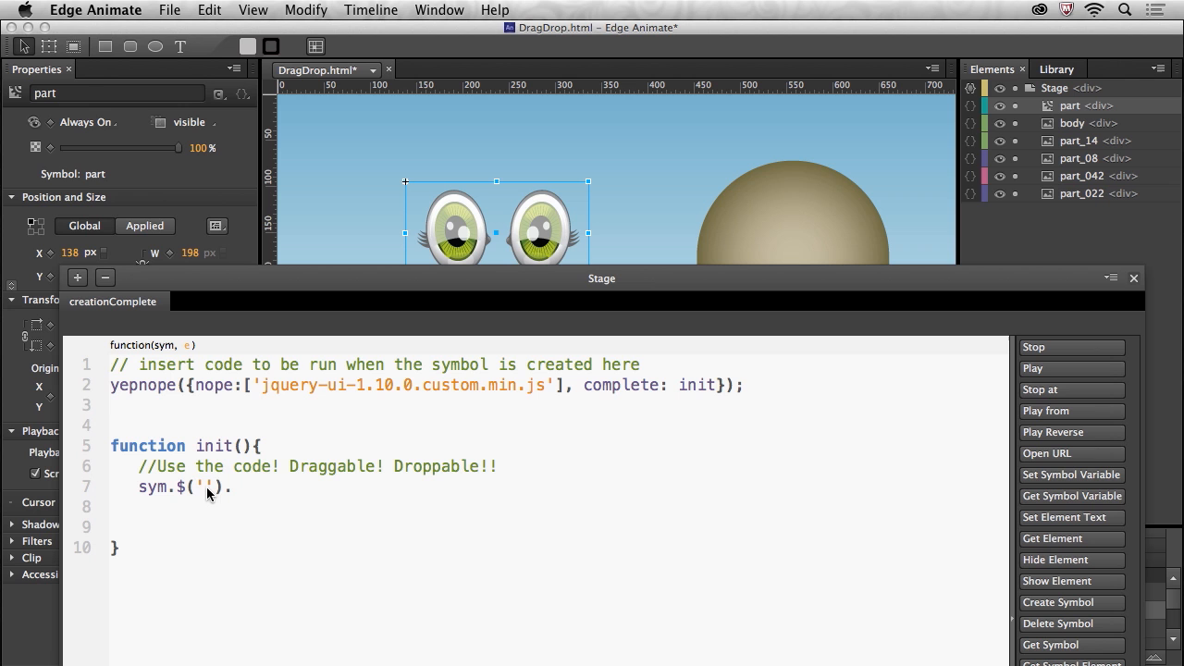
- Complete the line as sym.$('part').draggable(); to make the eyes draggable
text(part)
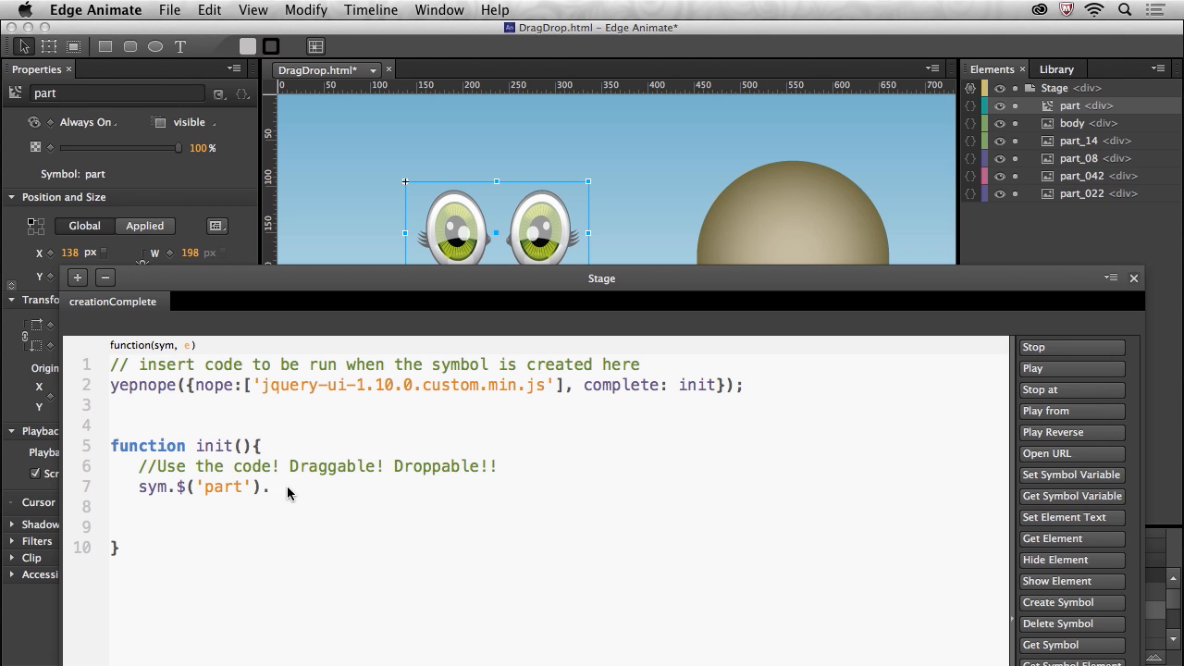
text(d)
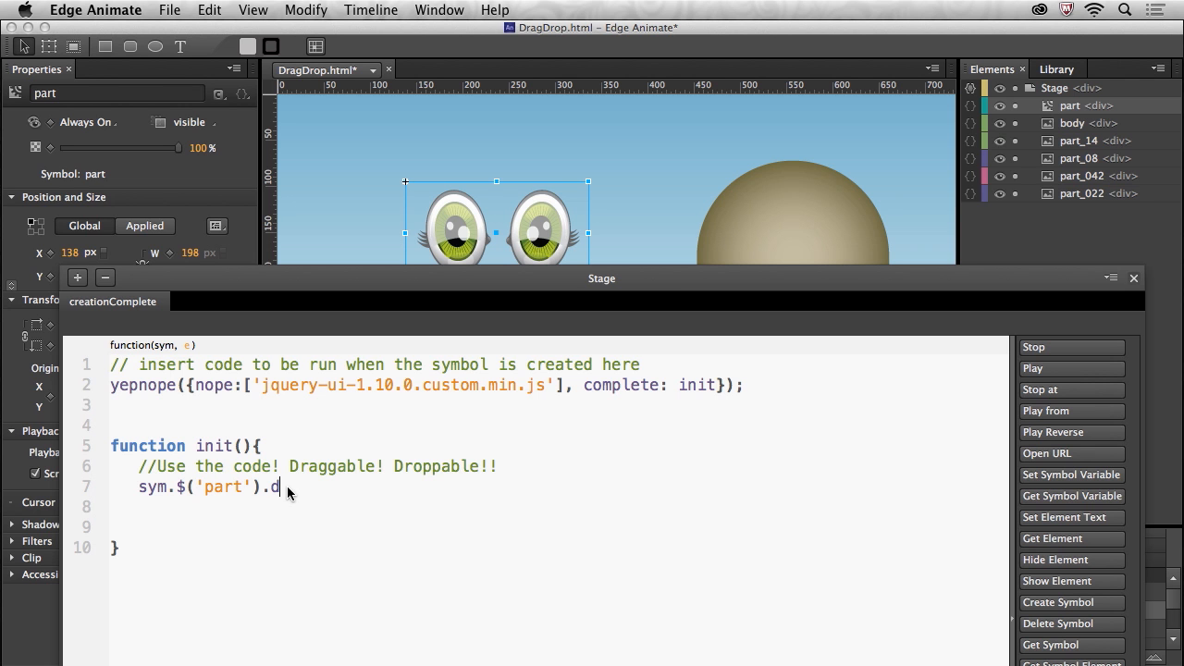
text(raggable()
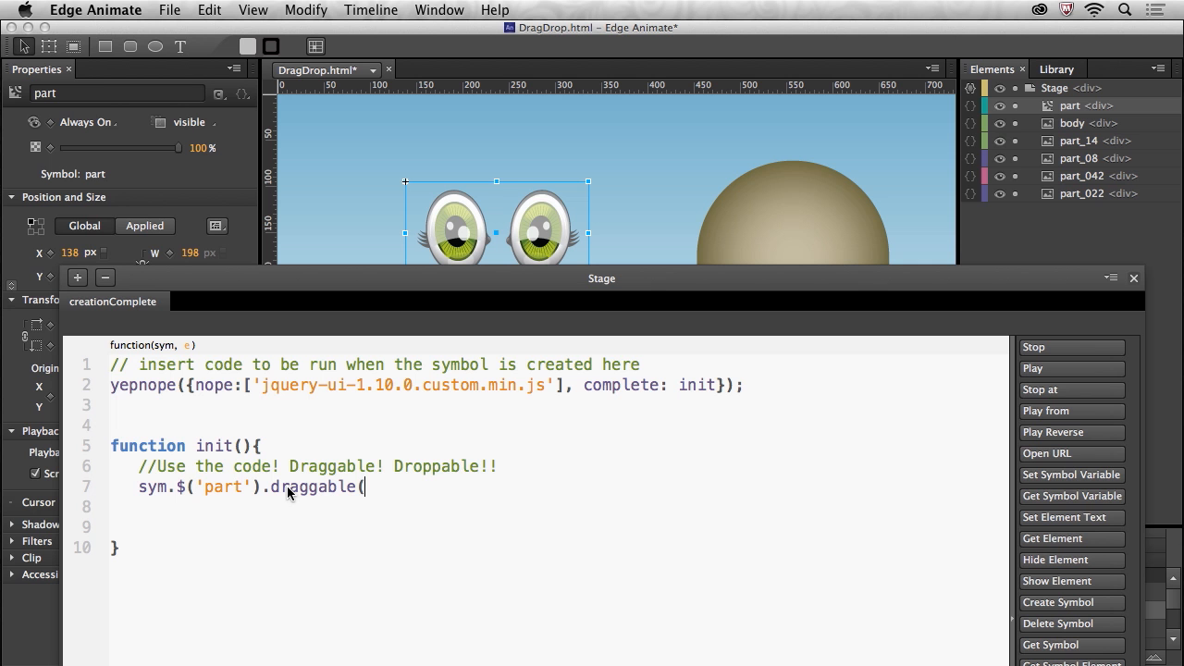
text();)
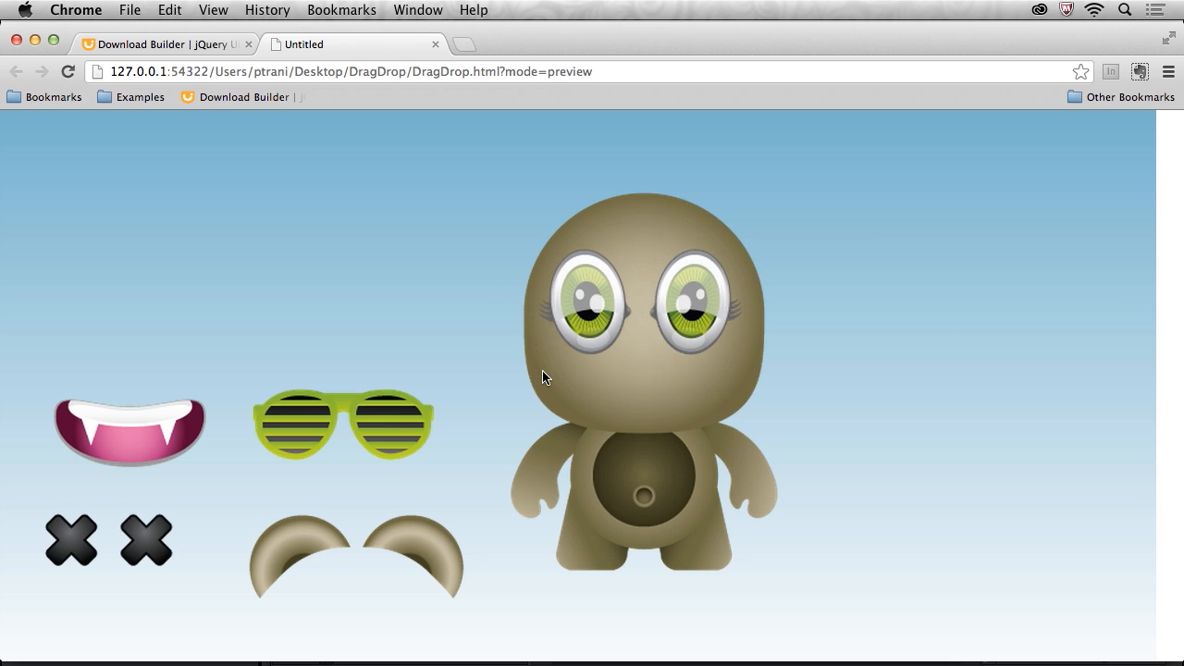
mouse_move(514, 275)
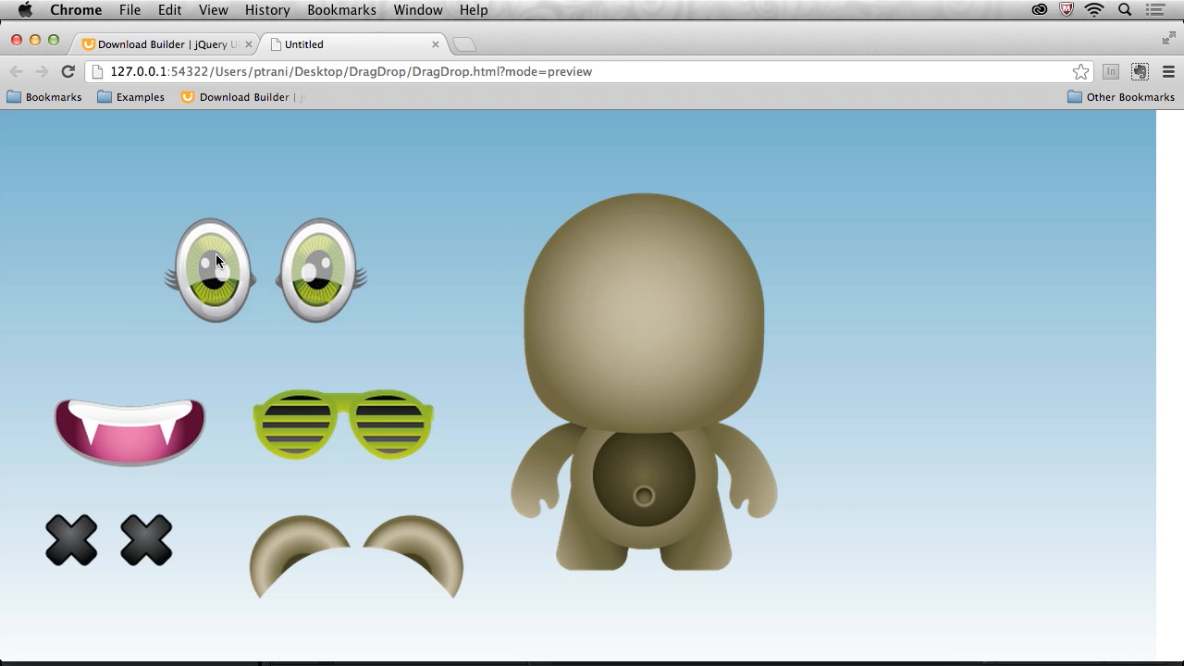
mouse_move(436, 44)
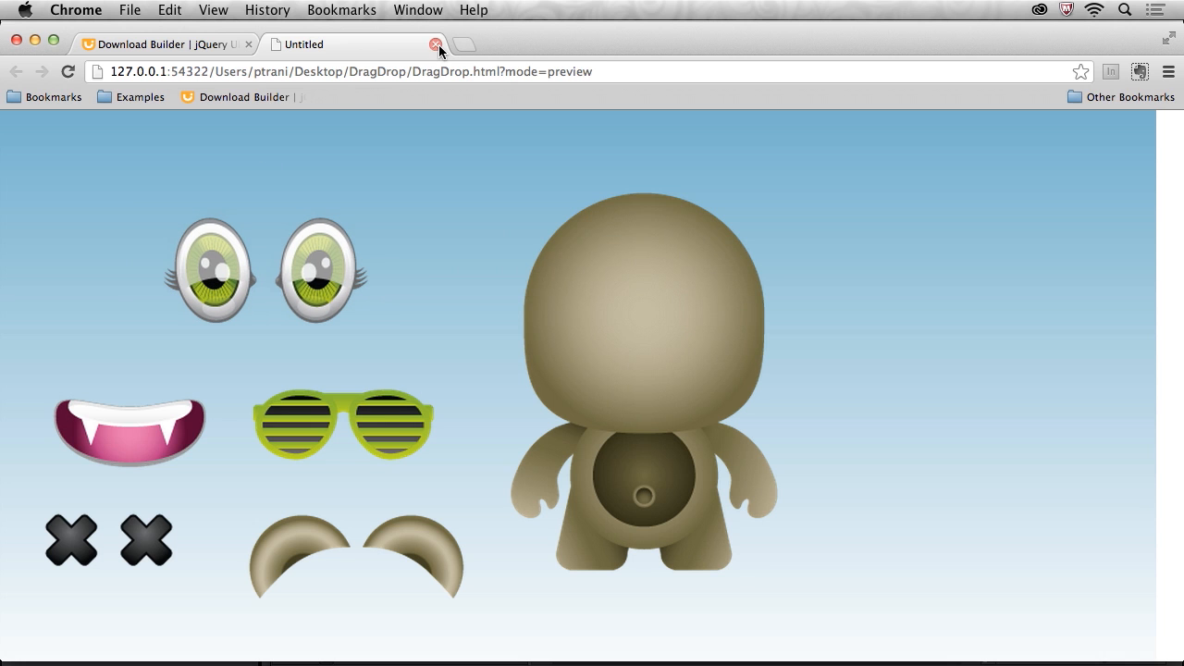
mouse_move(437, 51)
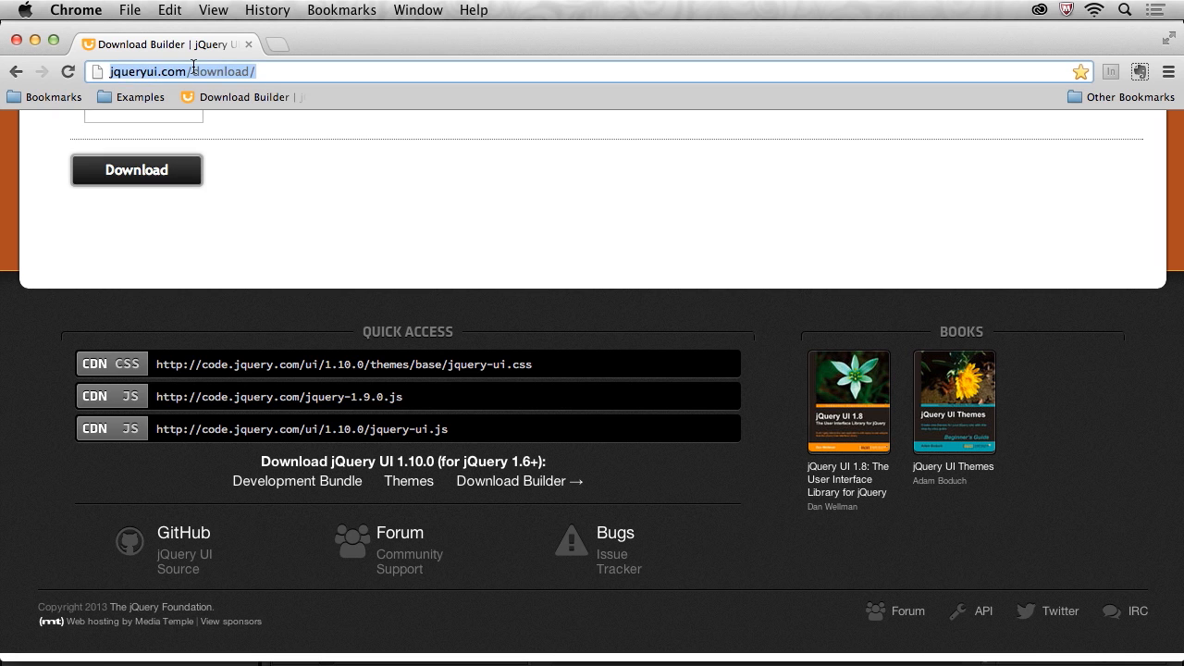
- Go to jqueryui.com/droppable and scroll through the Droppable demo
text(jqueryui.com/d)
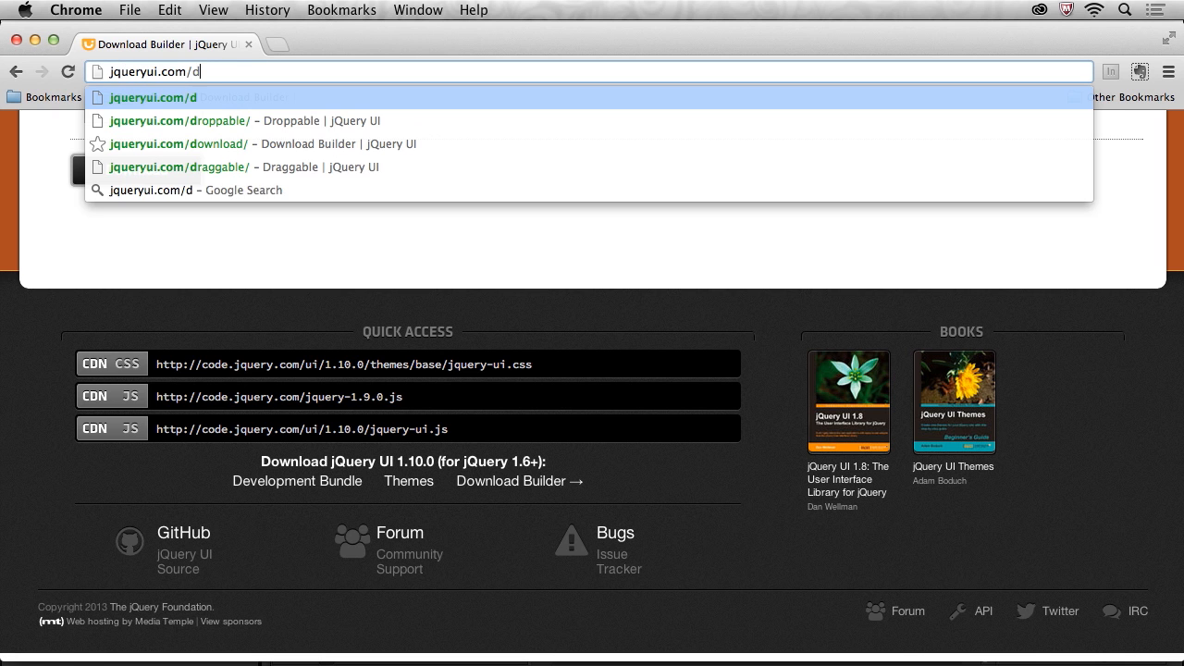
click(180, 120)
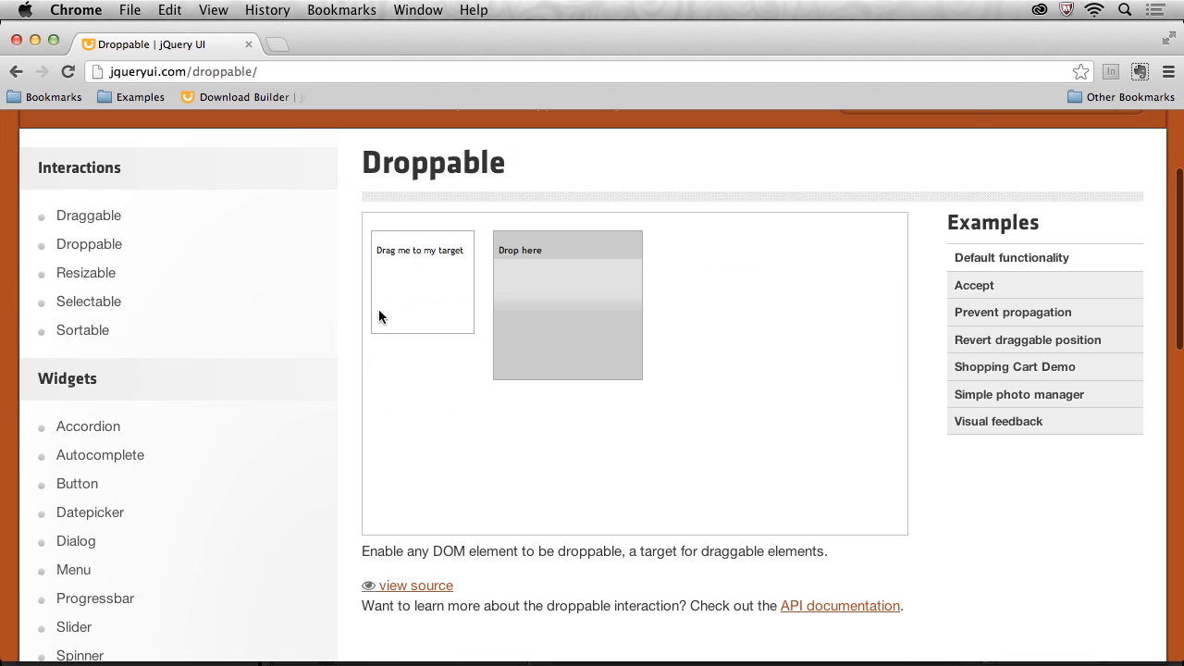
scroll(down, 3)
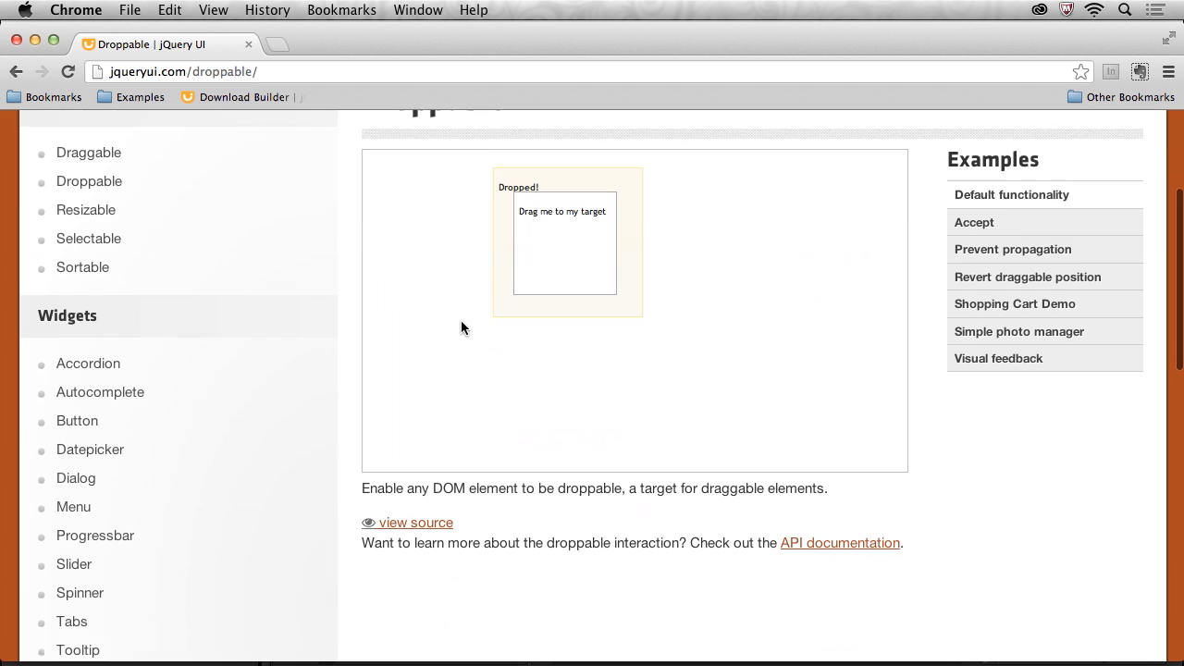
- Read the Droppable API documentation and its accept option examples
click(839, 544)
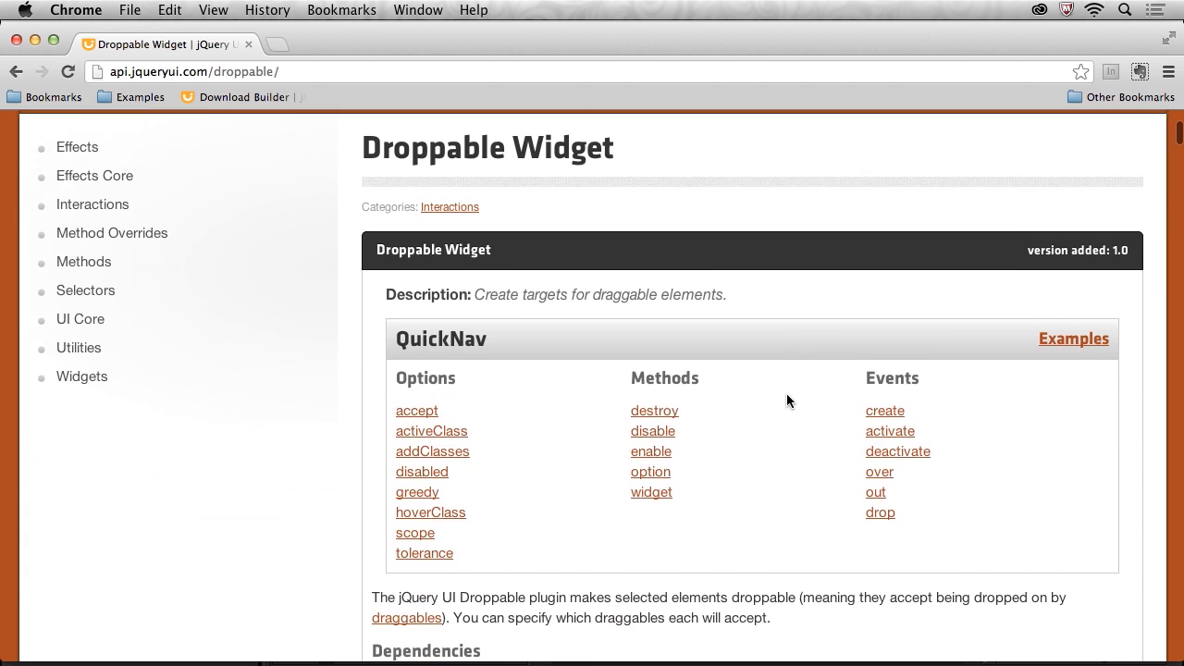
scroll(down, 3)
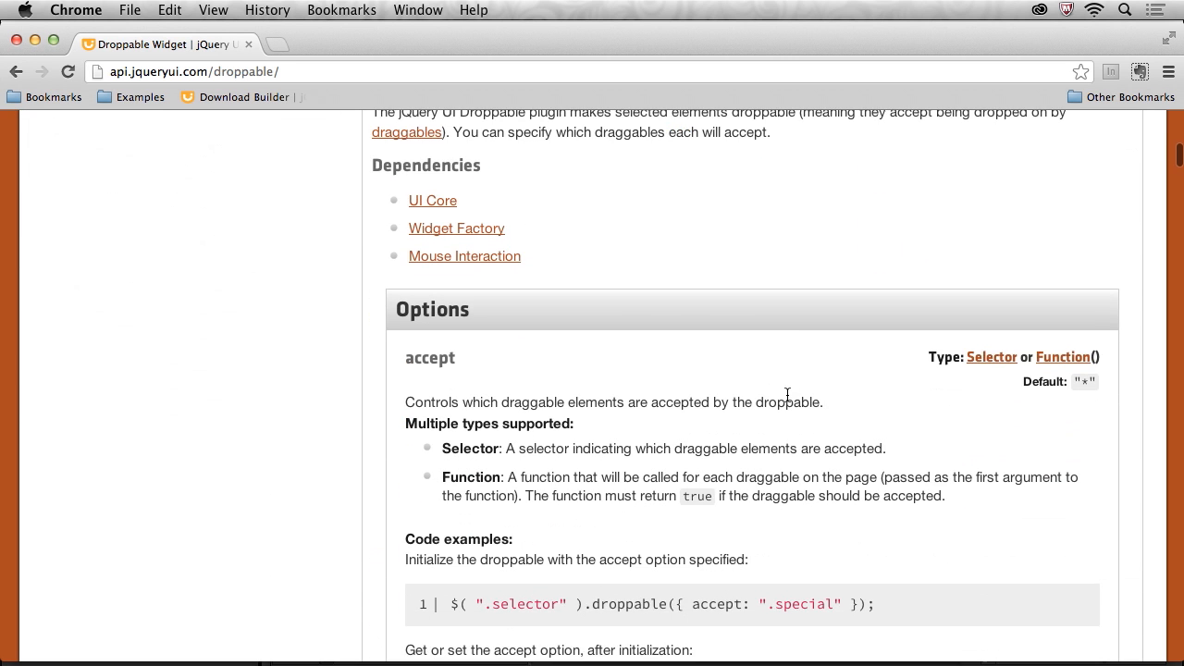
scroll(down, 3)
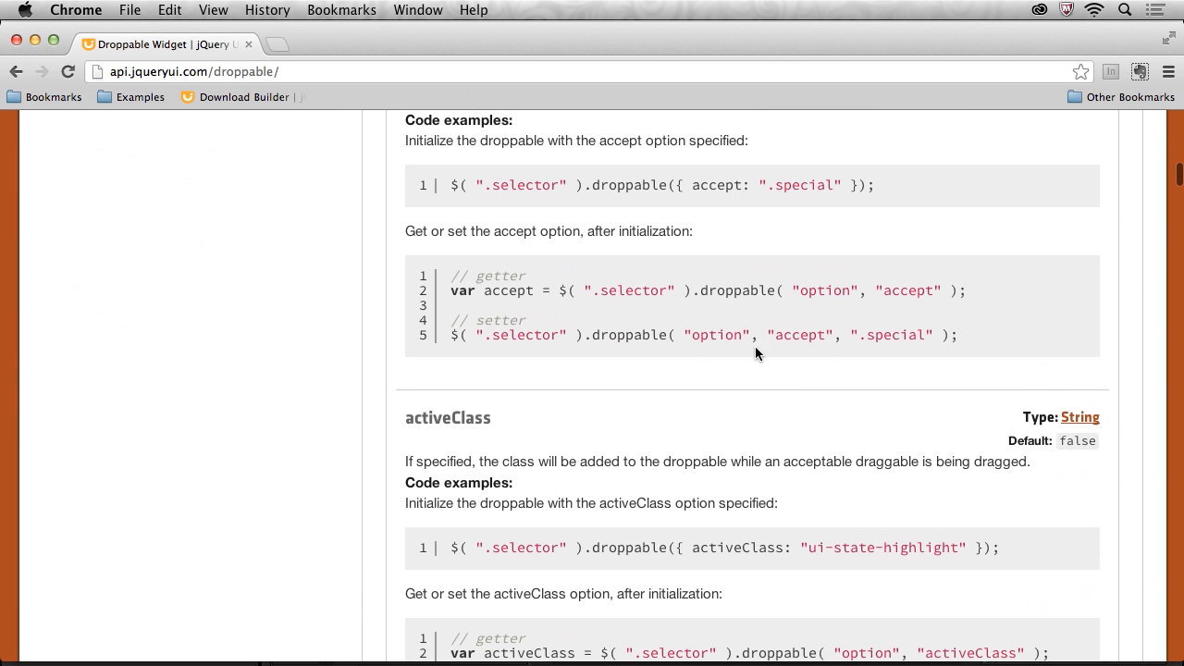
double_click(611, 185)
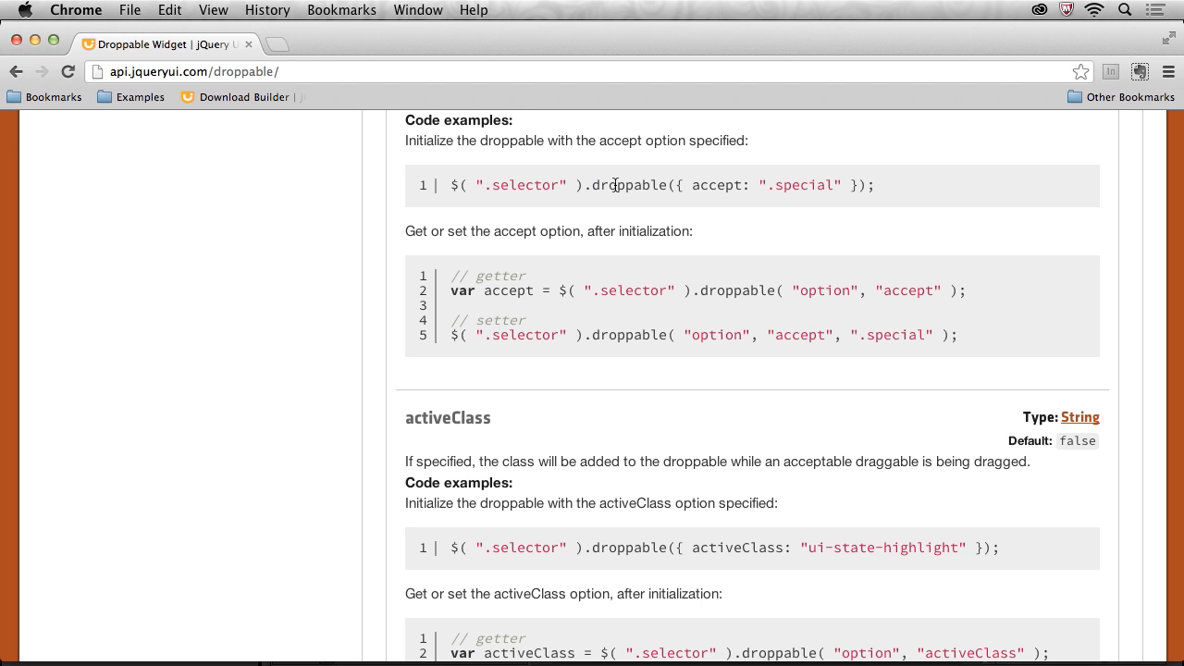
double_click(627, 184)
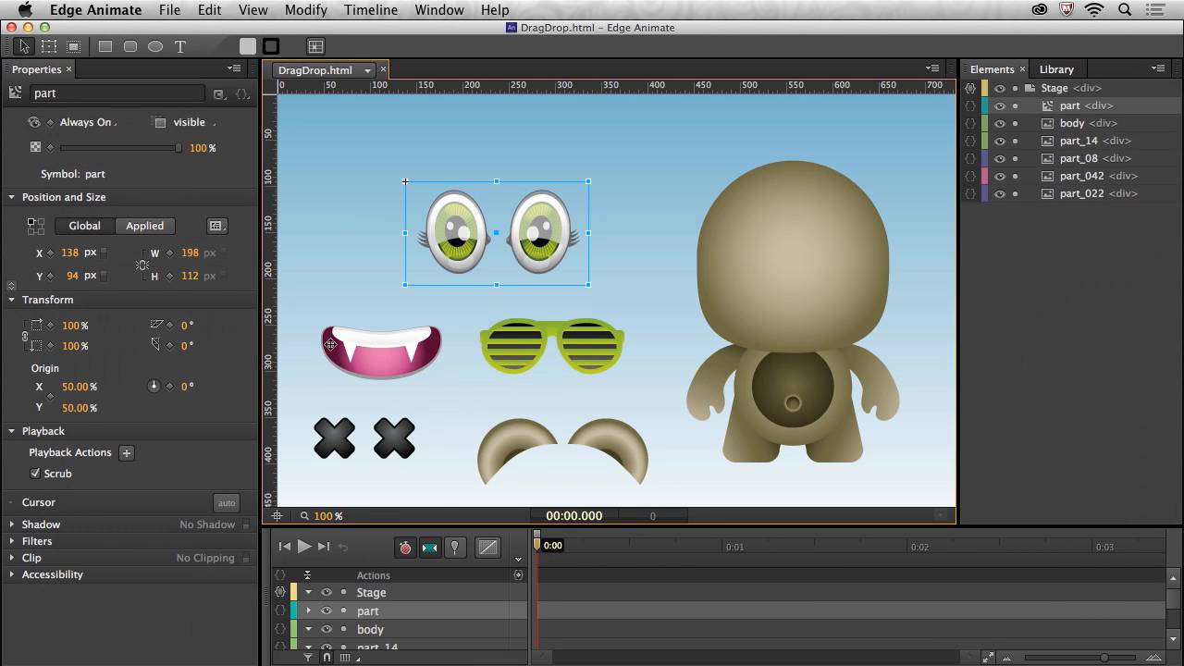
mouse_move(227, 505)
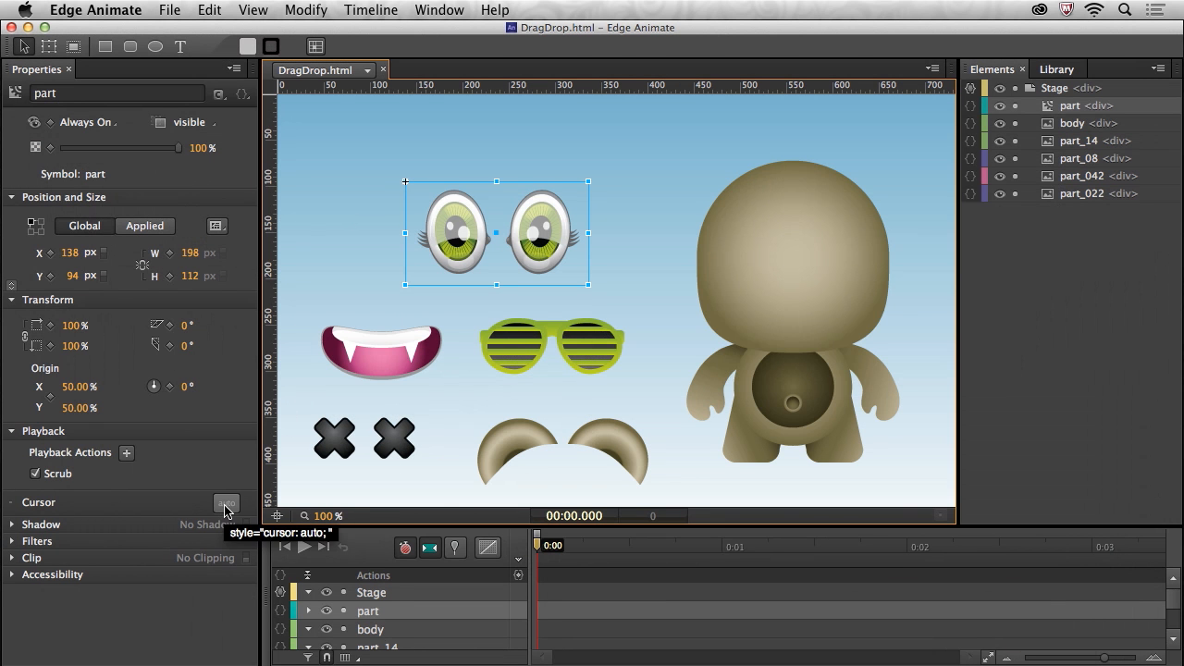
- Set the eyes part's Cursor to the pointer hand and reopen the Stage creationComplete code
click(227, 503)
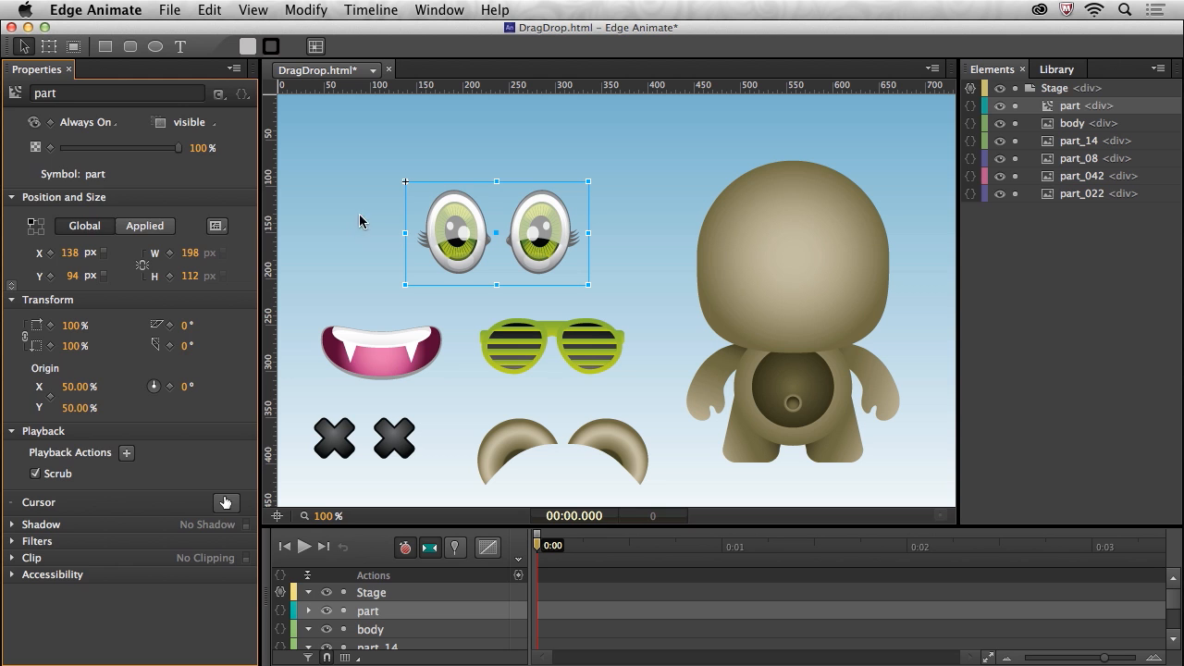
click(370, 592)
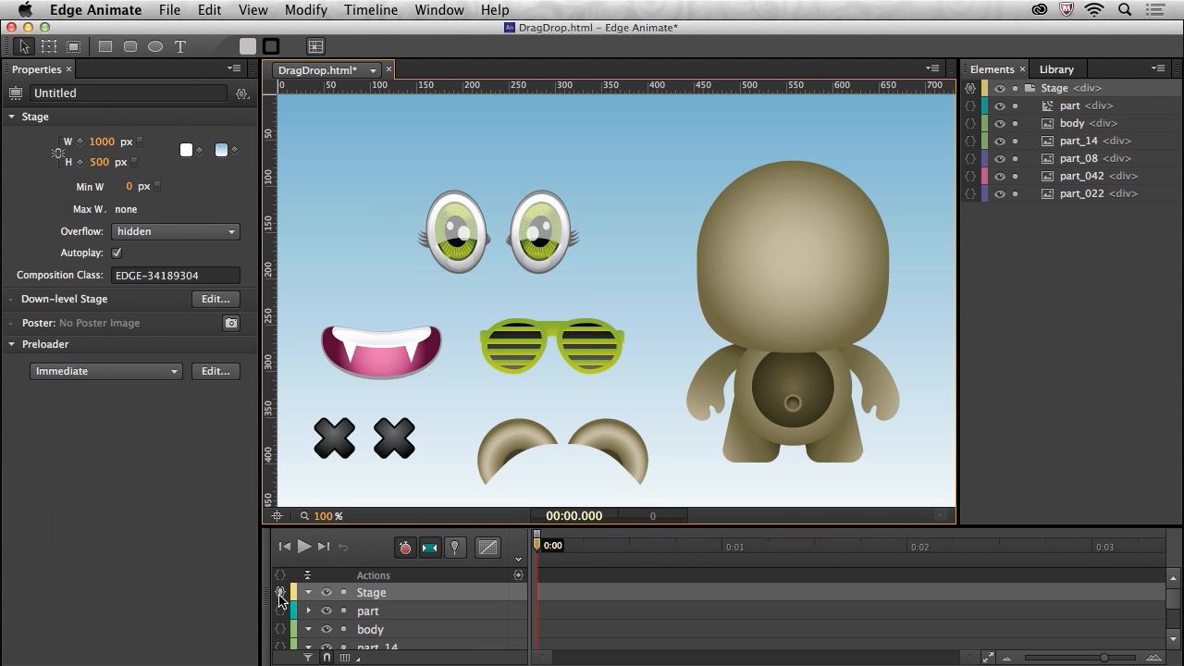
click(281, 592)
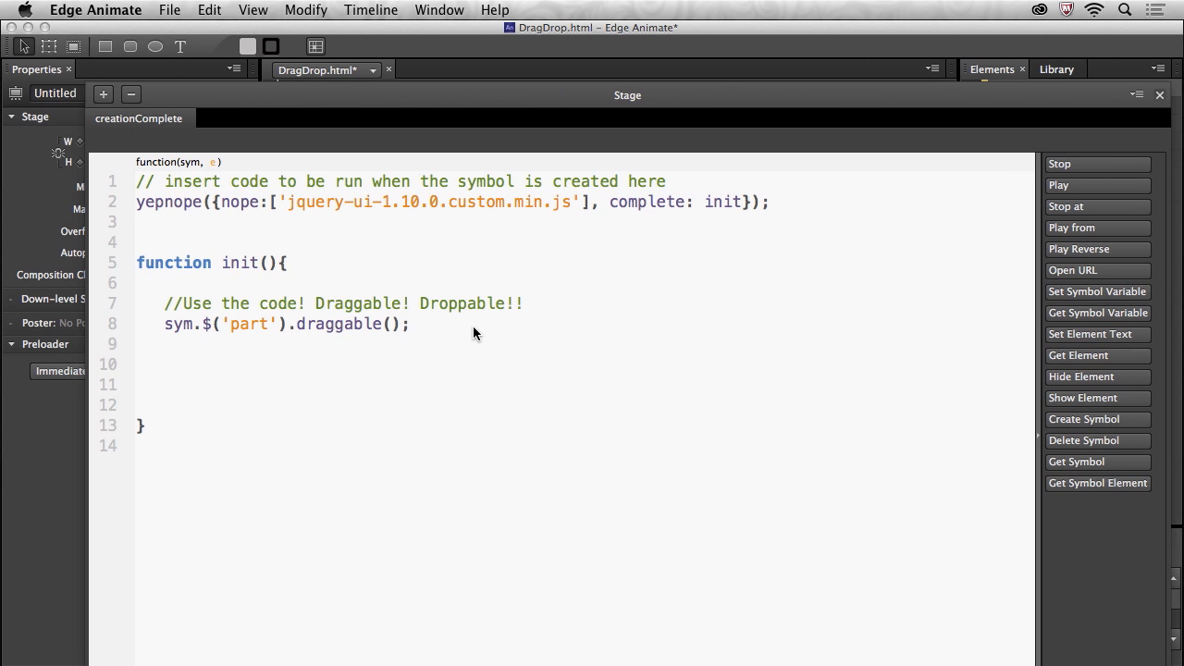
text(//)
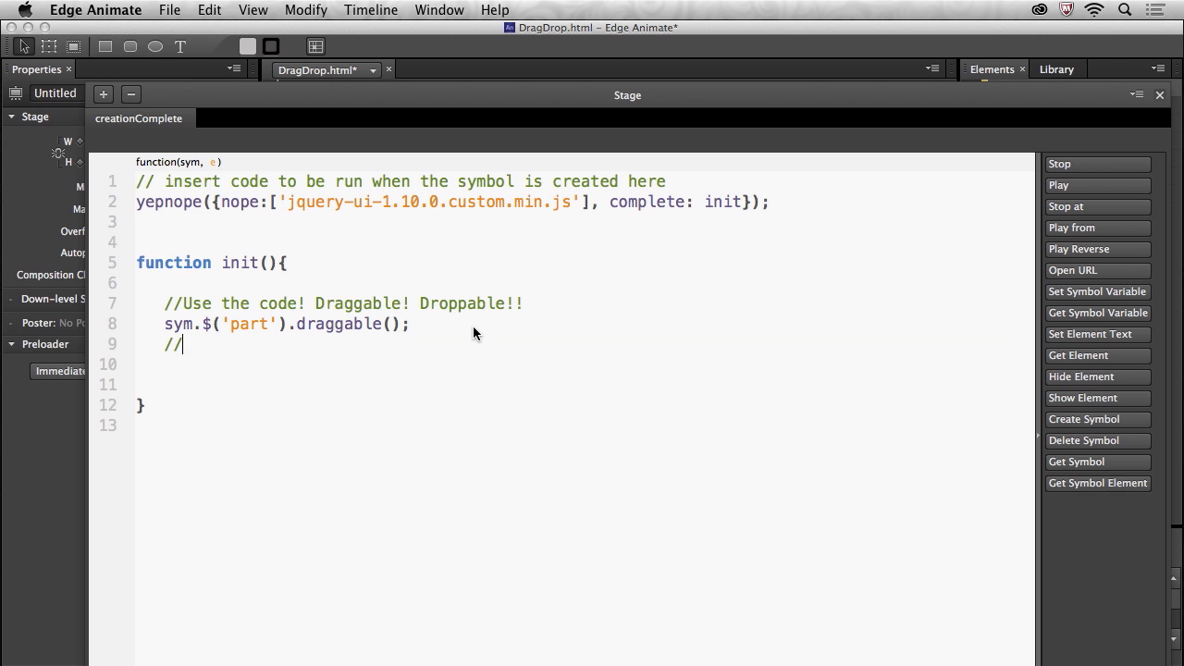
text(Droppable.)
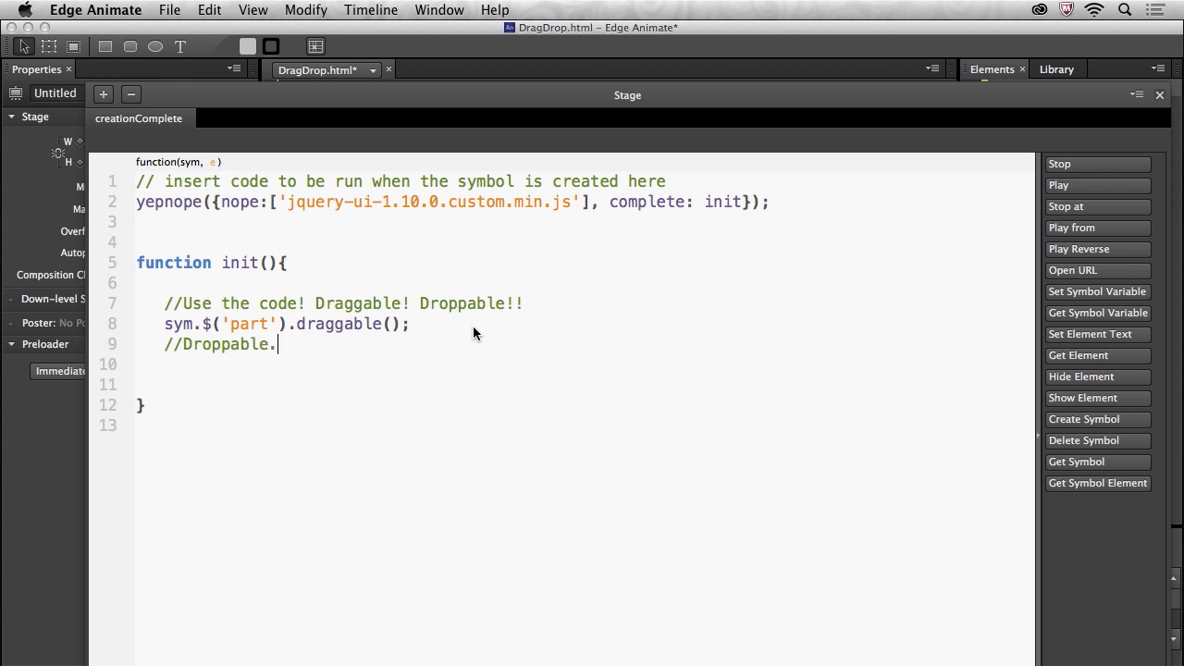
text(..)
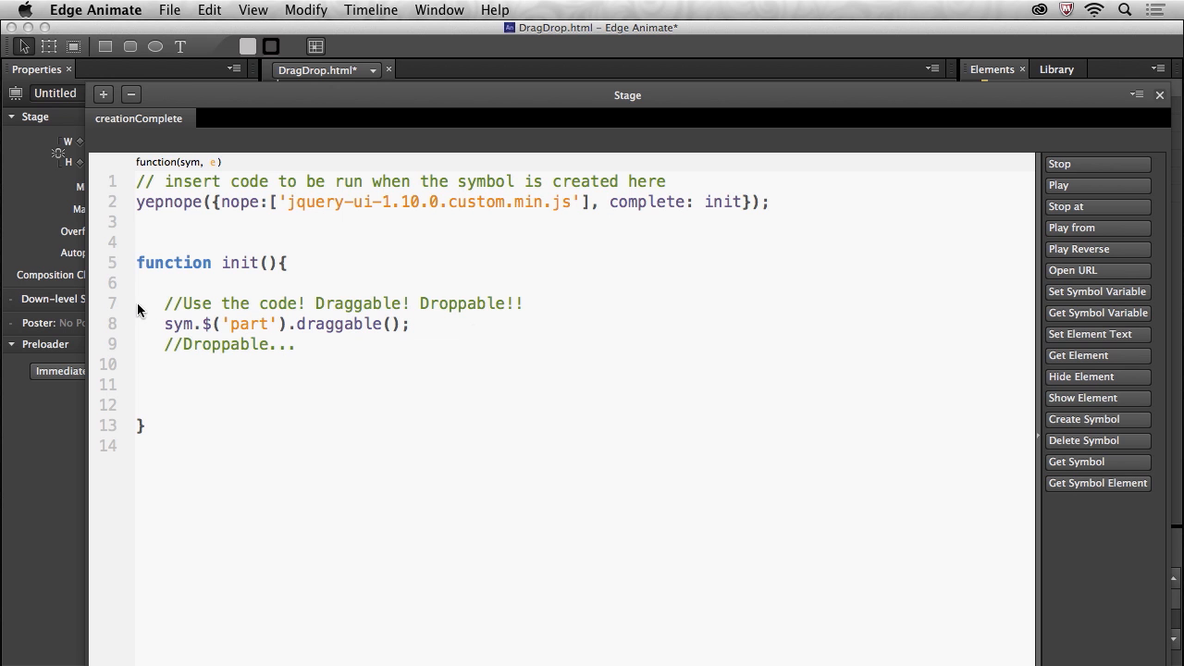
mouse_move(166, 341)
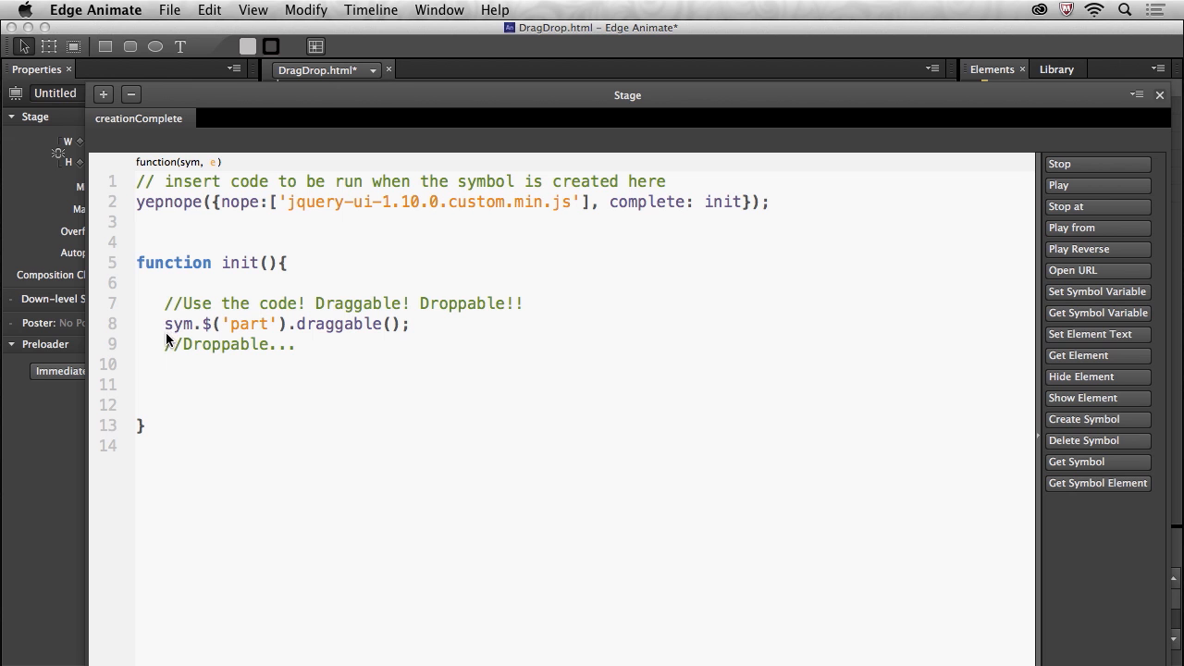
drag(165, 324, 288, 324)
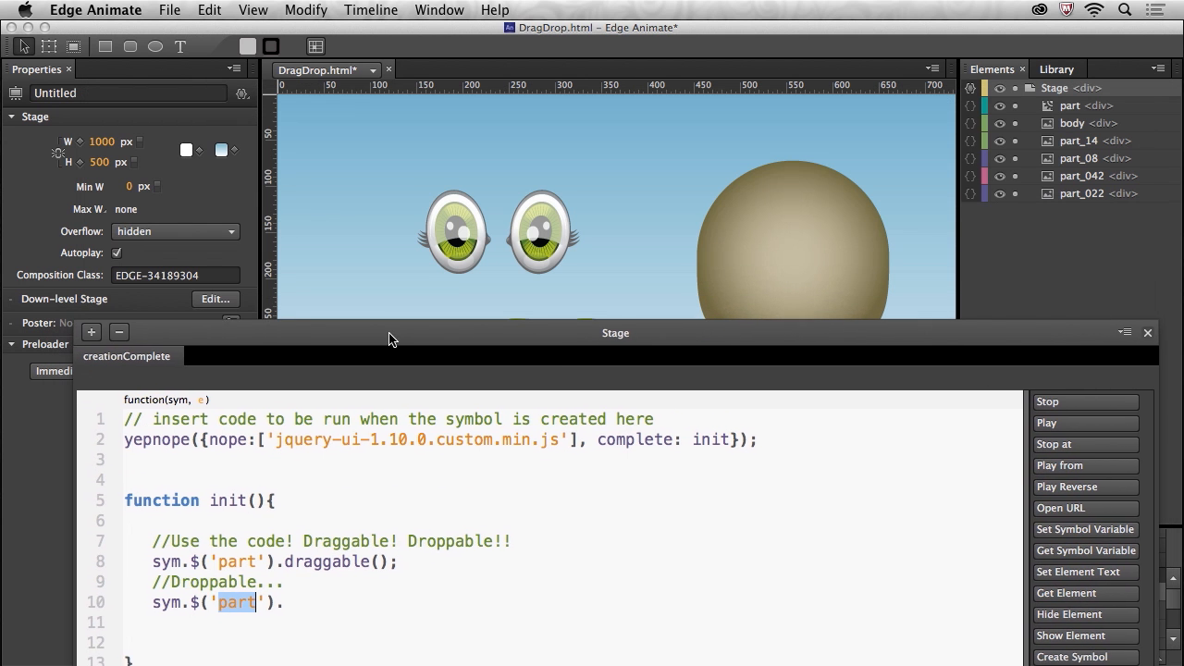
click(736, 209)
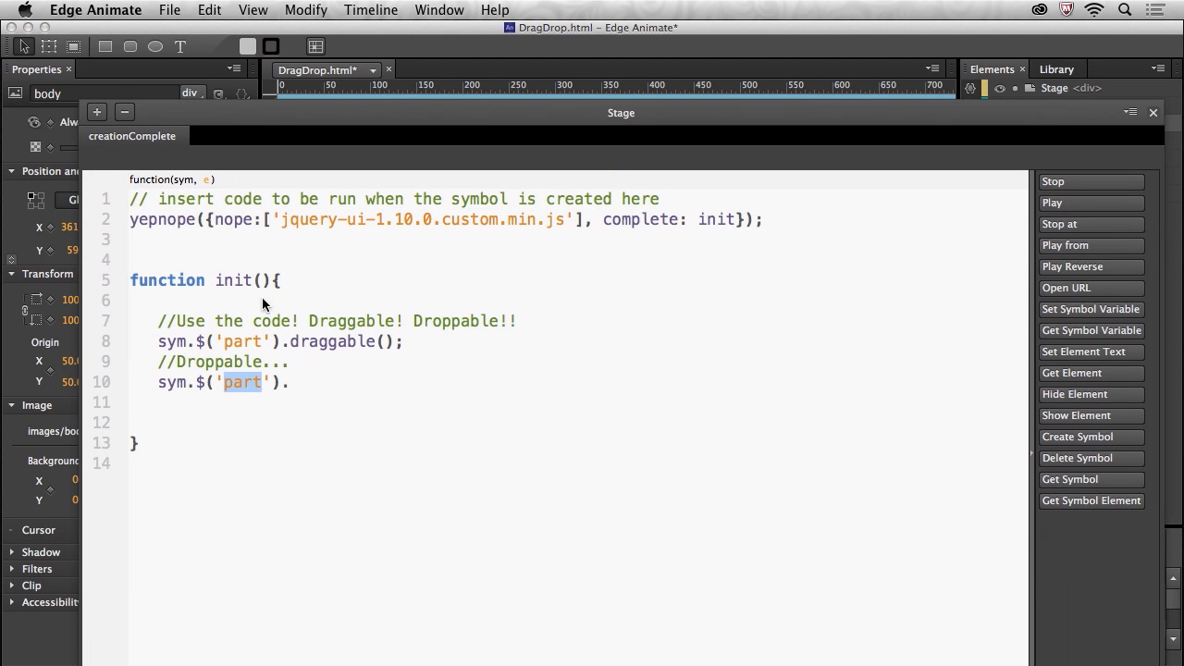
text(body)
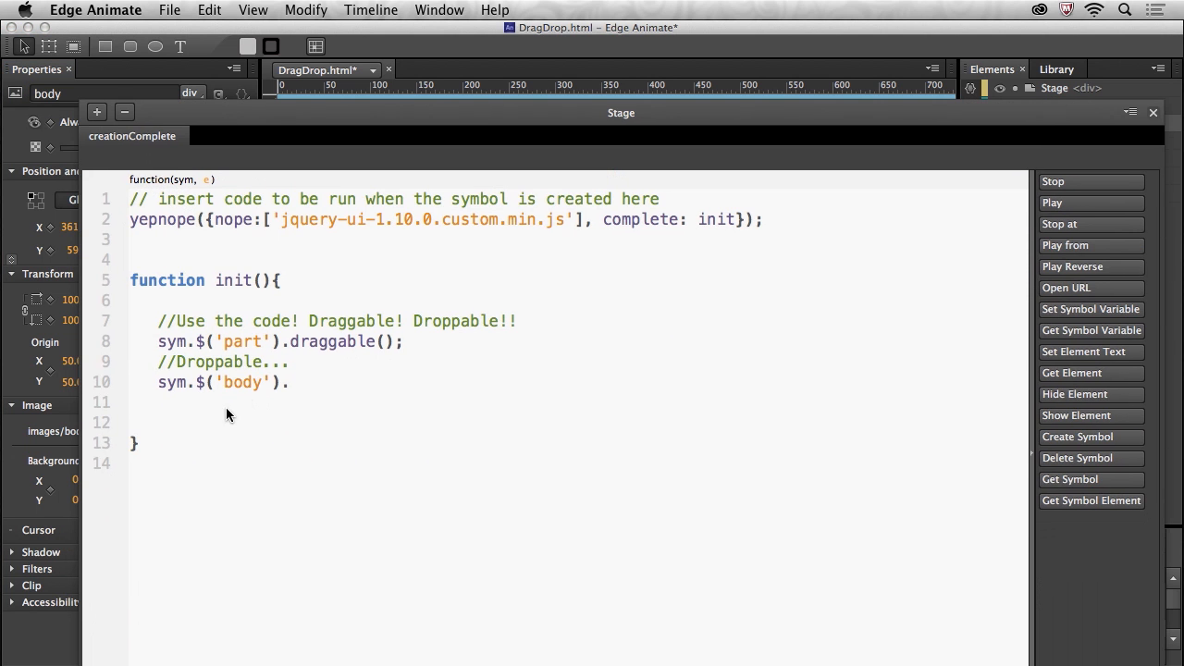
text(on the target)
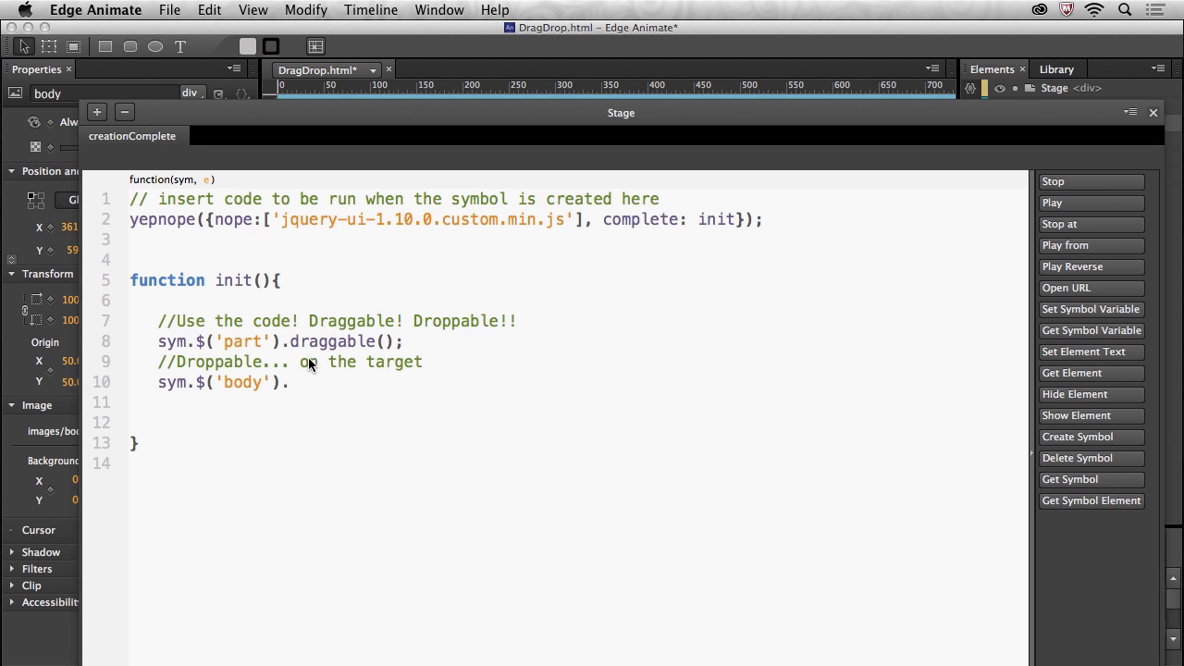
text(!)
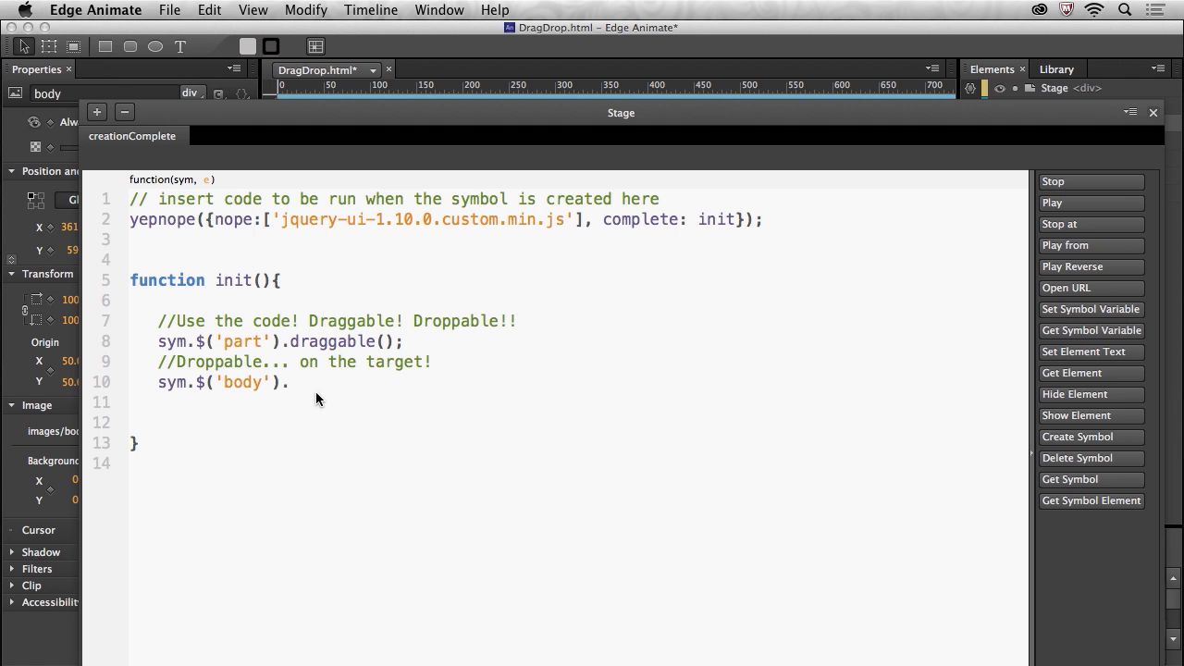
mouse_move(341, 345)
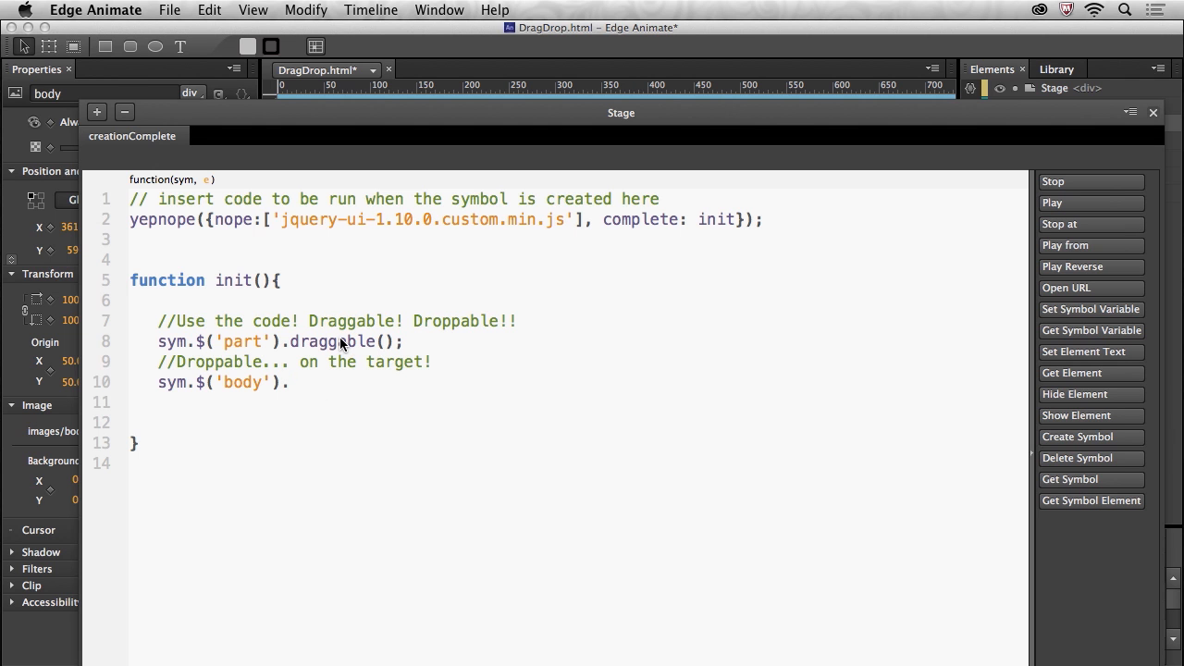
text(dro)
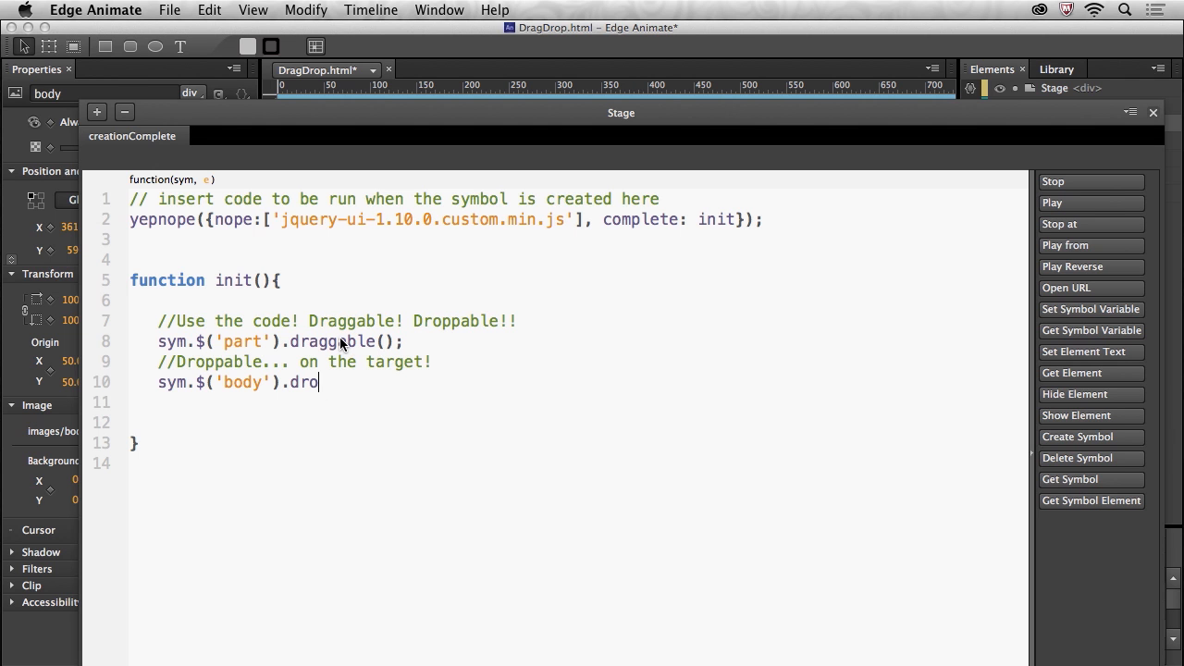
text(ppable)
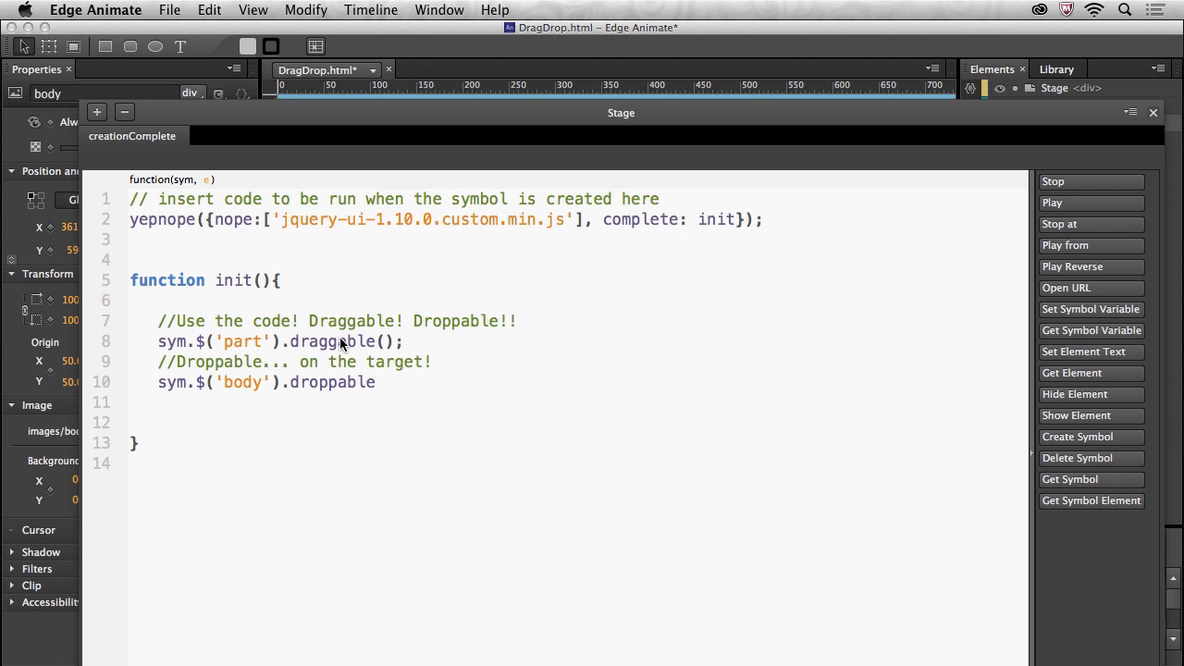
text(()
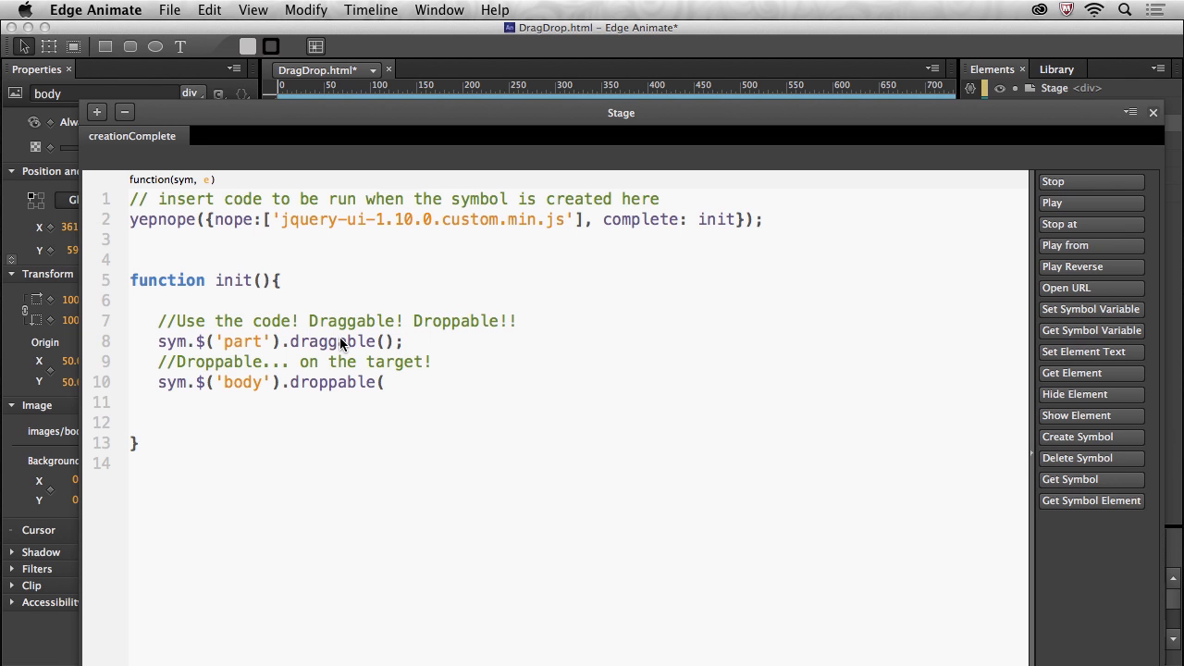
text({)
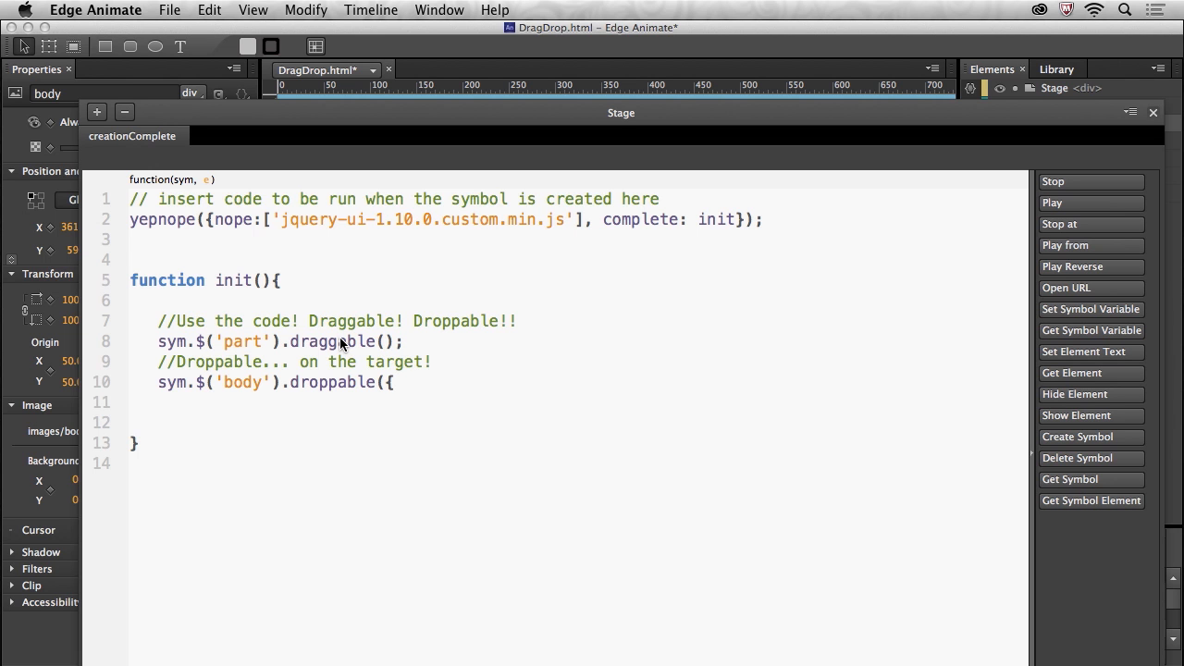
text(drop: fu)
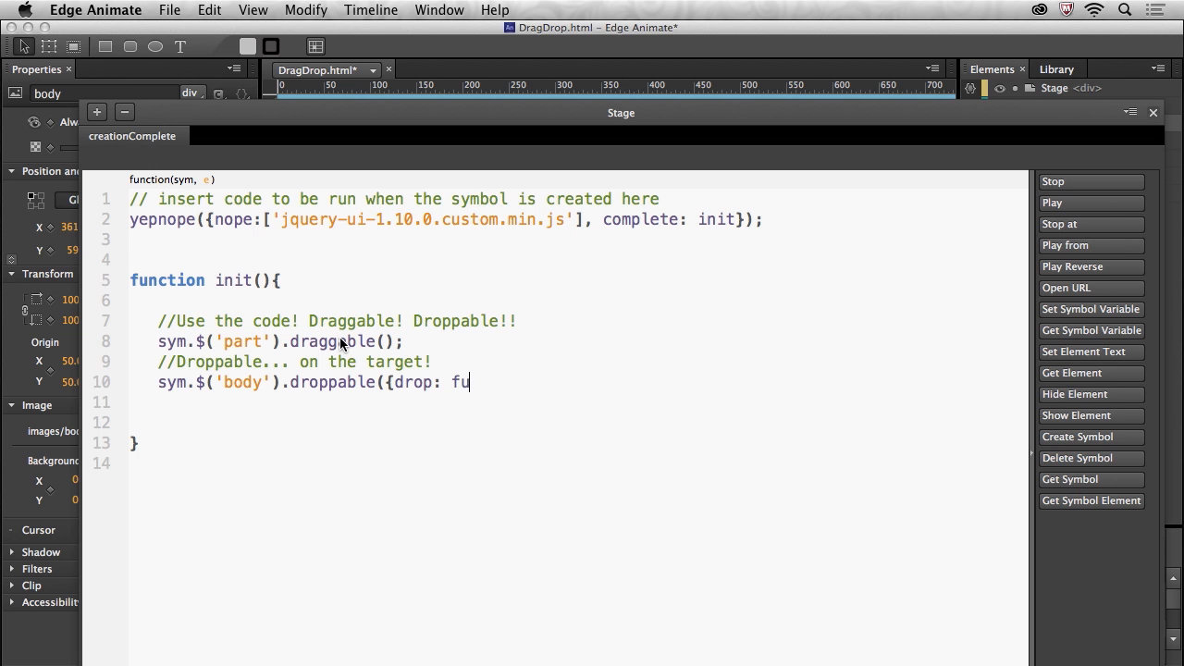
text(nction ())
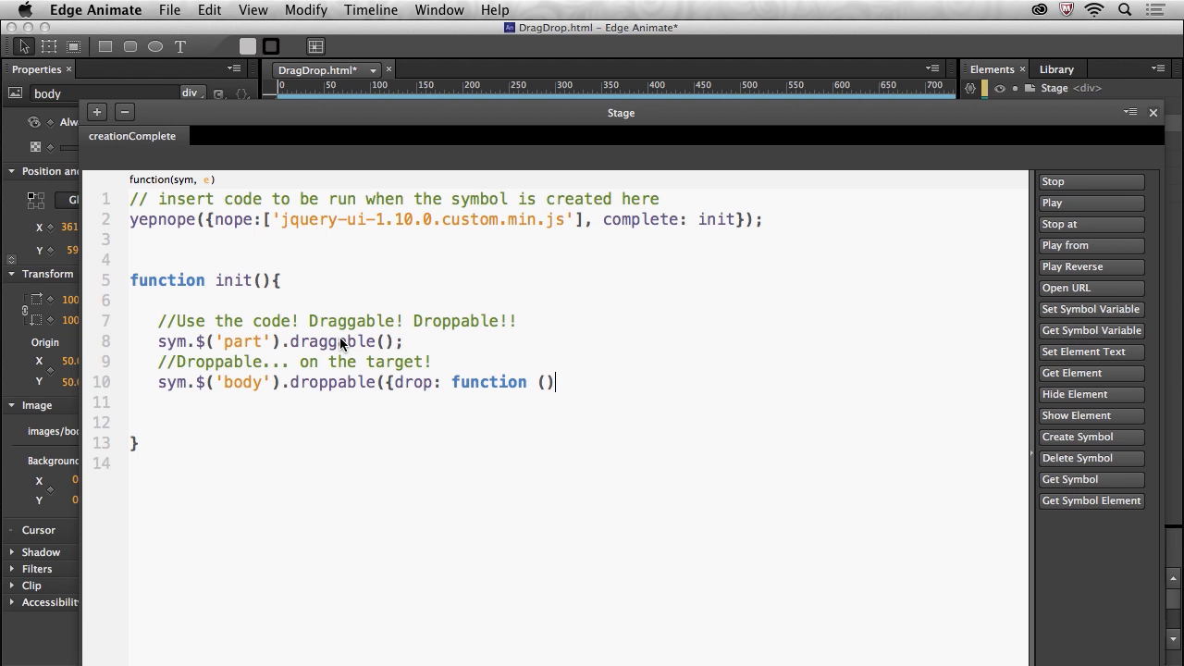
text((sy)
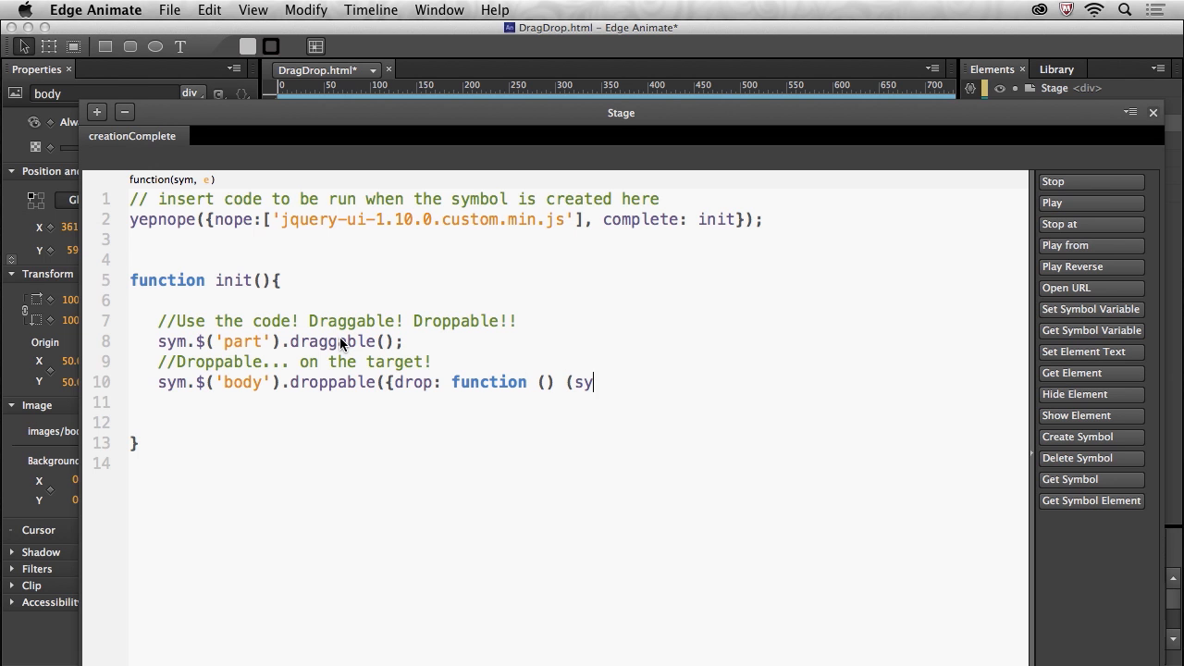
text(.getsymbol("part)
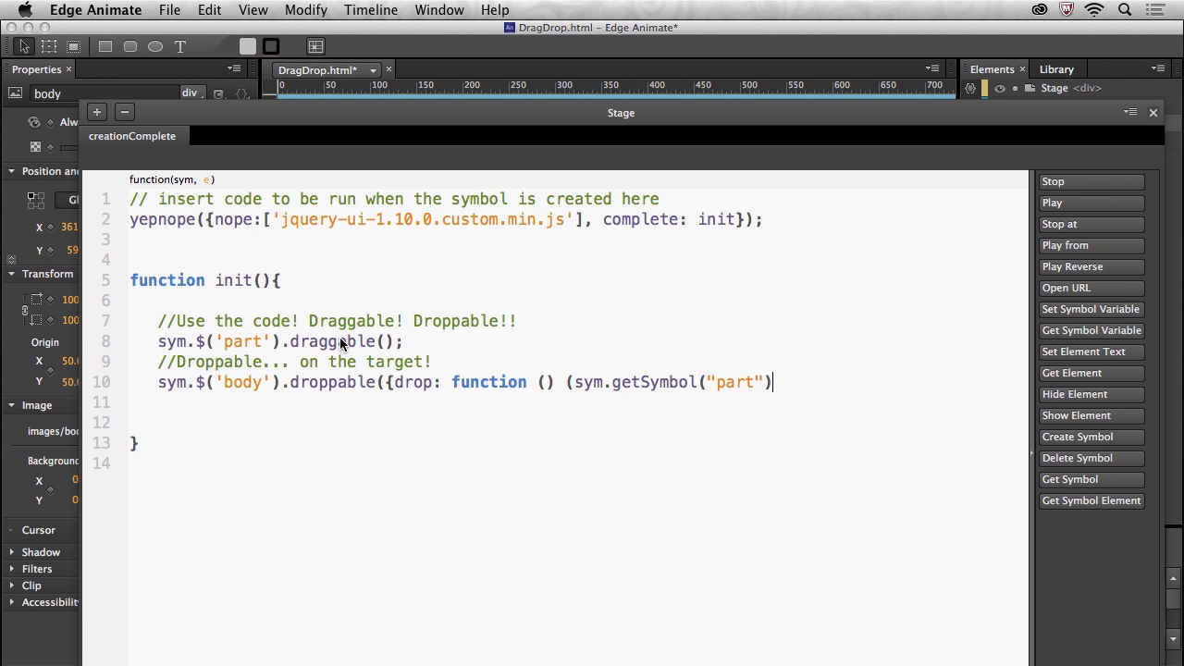
text(.play)
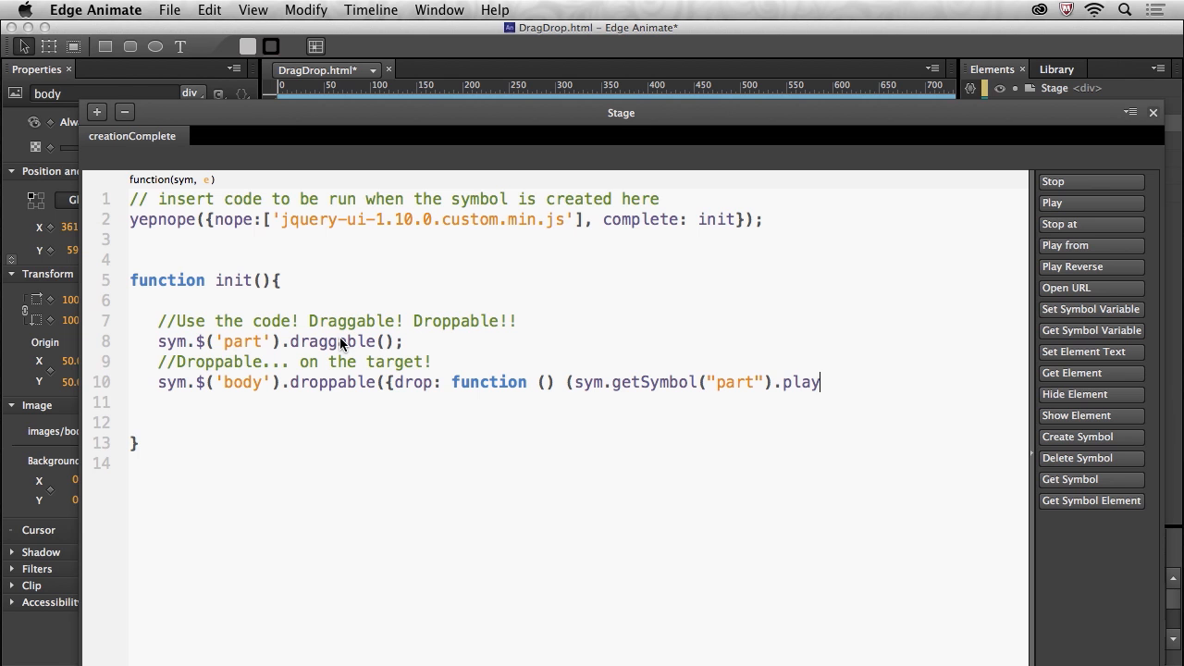
mouse_move(390, 362)
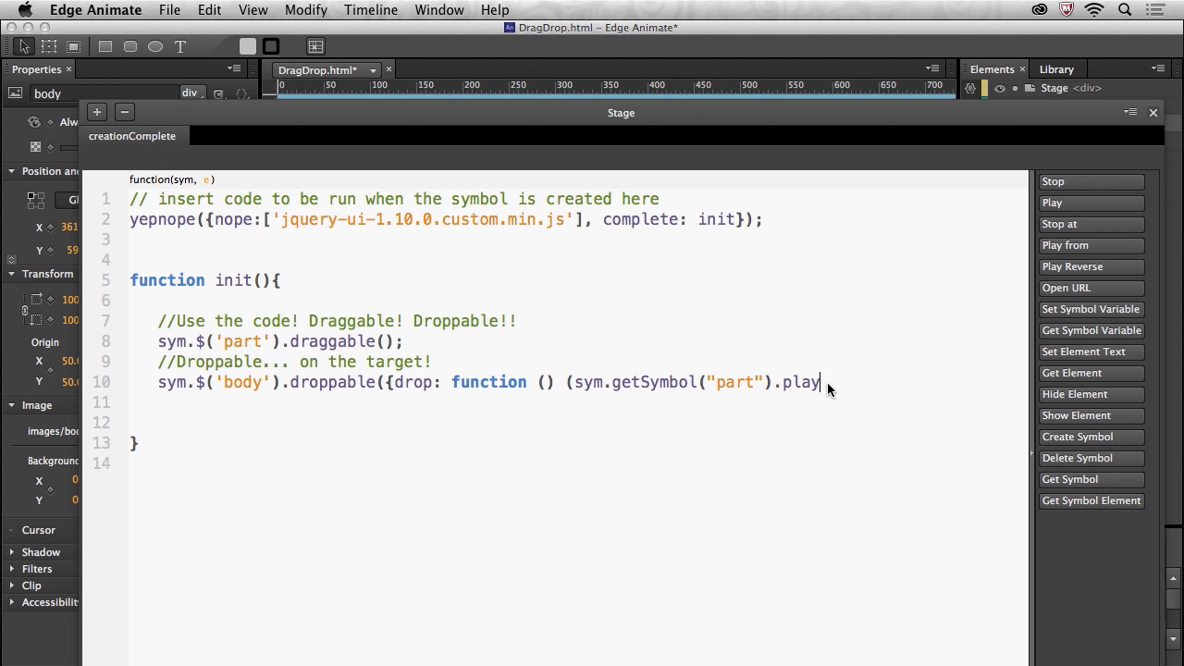
text(();)
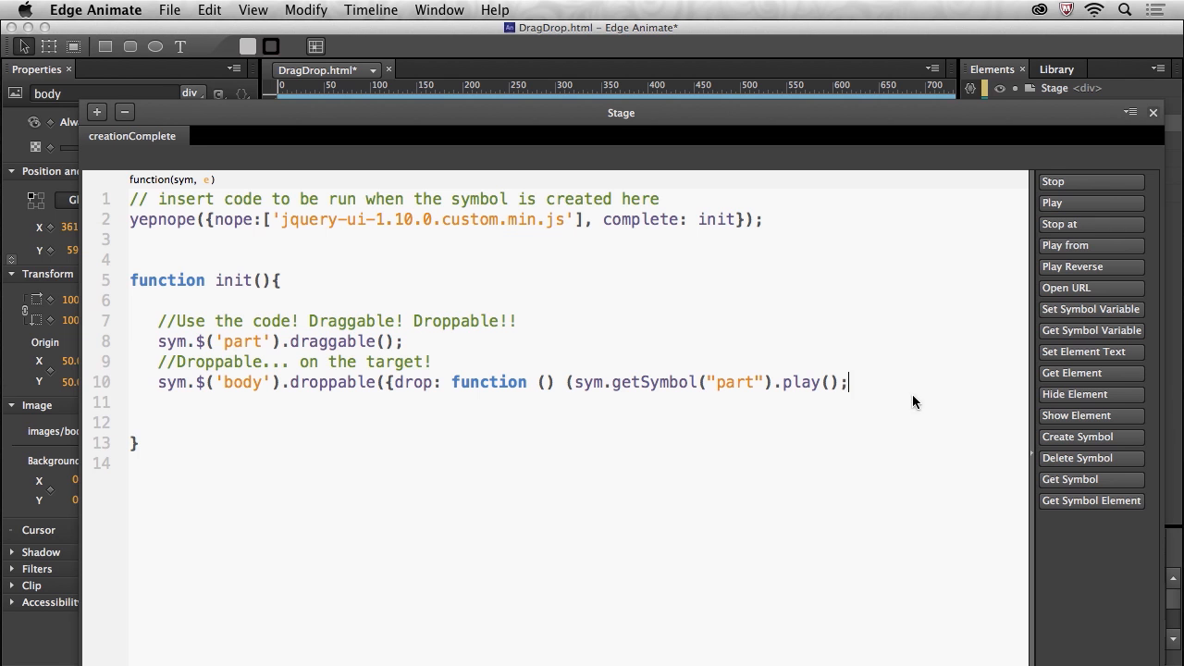
mouse_move(619, 393)
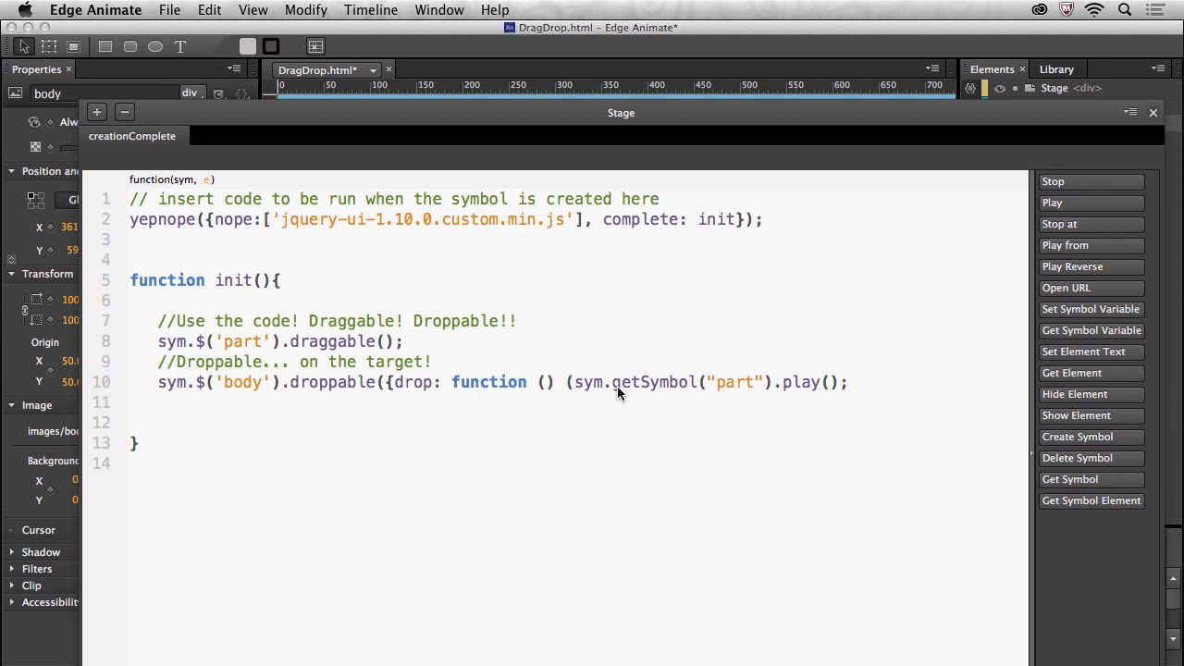
mouse_move(866, 392)
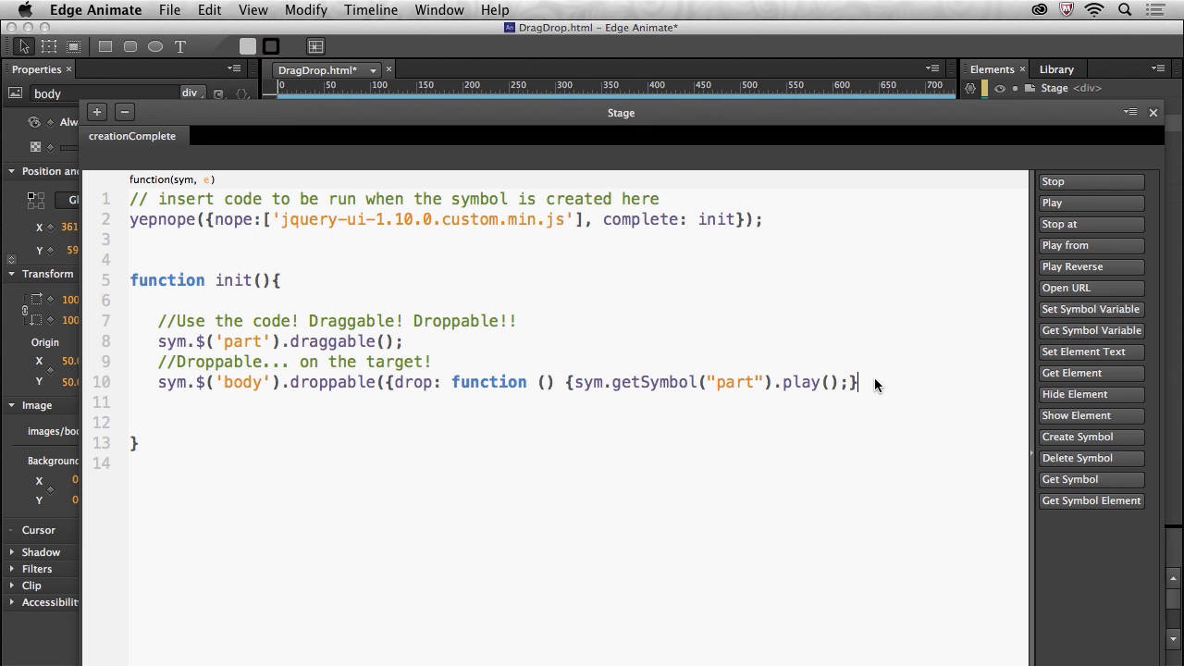
text(});)
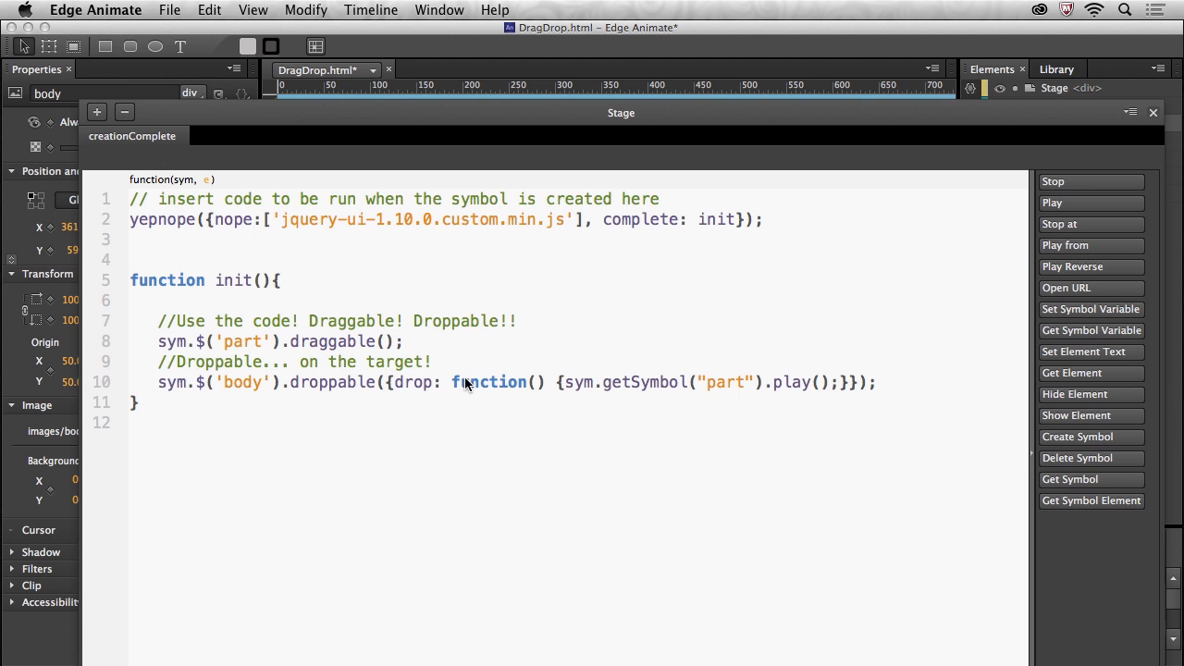
drag(467, 382, 643, 382)
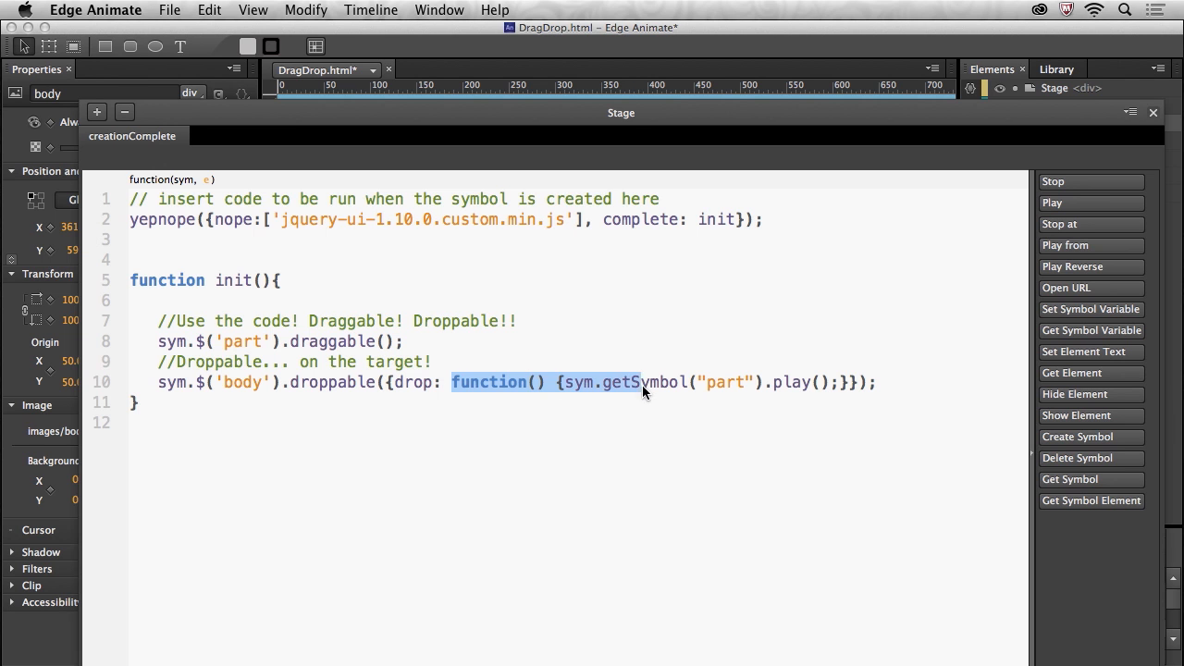
double_click(790, 382)
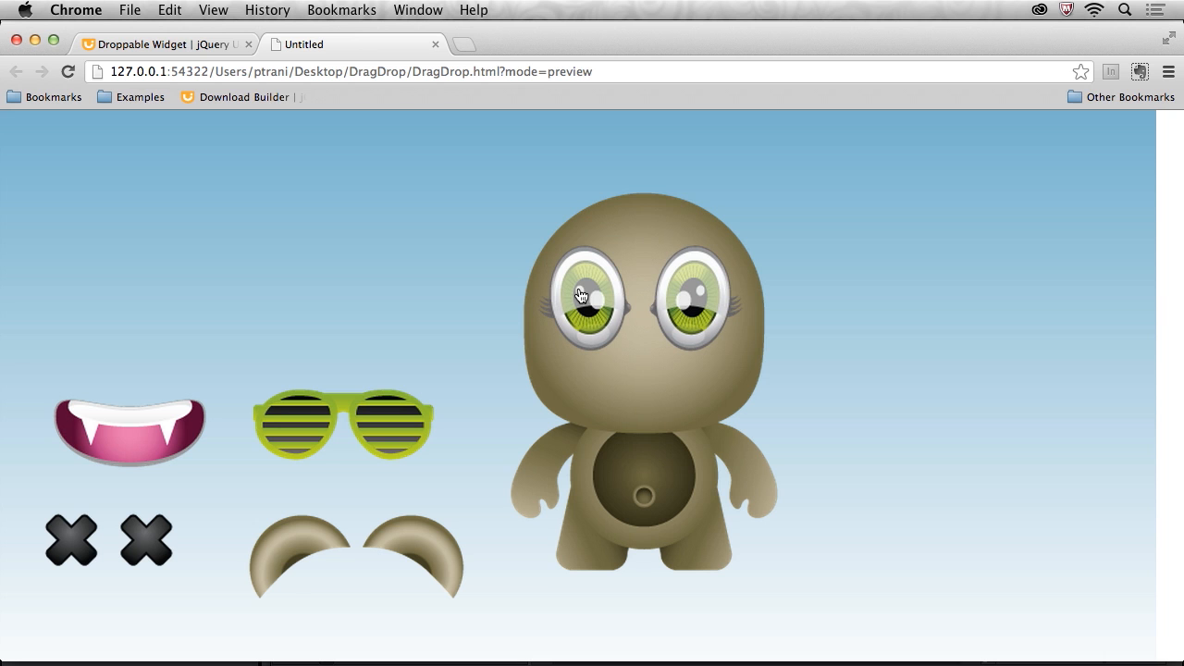
mouse_move(366, 246)
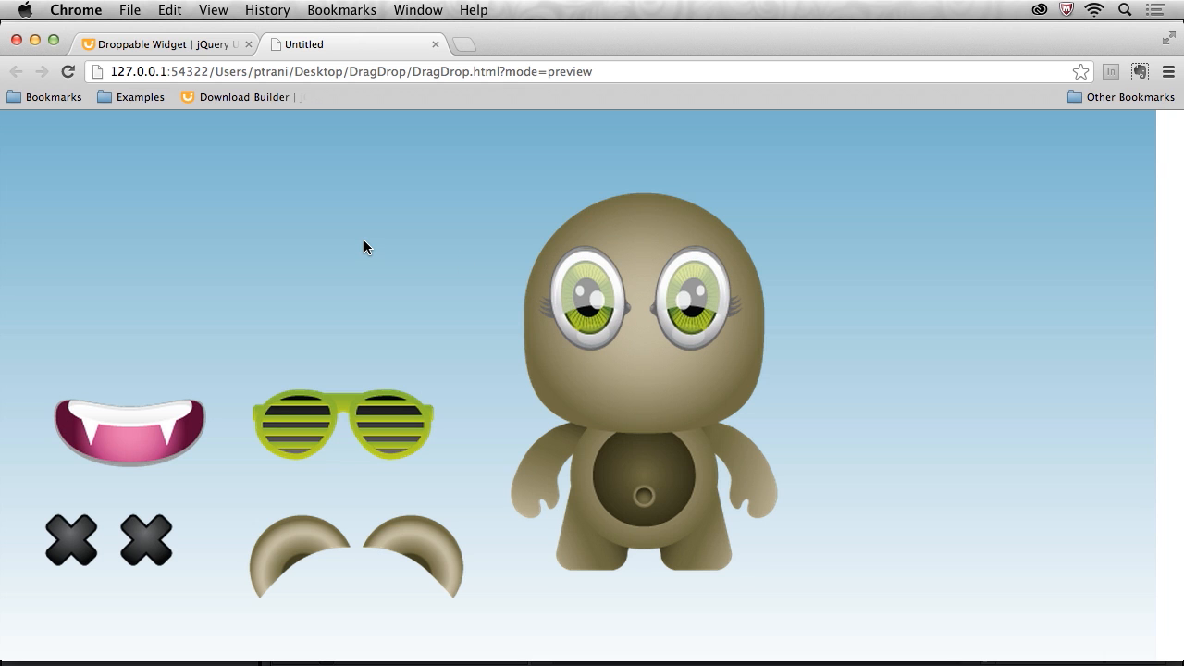
mouse_move(565, 304)
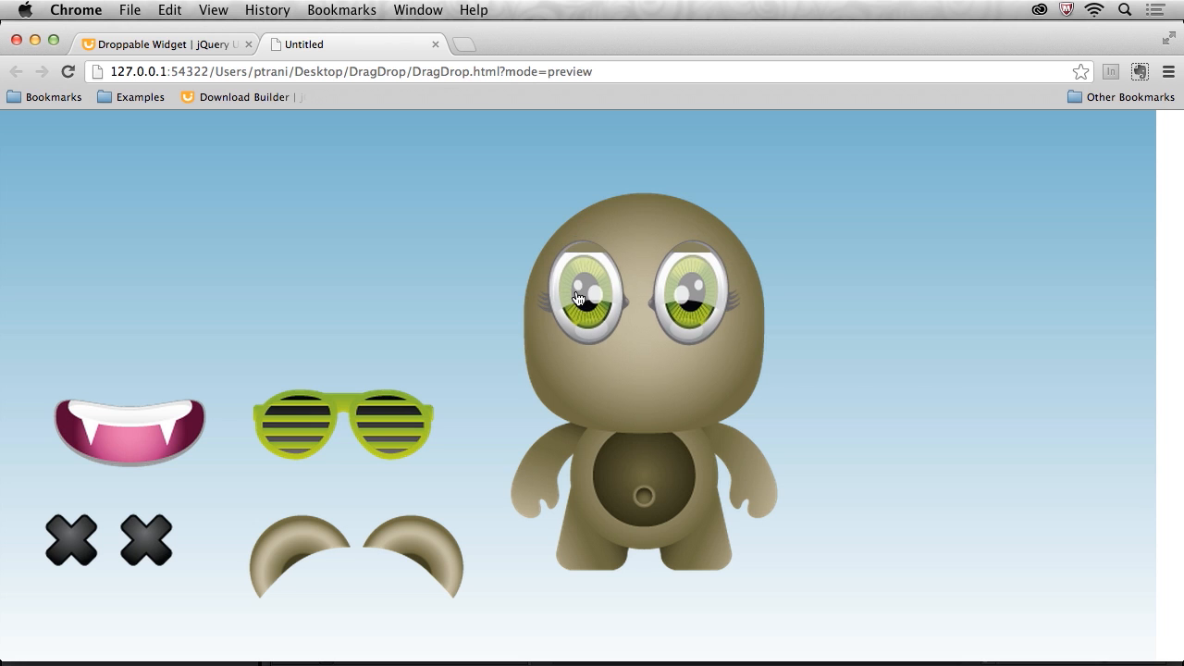
mouse_move(430, 267)
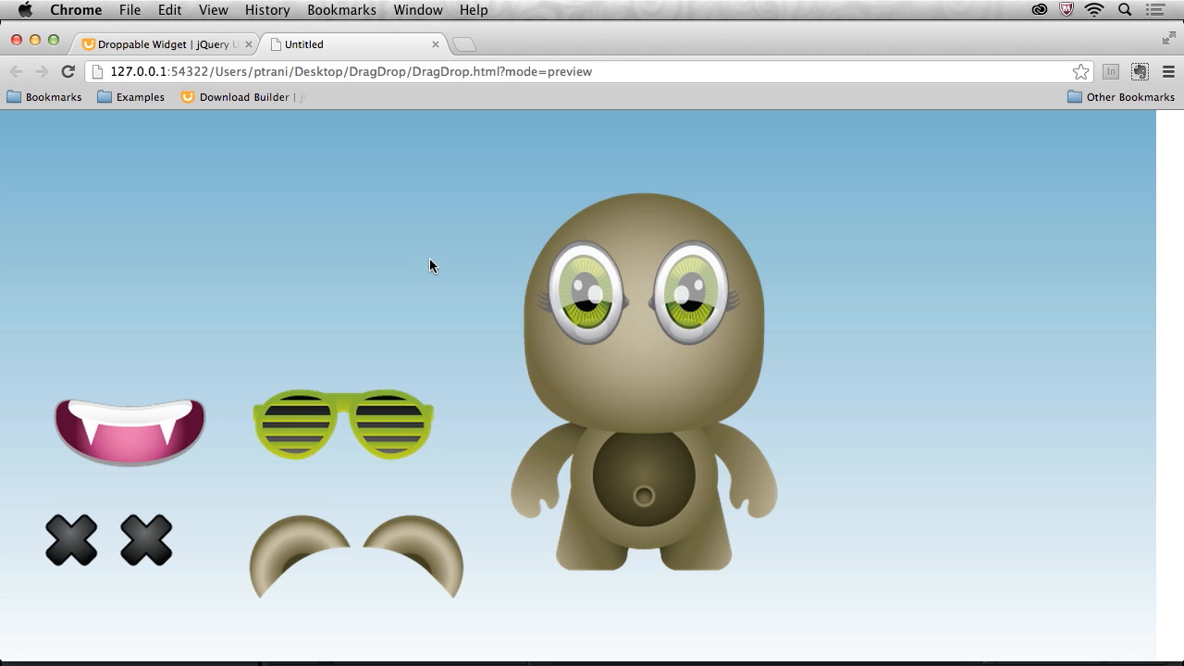